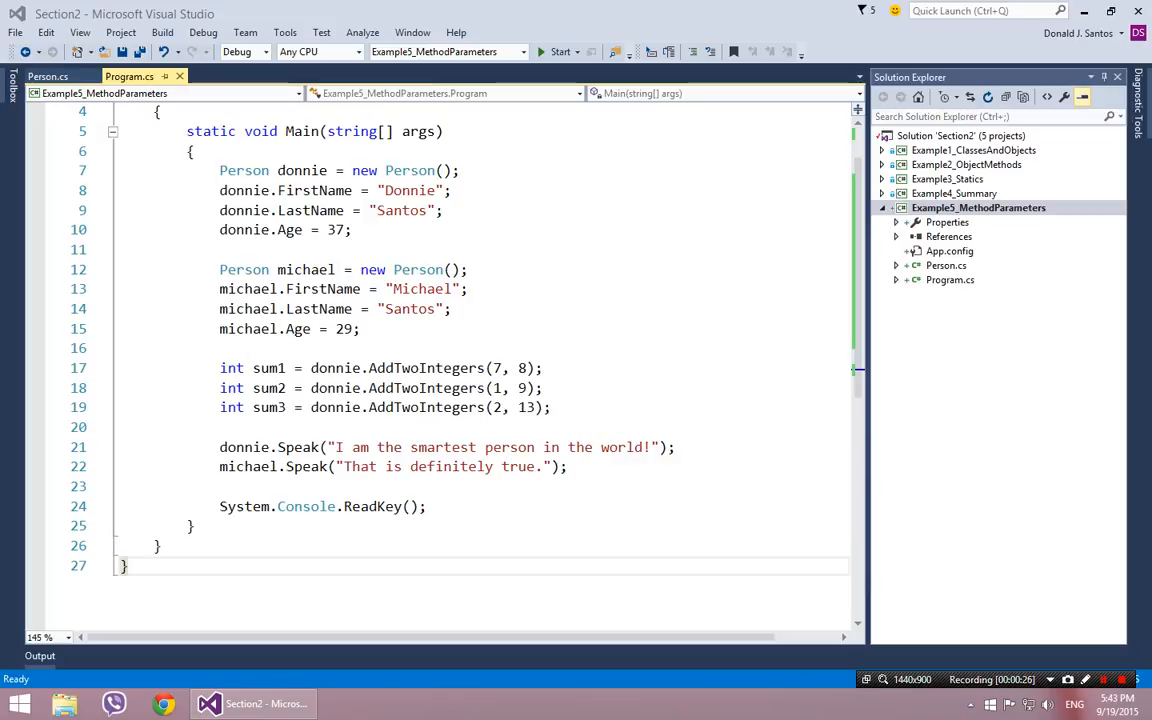
# - Compare Person.cs and Program.cs and highlight the AddTwoIntegers and Speak method definitions
pyautogui.click(48, 76)
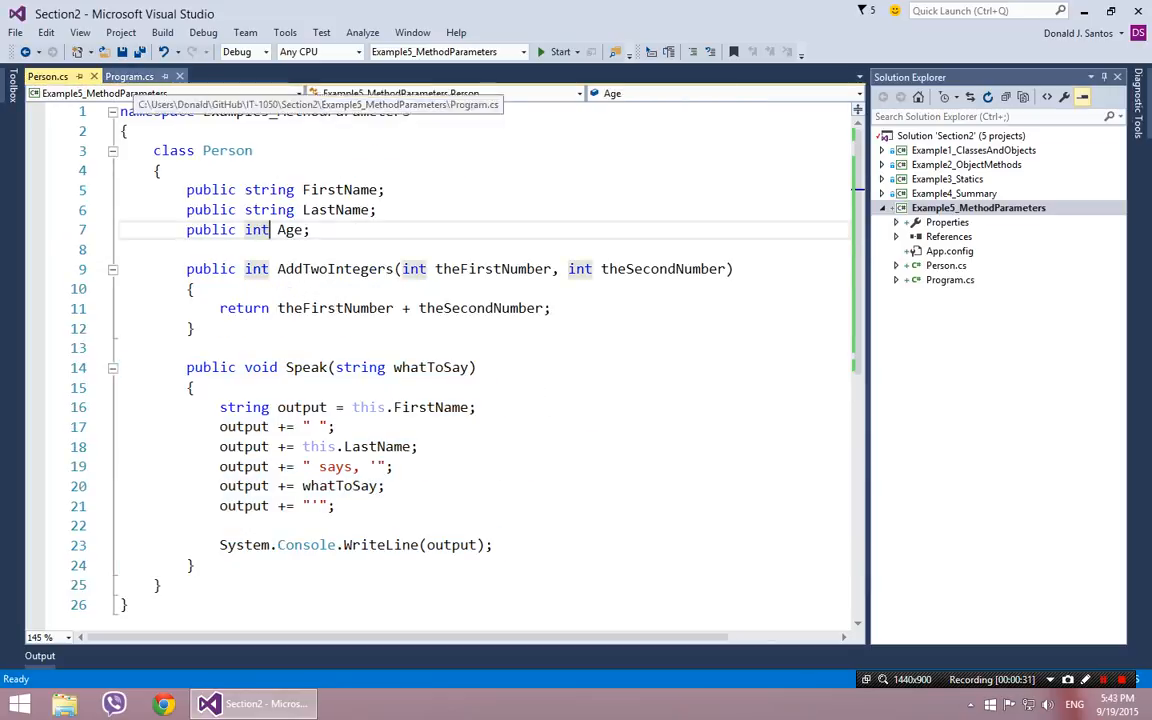
pyautogui.click(128, 76)
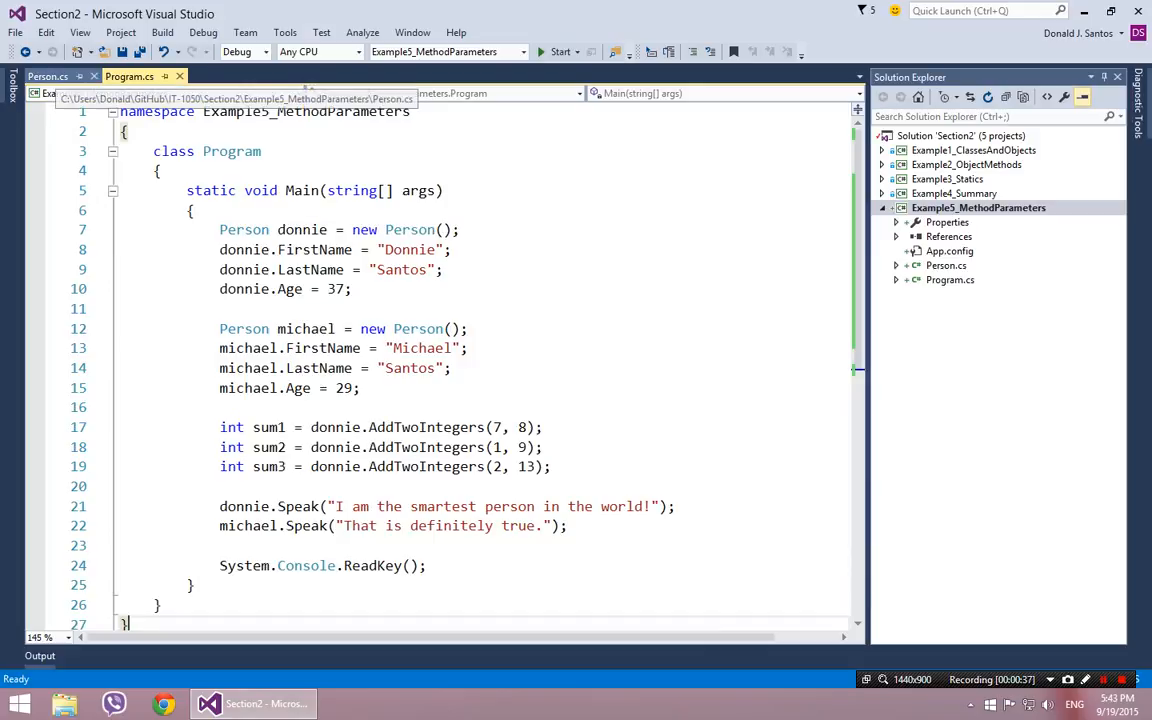
pyautogui.click(48, 76)
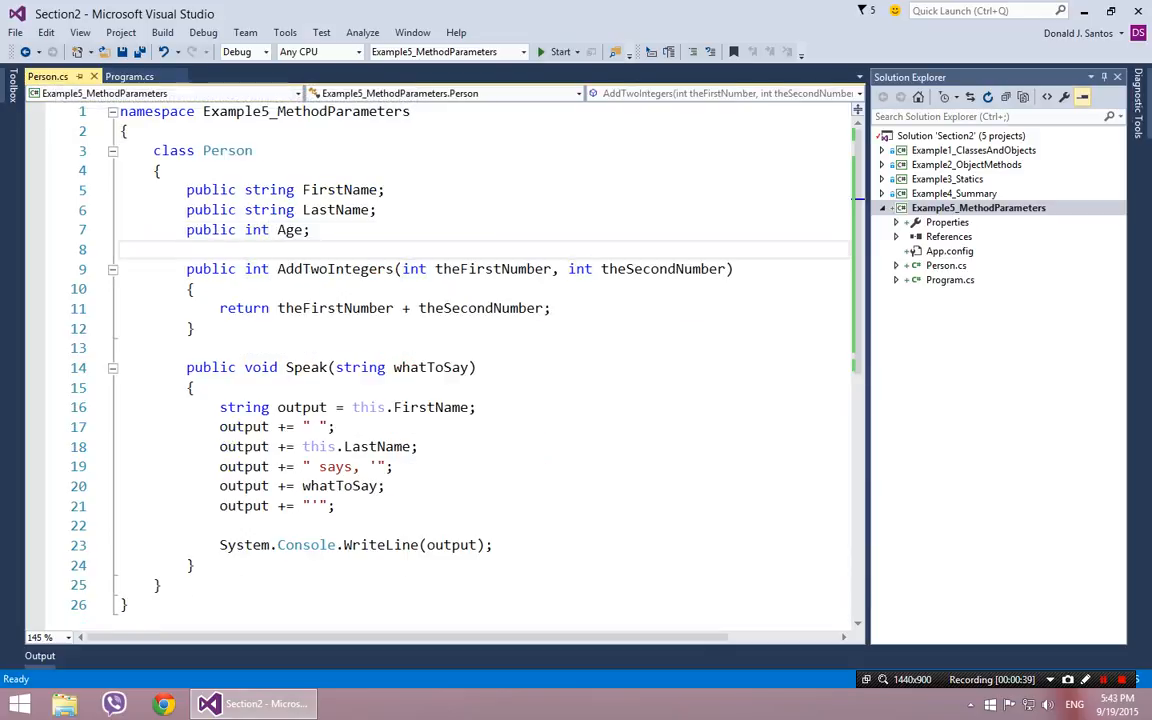
pyautogui.moveTo(186, 268); pyautogui.dragTo(192, 564)
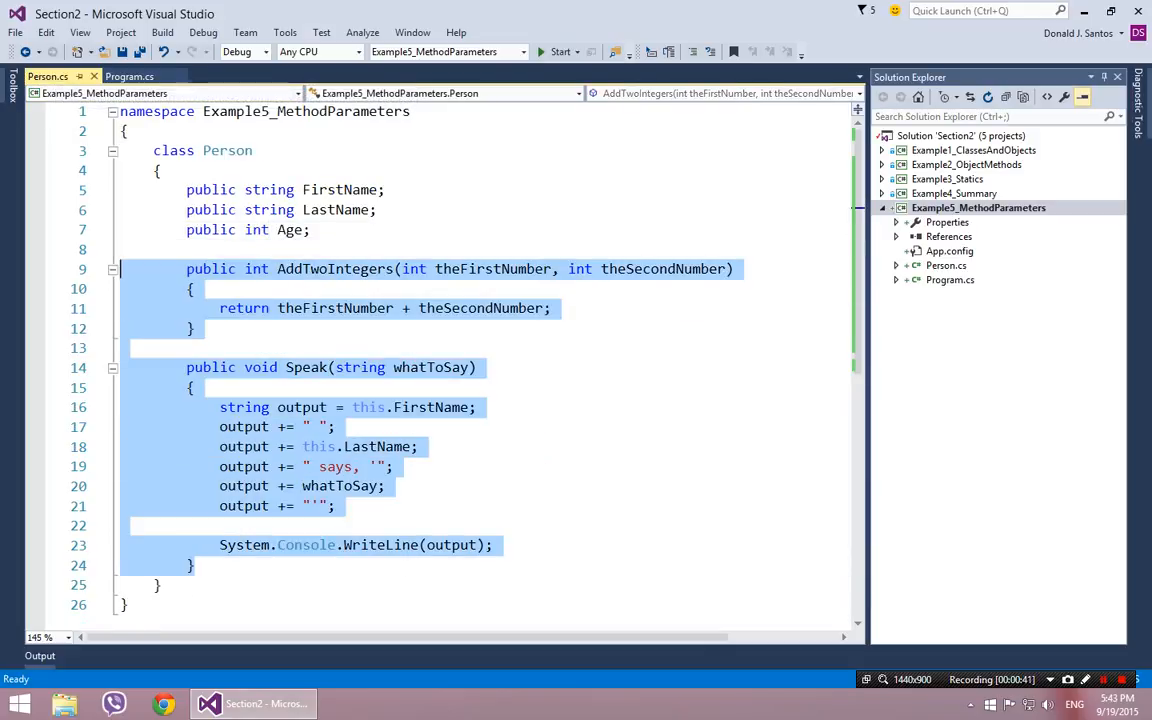
pyautogui.click(310, 230)
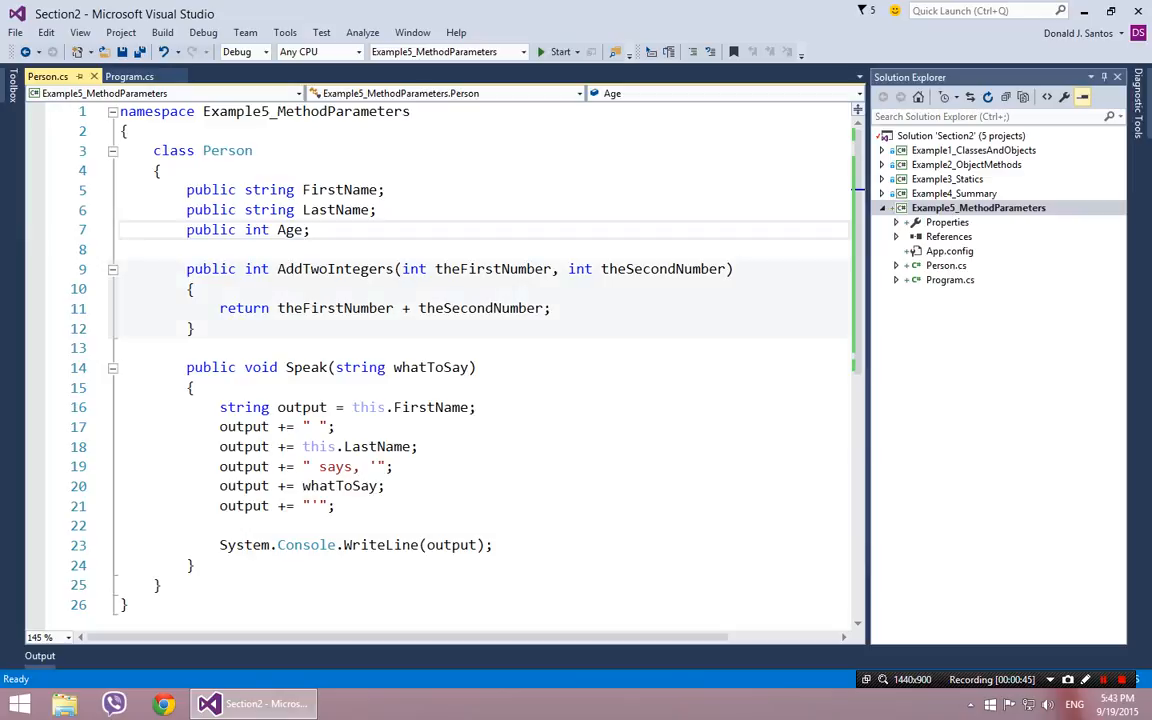
# - Collapse the AddTwoIntegers and Speak method bodies so only their signatures show
pyautogui.click(112, 268)
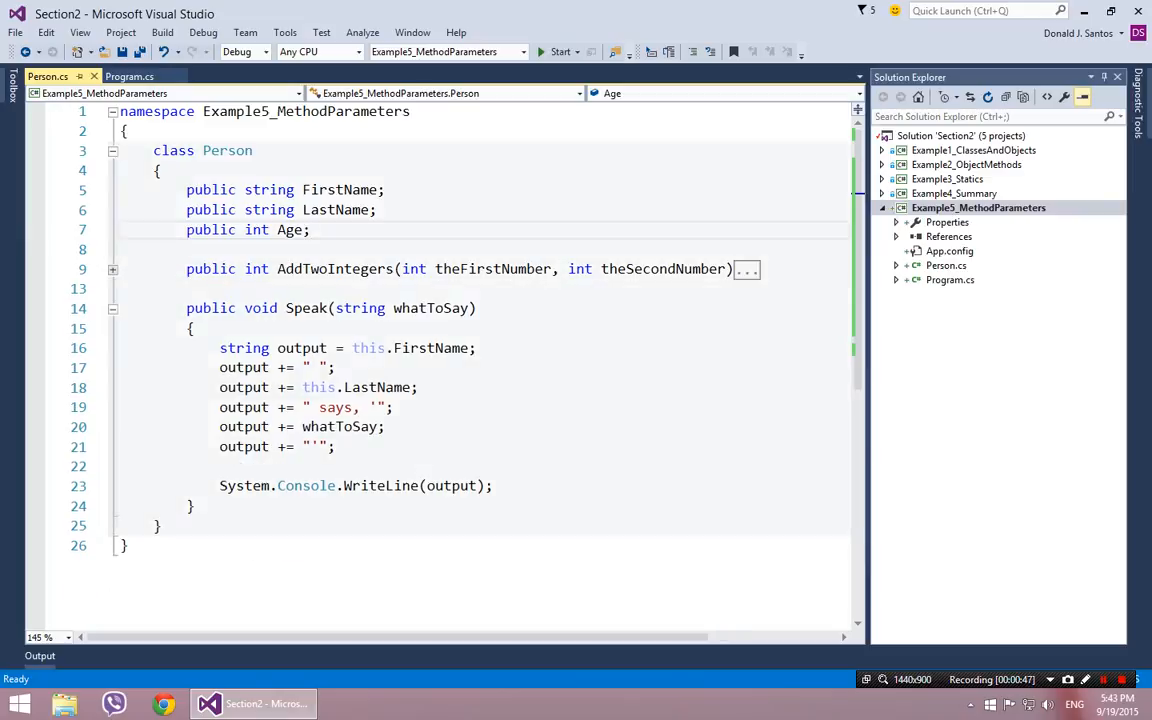
pyautogui.click(112, 308)
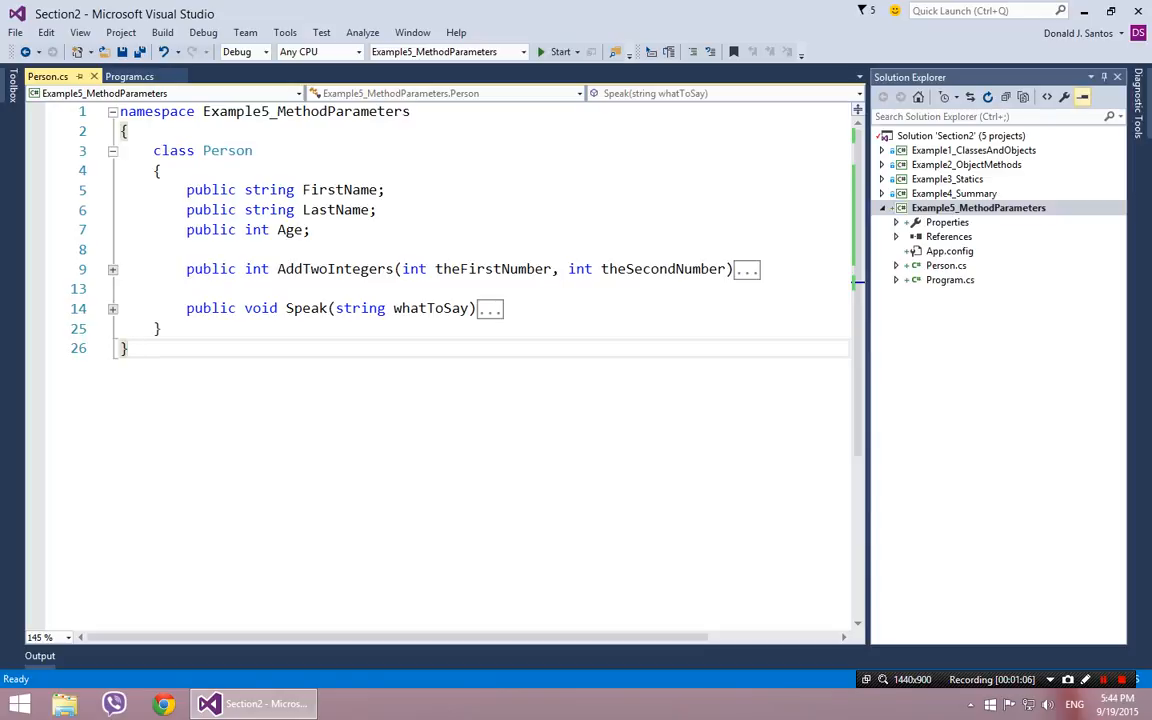
# - Review Main's 'new Person()' call for donnie and compare it with the Person class
pyautogui.click(128, 76)
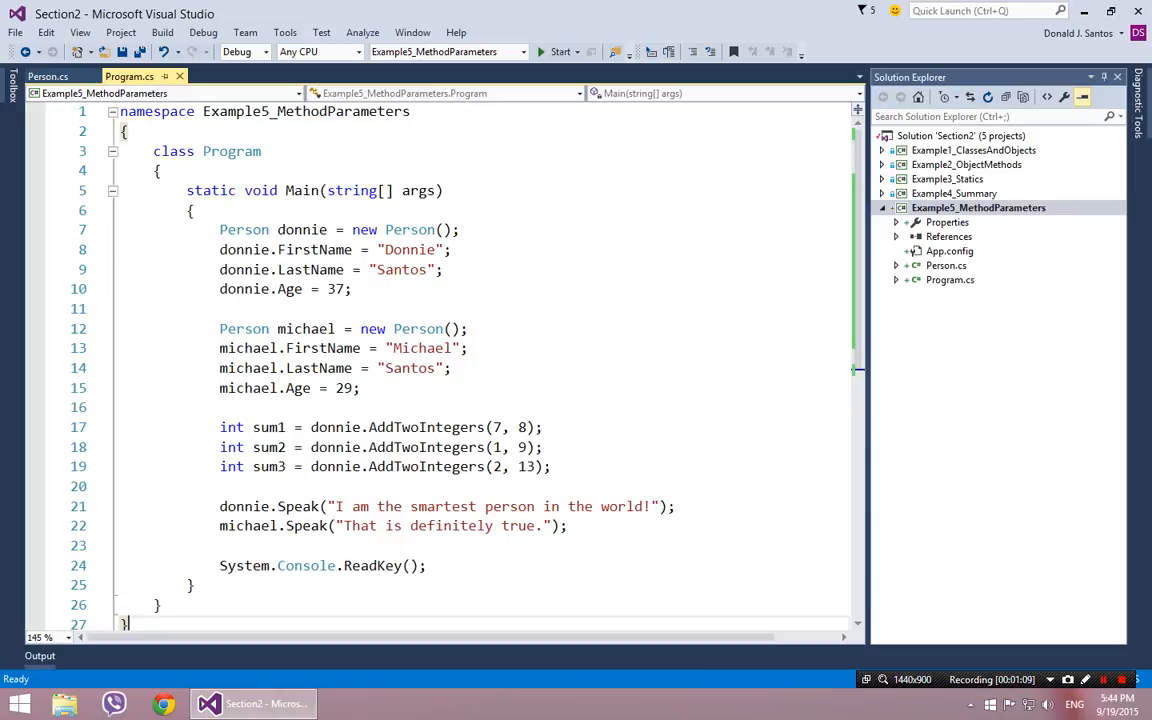
pyautogui.click(460, 228)
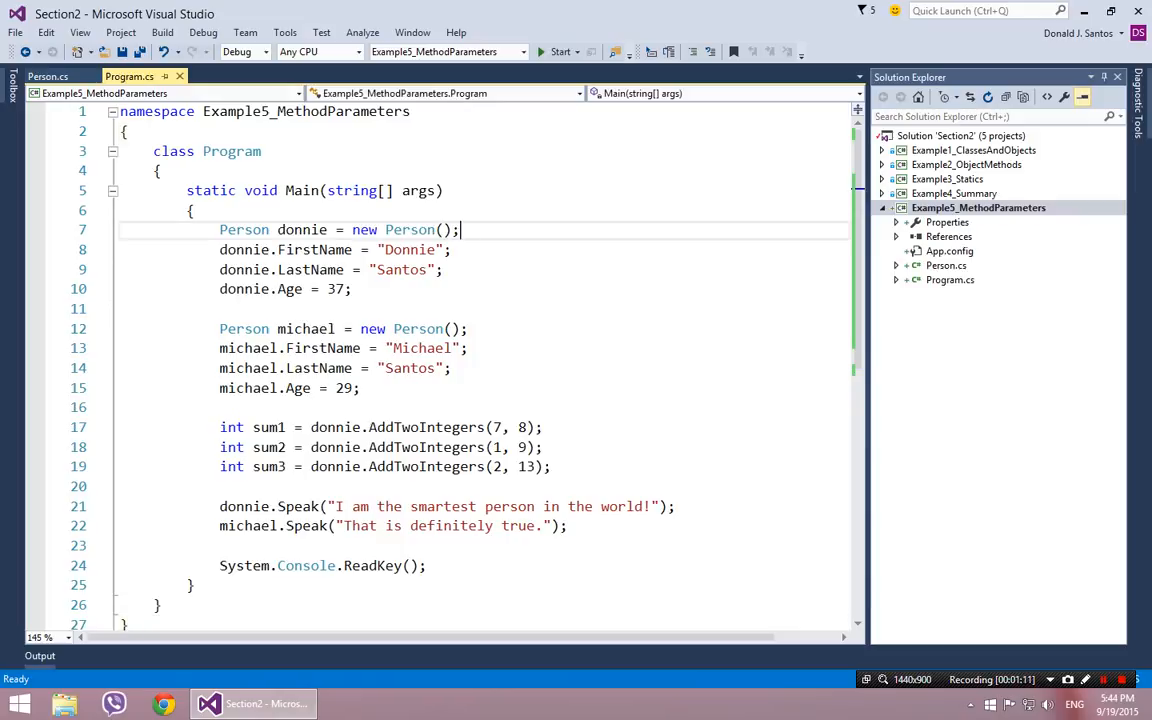
pyautogui.doubleClick(364, 228)
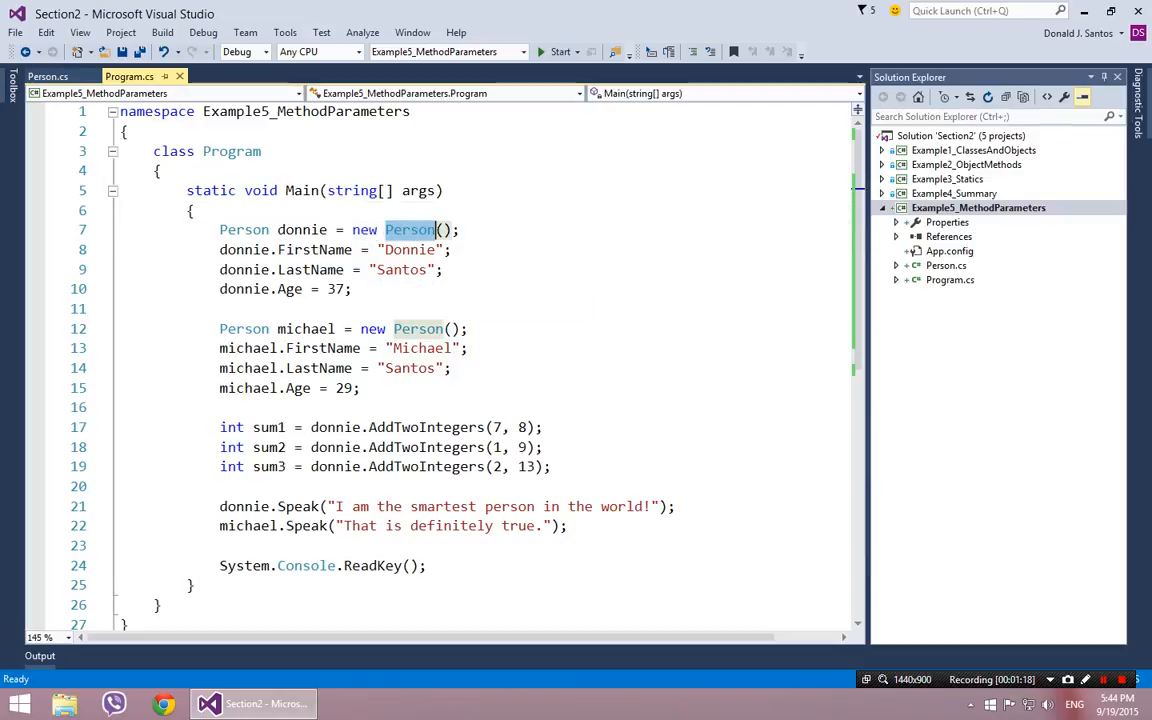
pyautogui.click(458, 228)
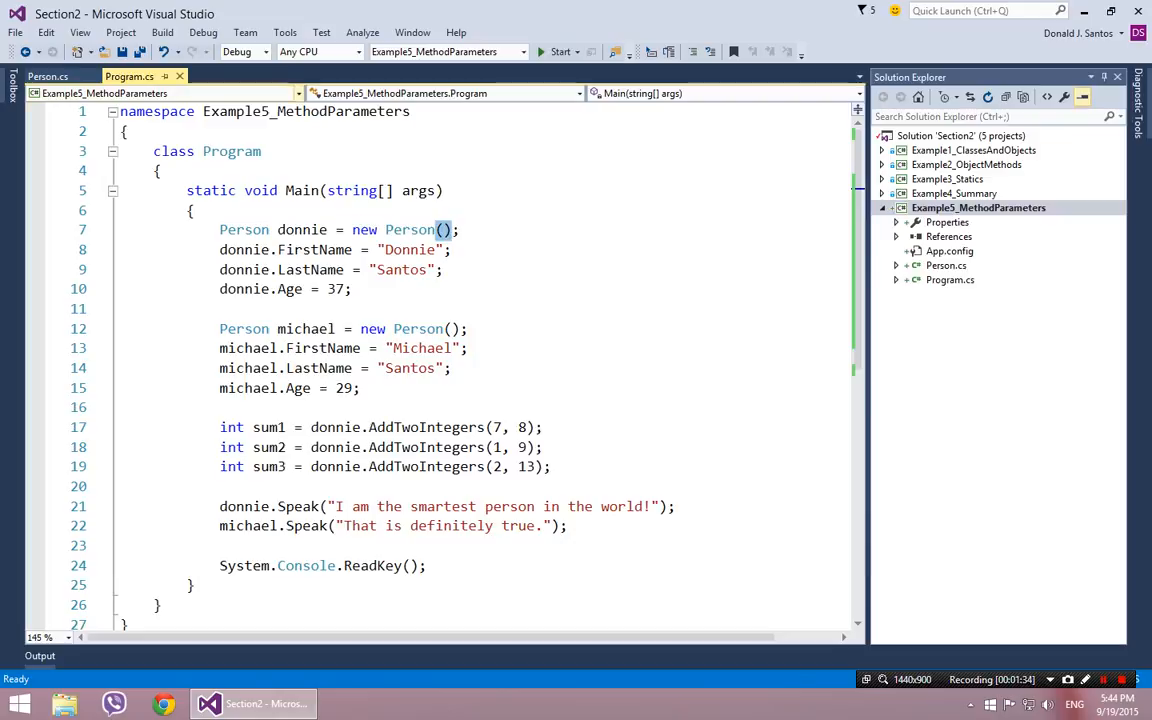
pyautogui.click(48, 76)
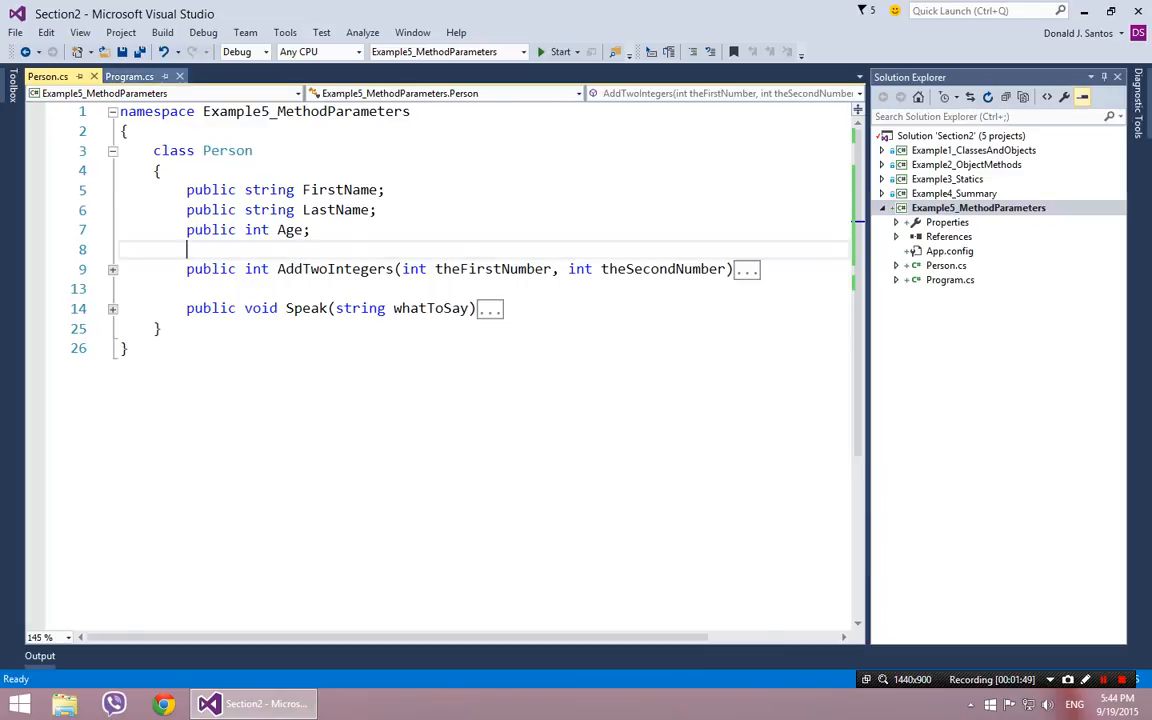
# - Return to Program.cs and highlight Person in the new Person() constructor call again
pyautogui.click(128, 76)
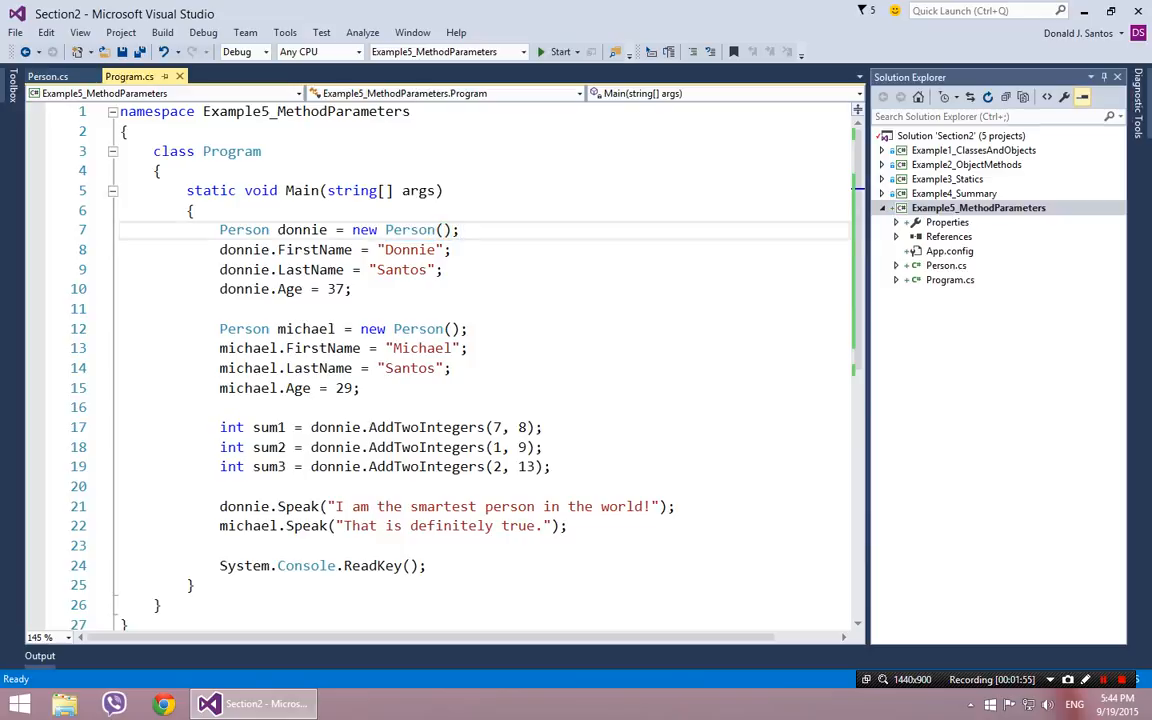
pyautogui.doubleClick(408, 228)
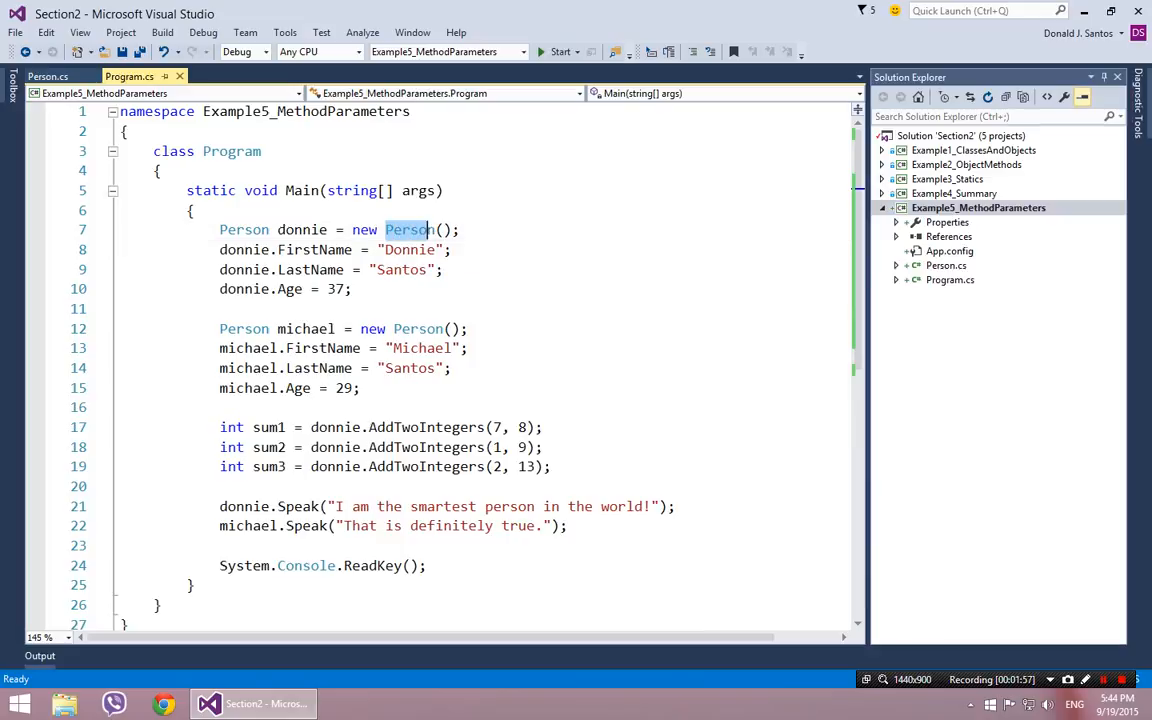
pyautogui.moveTo(320, 448)
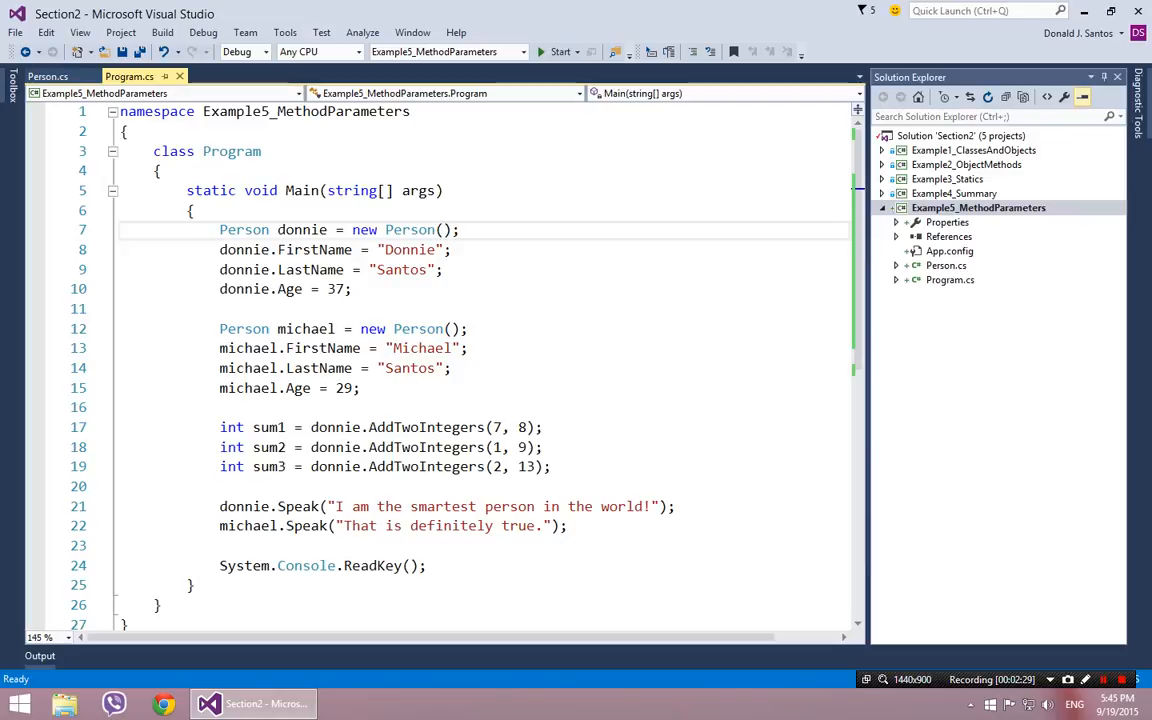
pyautogui.click(460, 228)
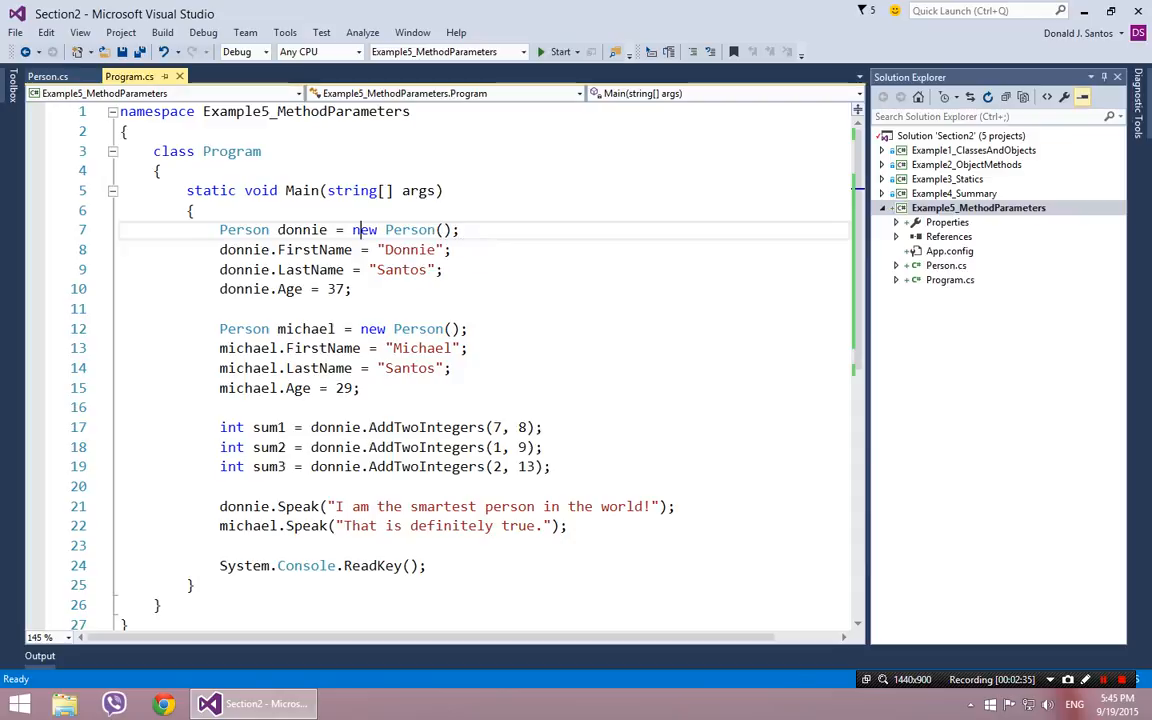
pyautogui.doubleClick(410, 228)
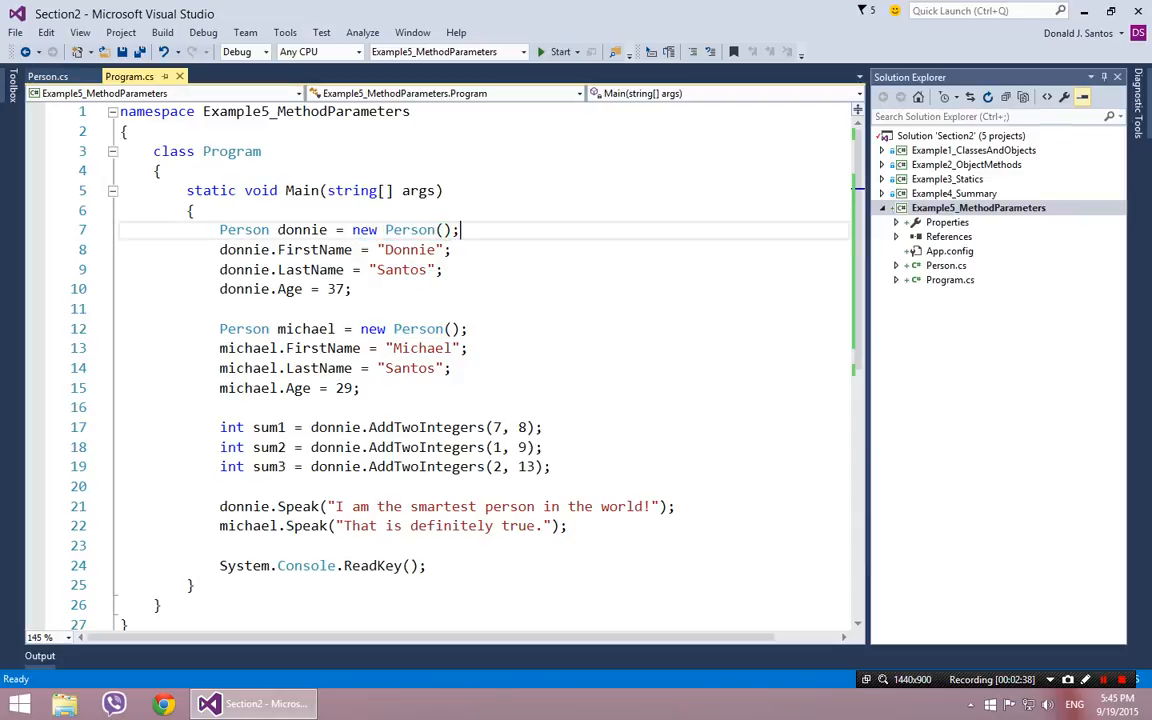
# - Add an empty public Person() constructor below the Age field in the Person class
pyautogui.click(48, 76)
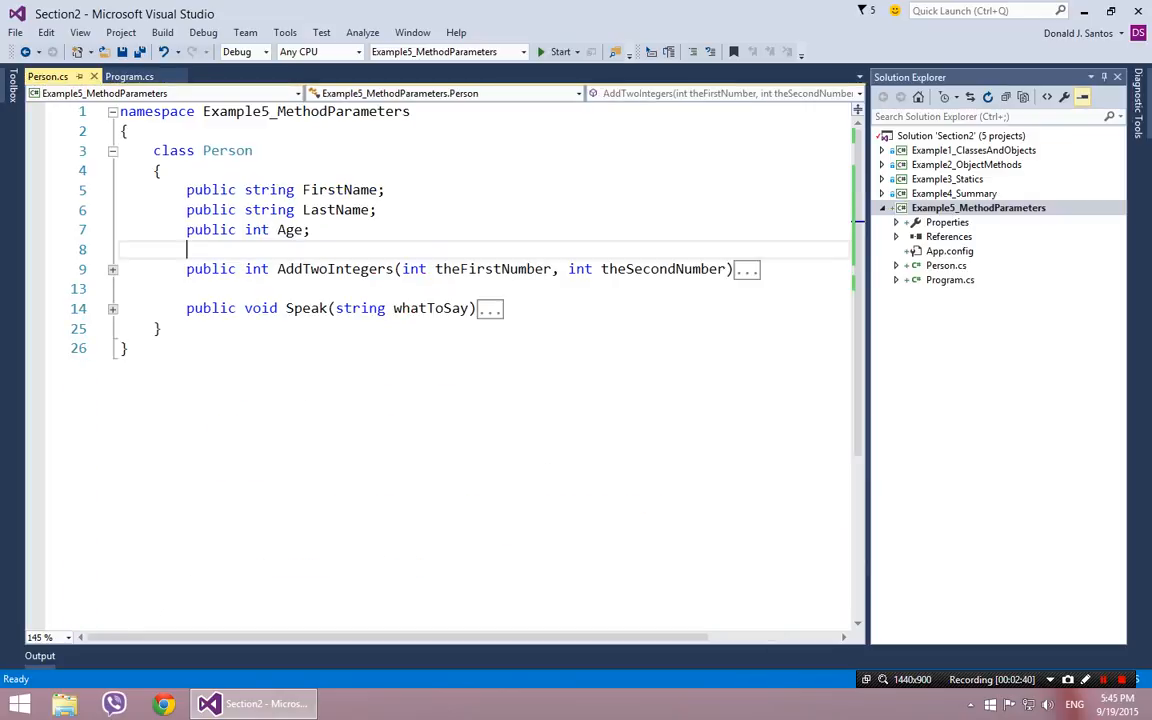
pyautogui.press('Return')
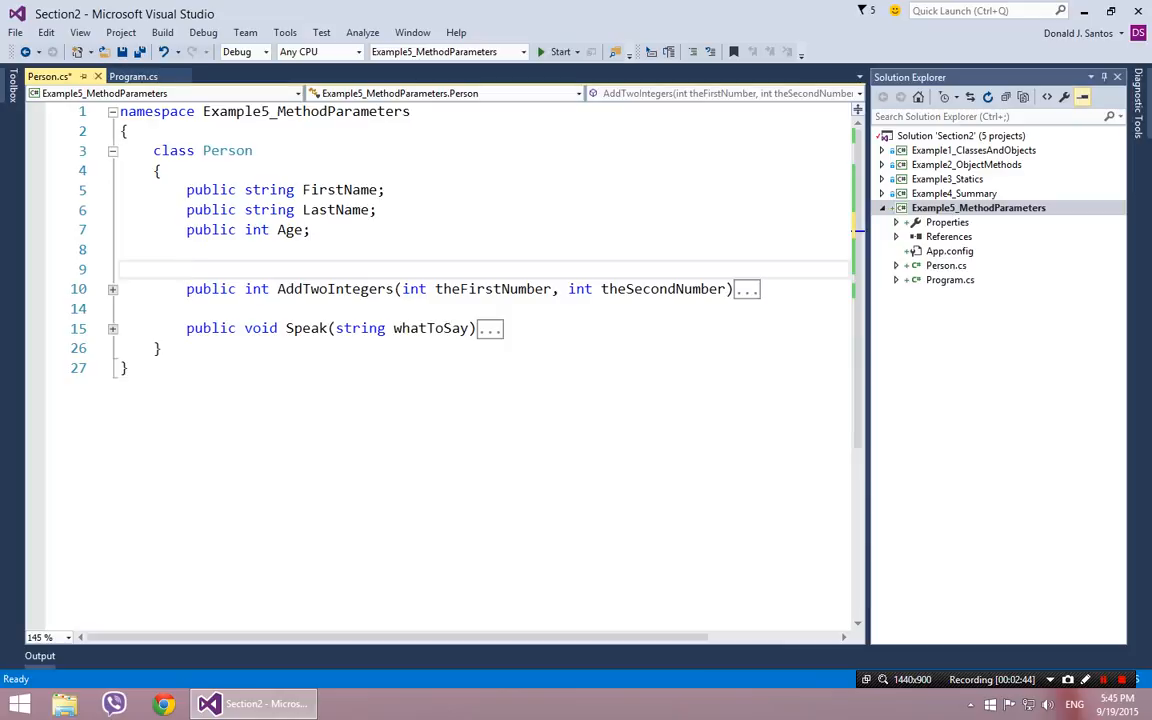
pyautogui.write('public Person(')
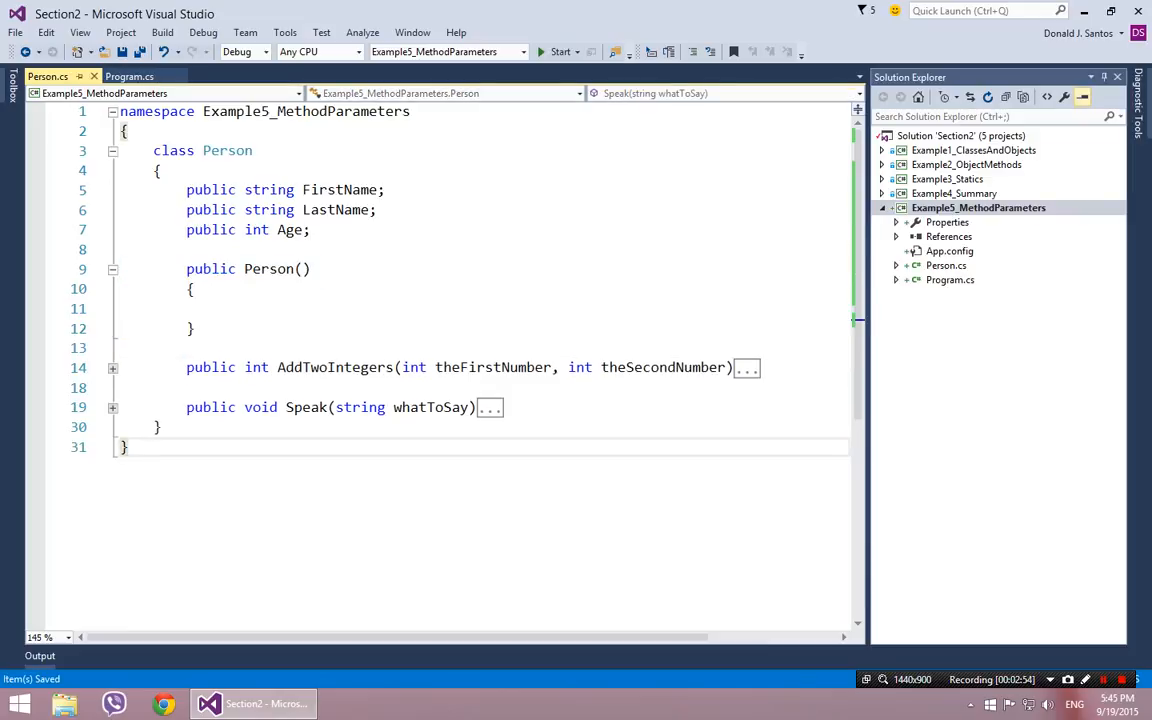
pyautogui.click(128, 448)
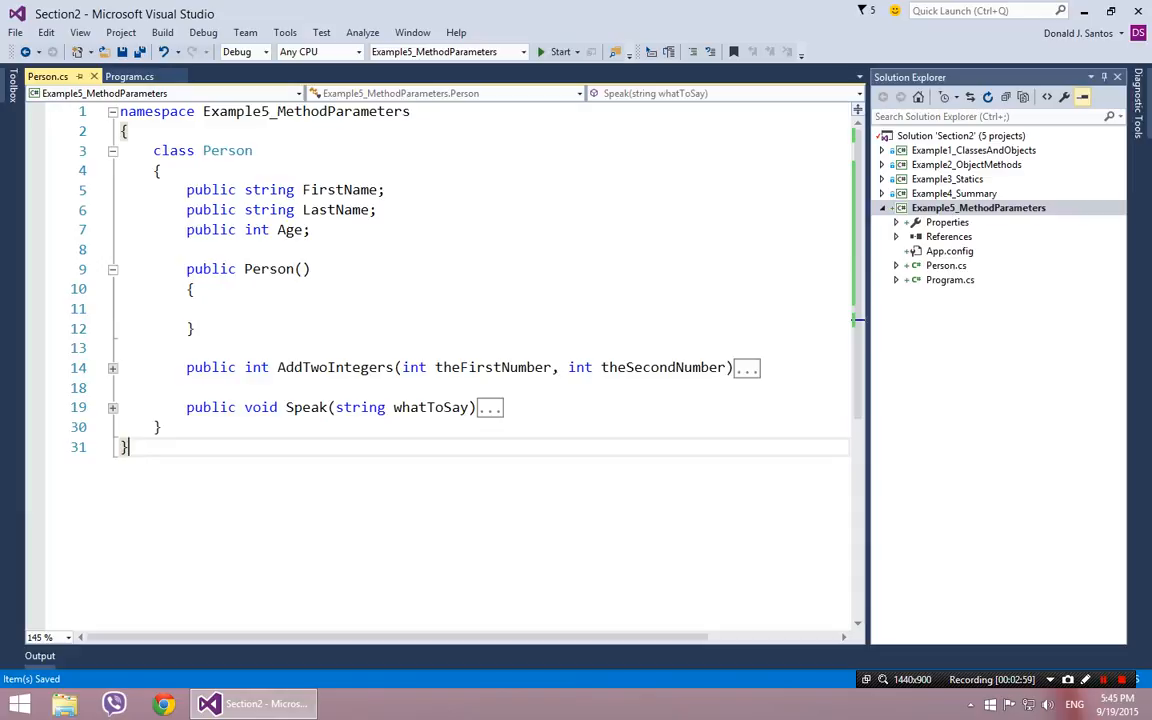
pyautogui.click(240, 268)
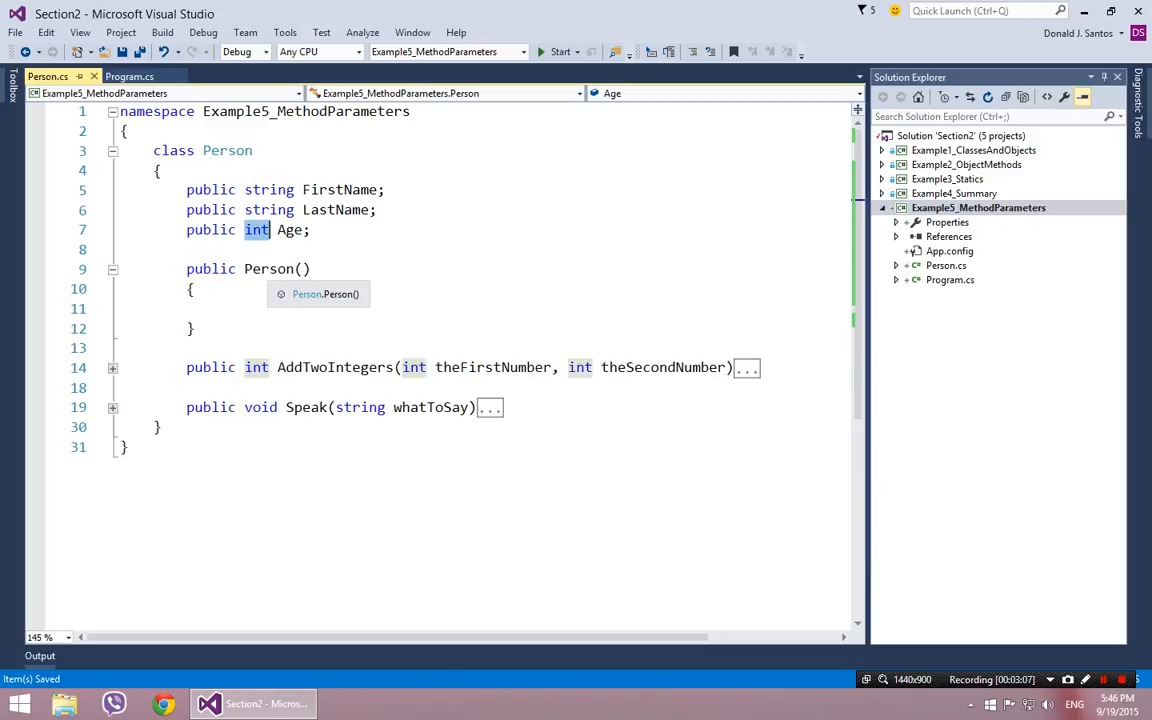
pyautogui.click(268, 268)
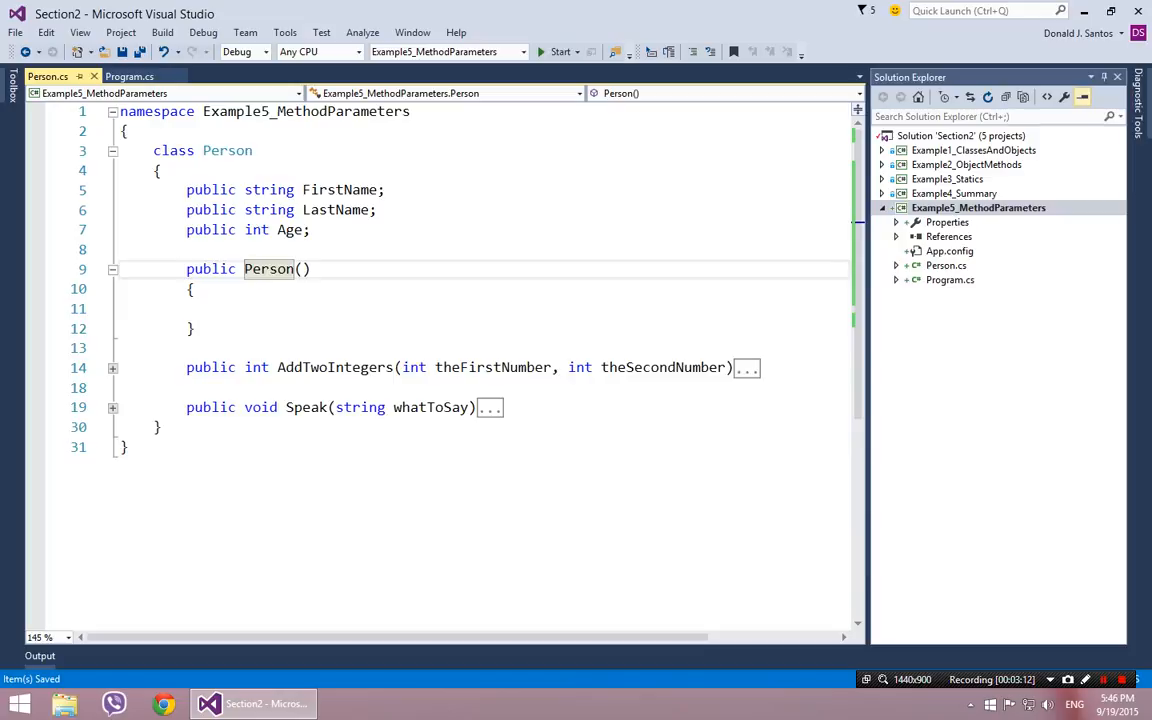
pyautogui.click(128, 76)
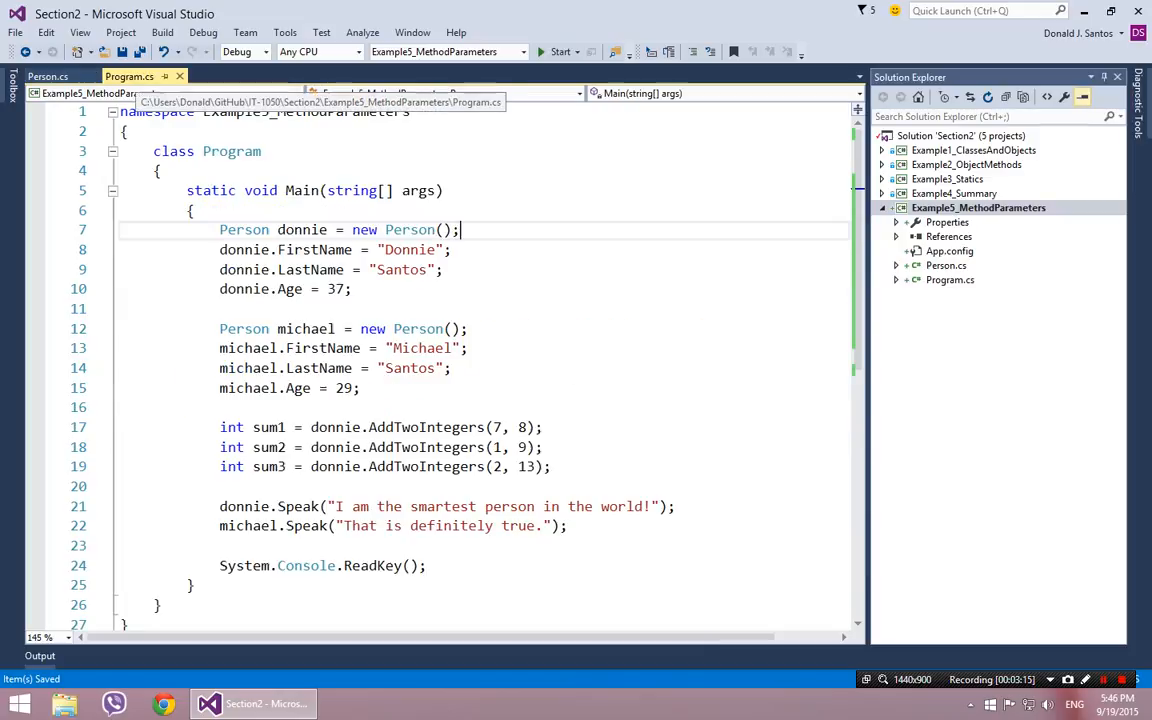
pyautogui.doubleClick(408, 228)
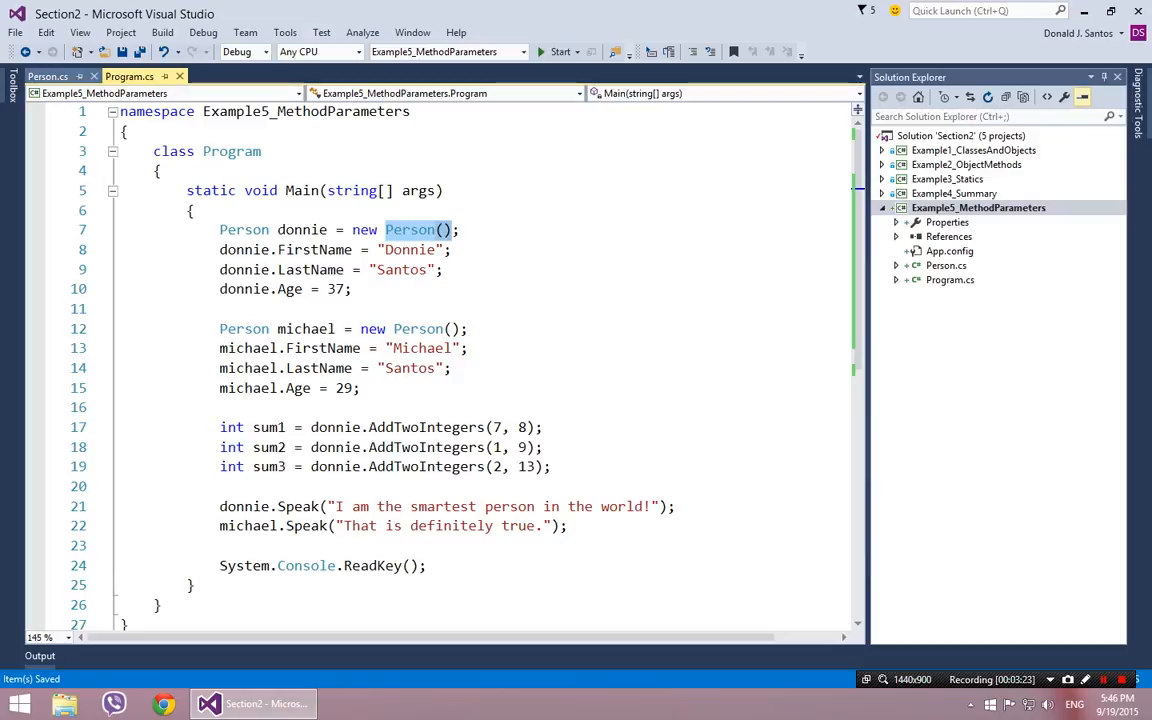
pyautogui.click(48, 76)
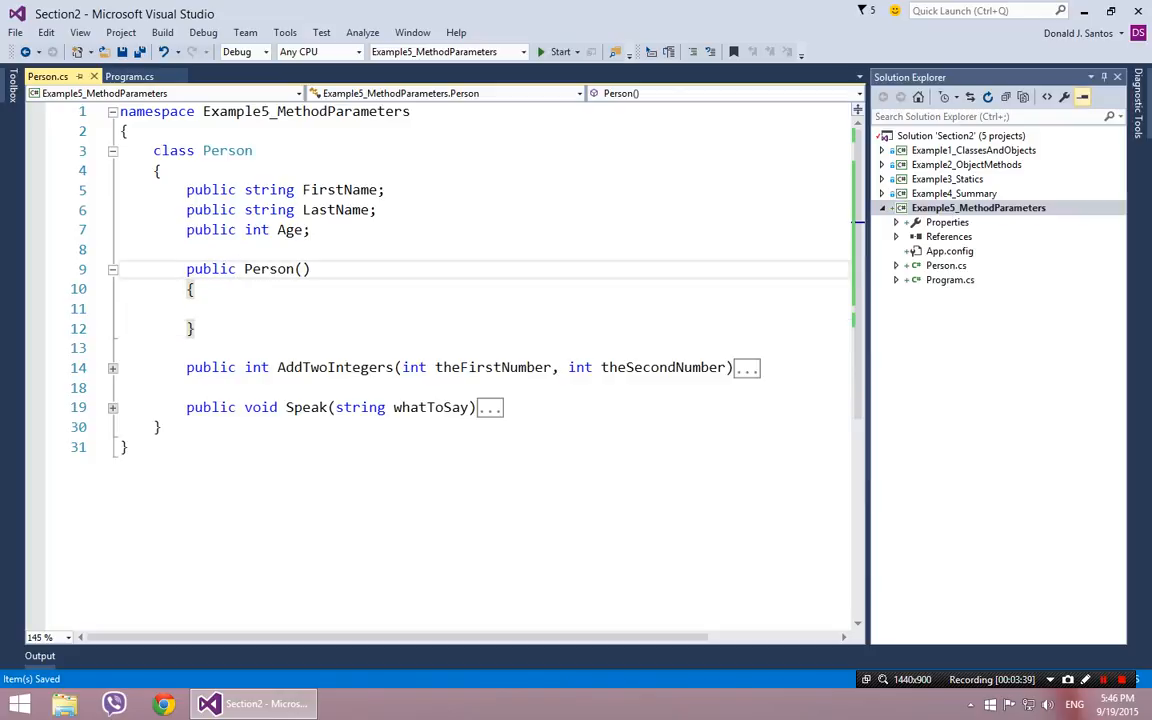
# - Comment above Person(): 'Definition of Constructor: Method with the same name as the class'
pyautogui.doubleClick(276, 268)
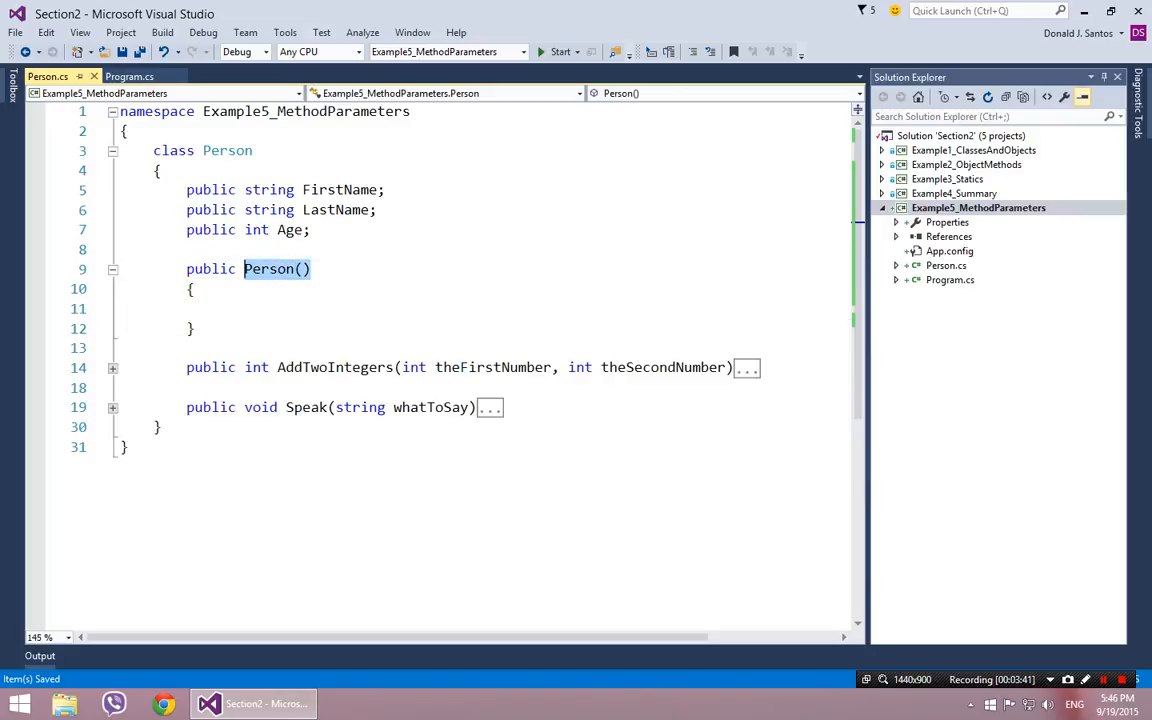
pyautogui.write('//')
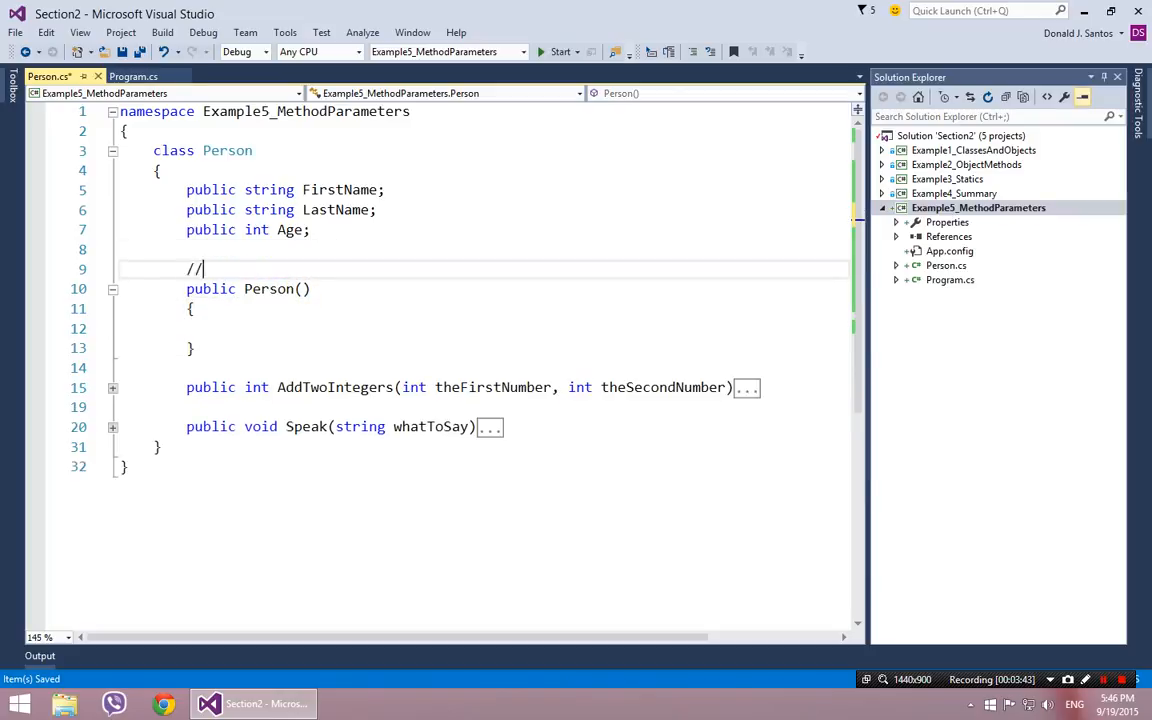
pyautogui.write('C')
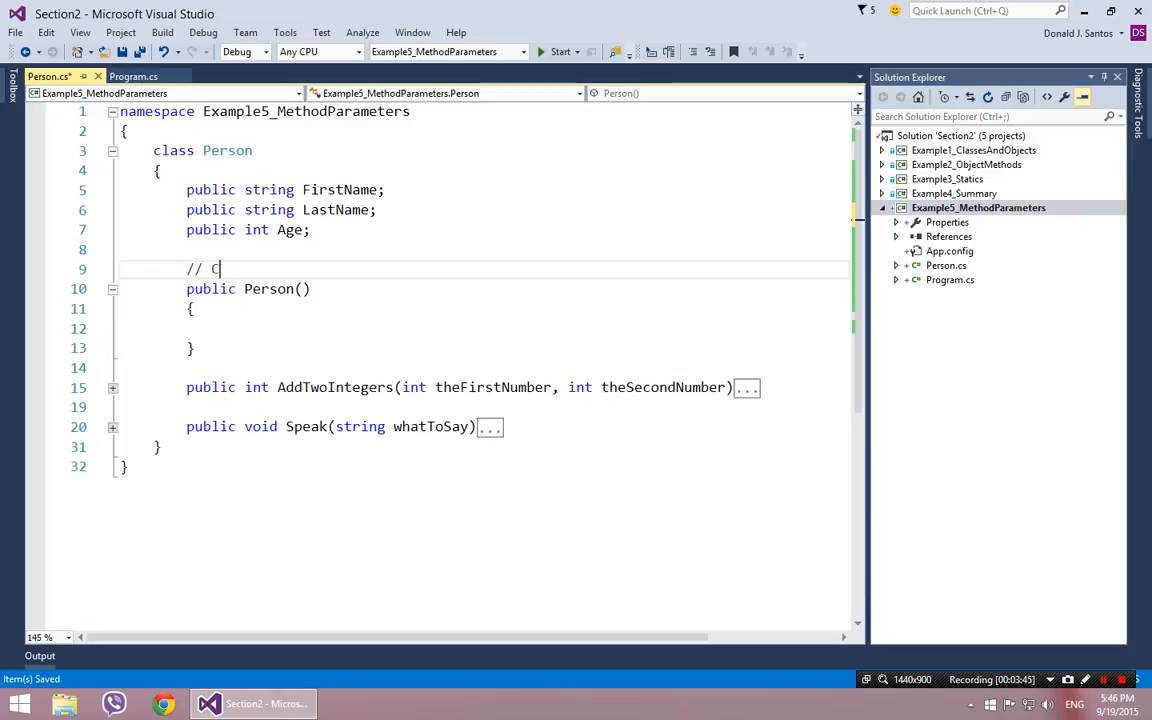
pyautogui.write('Definition of Constructor')
pyautogui.write('//')
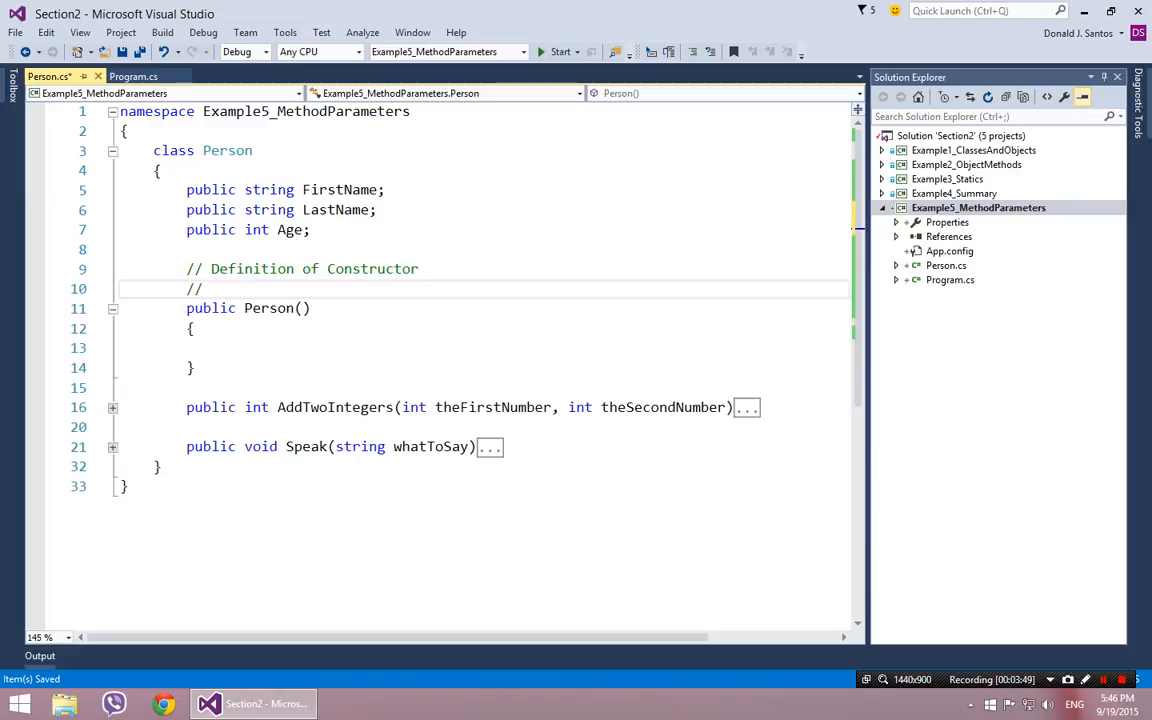
pyautogui.write('Method with')
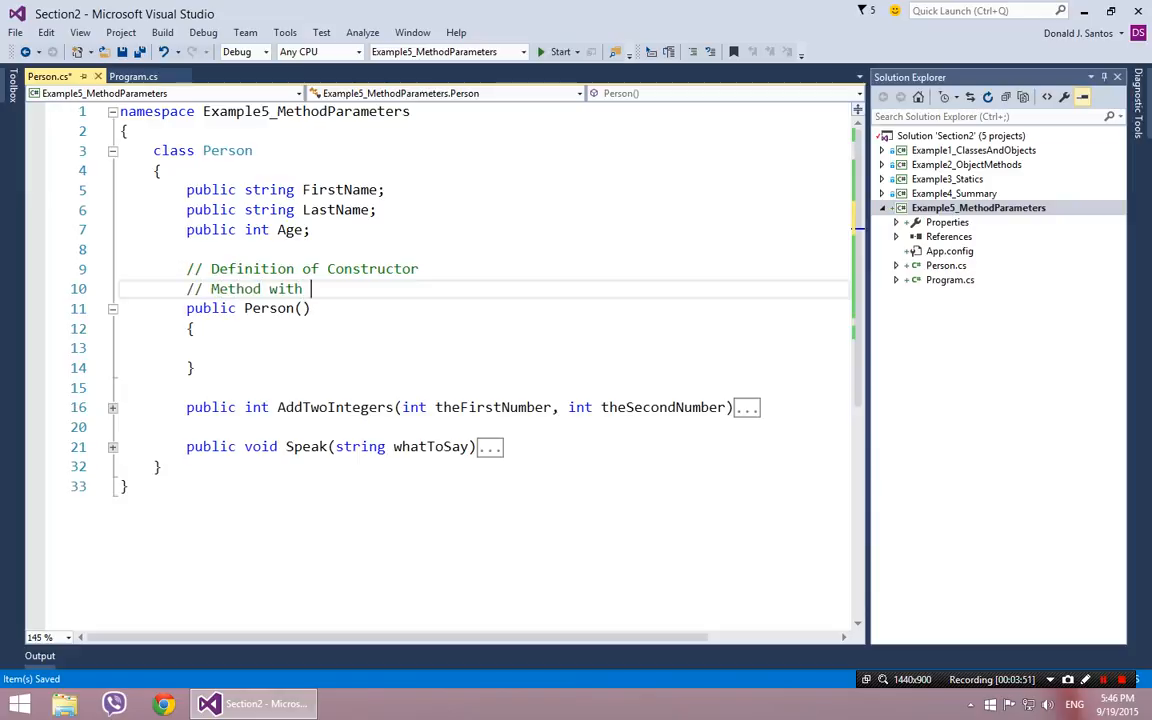
pyautogui.write('the same name as the')
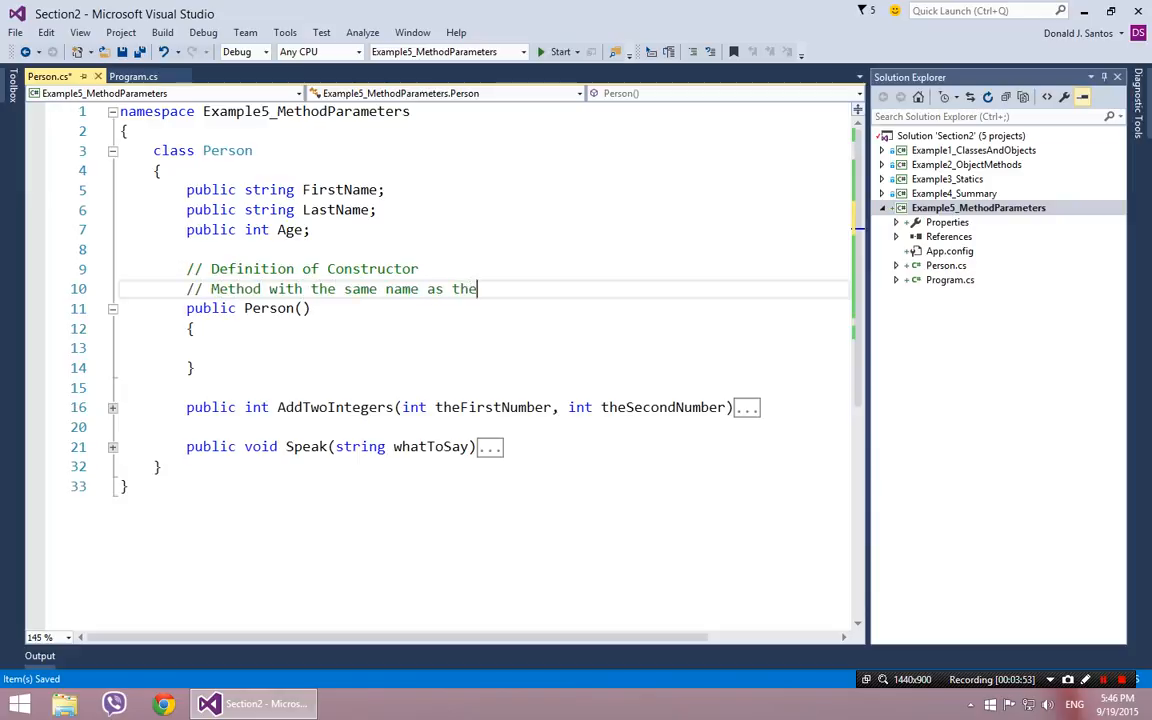
pyautogui.write('class')
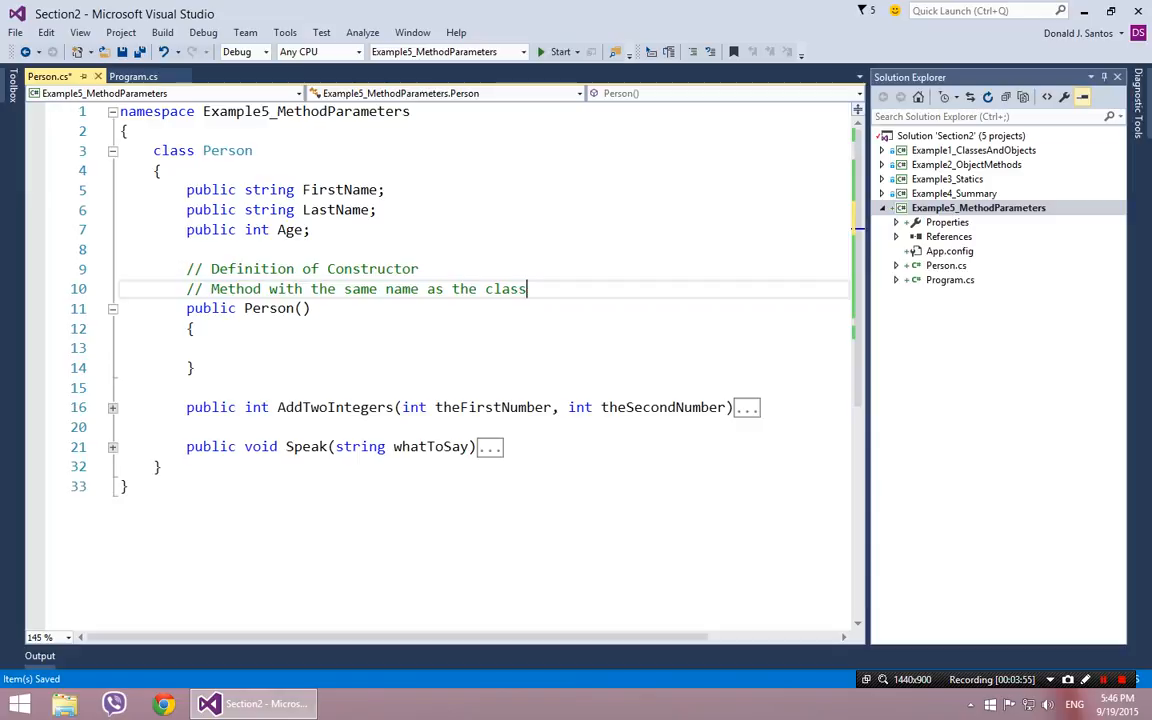
# - Add the '// No return type!' comment and a blank line before the constructor
pyautogui.write('// No')
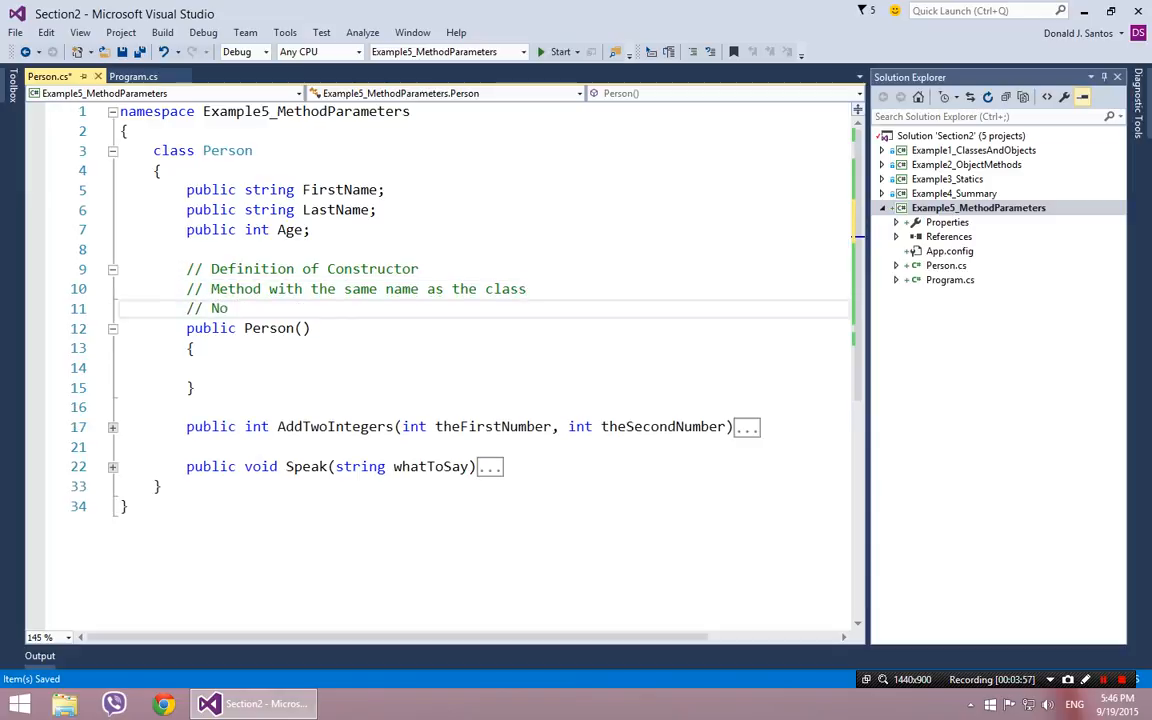
pyautogui.press('Backspace')
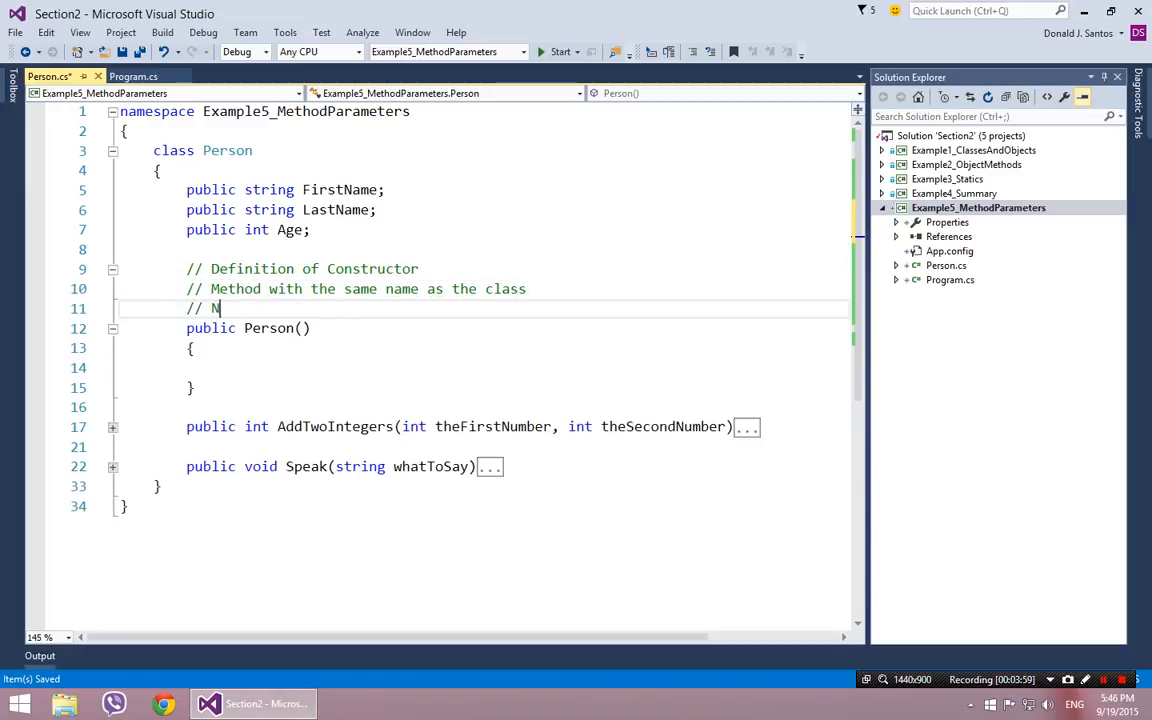
pyautogui.write('o return type!')
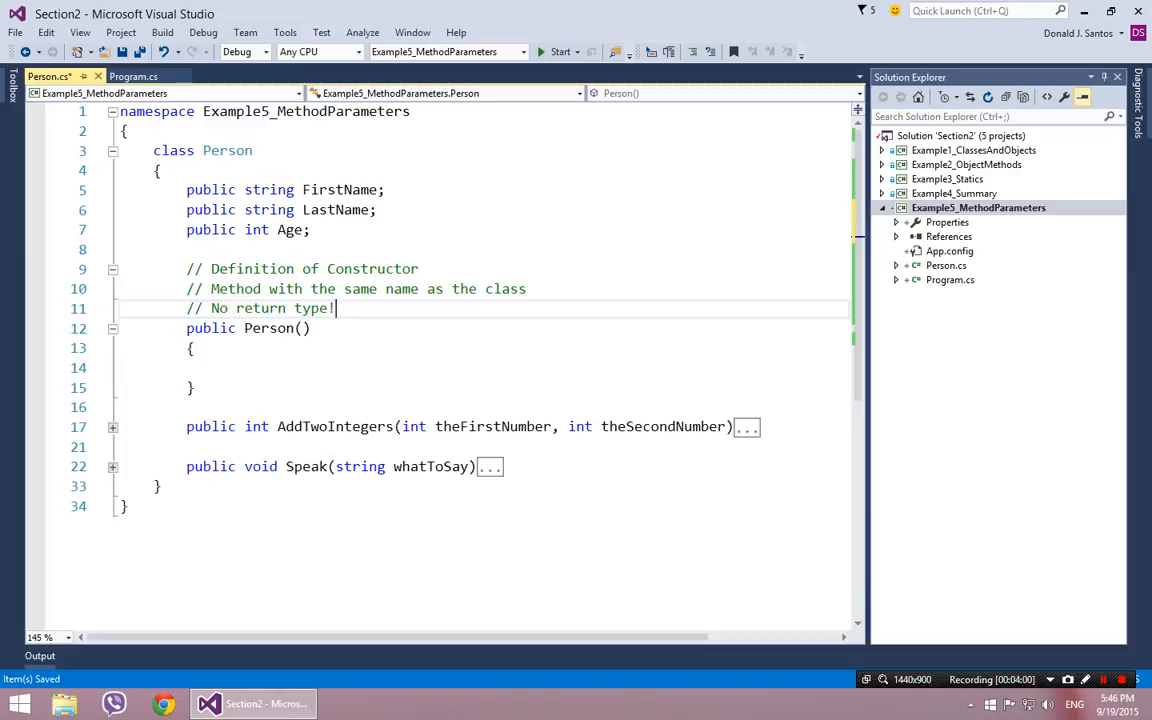
pyautogui.press('enter')
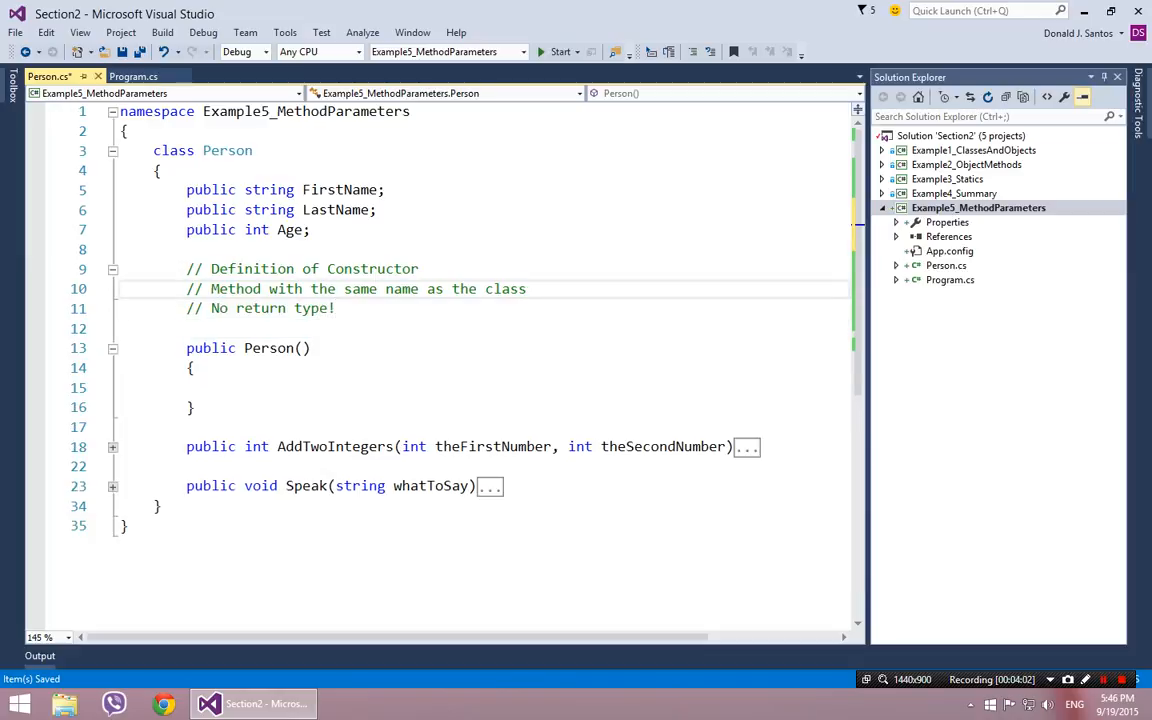
pyautogui.write('!')
pyautogui.click(484, 268)
pyautogui.write(':')
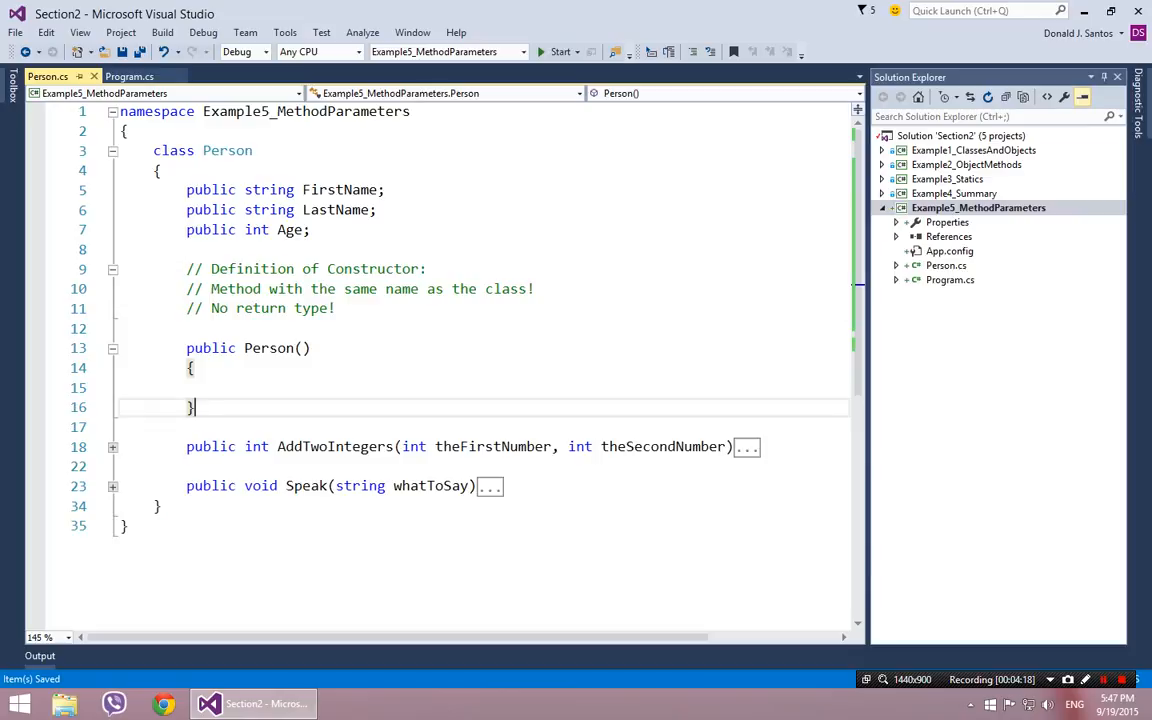
# - Set breakpoints in the Person constructor and at donnie's creation, then start debugging
pyautogui.click(36, 368)
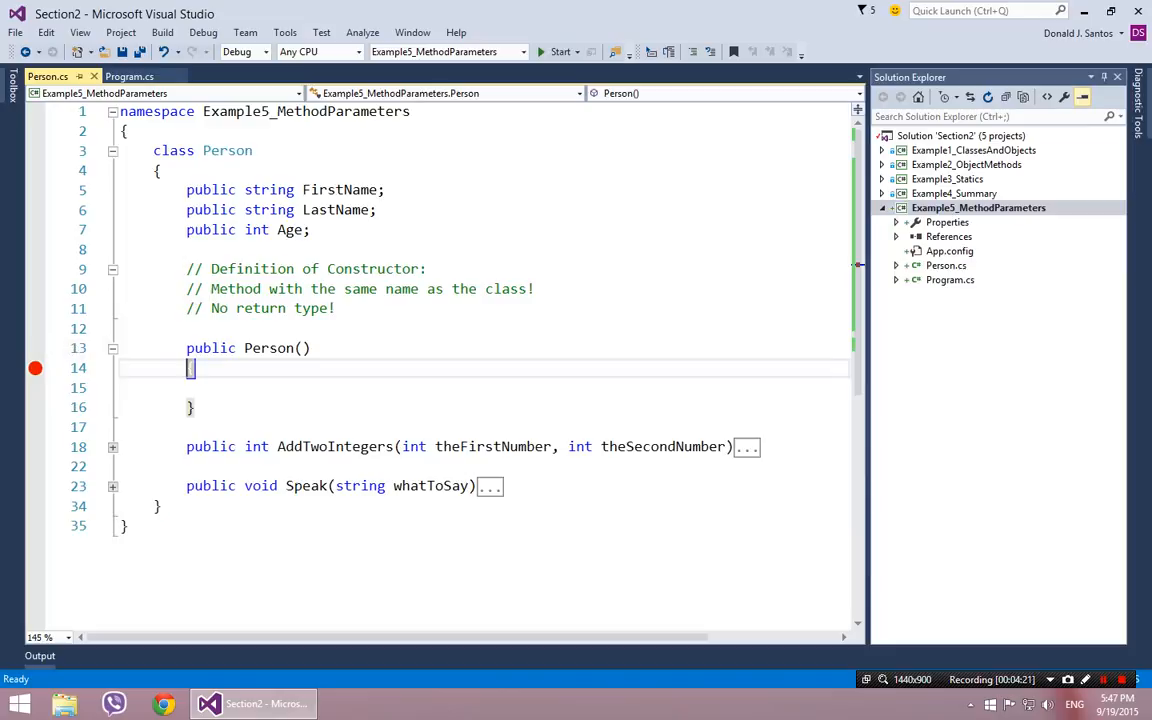
pyautogui.click(128, 76)
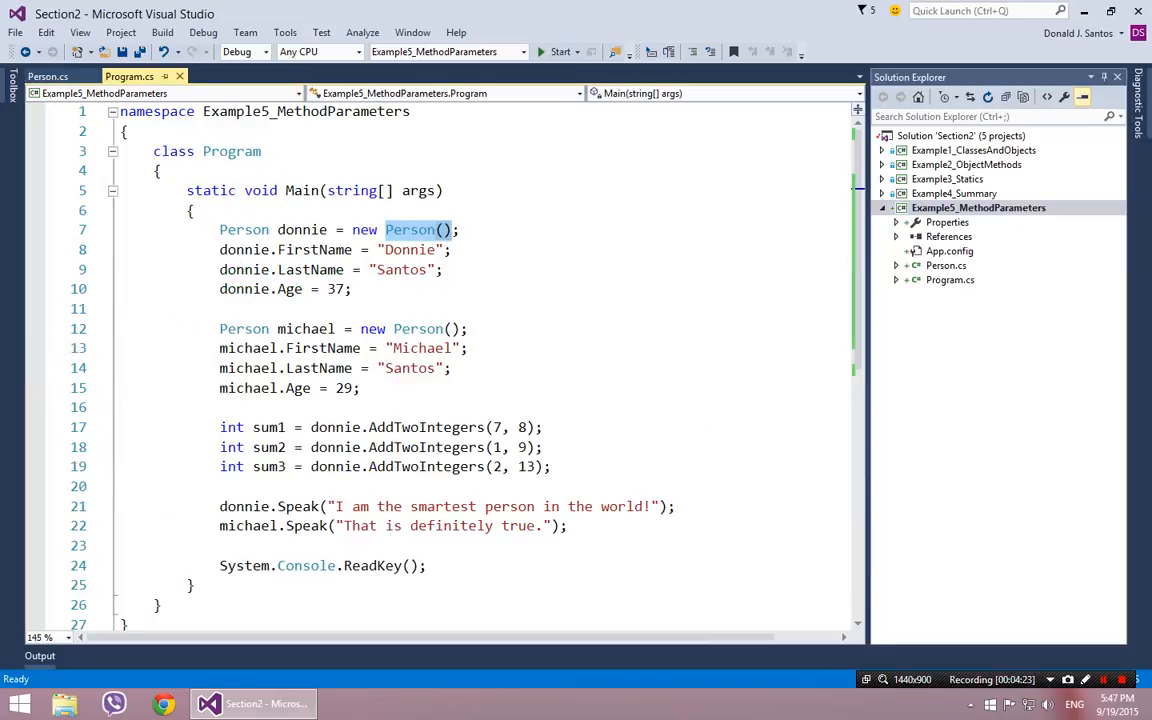
pyautogui.click(36, 230)
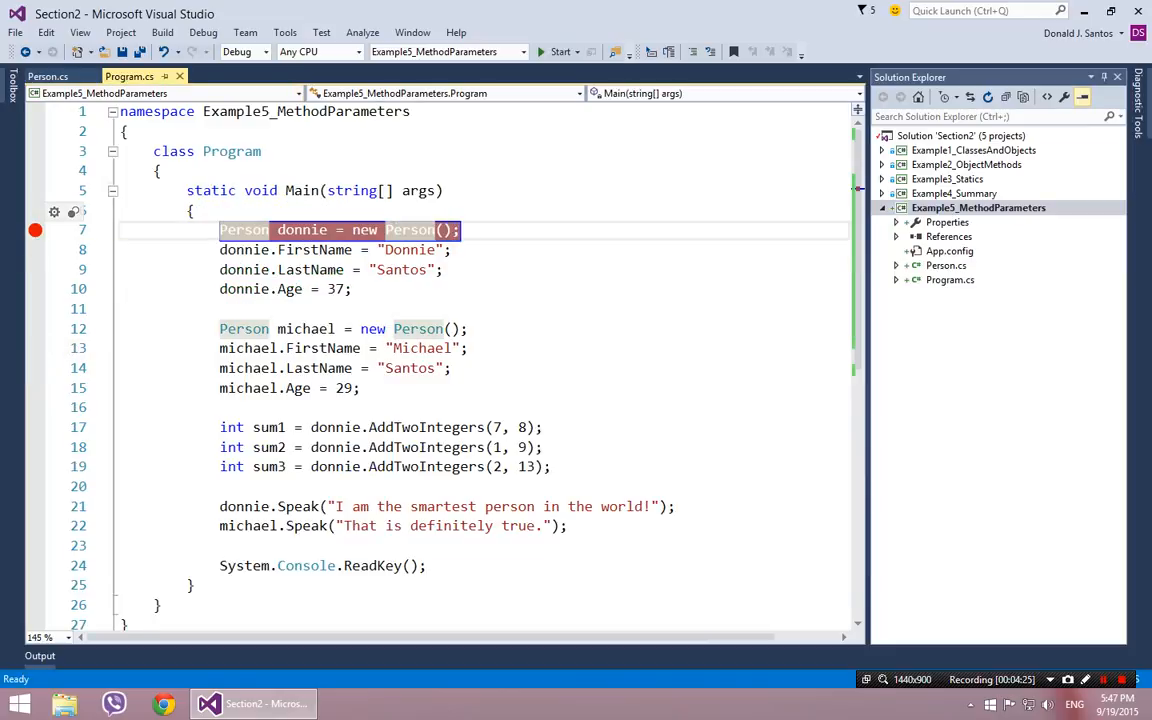
pyautogui.click(560, 52)
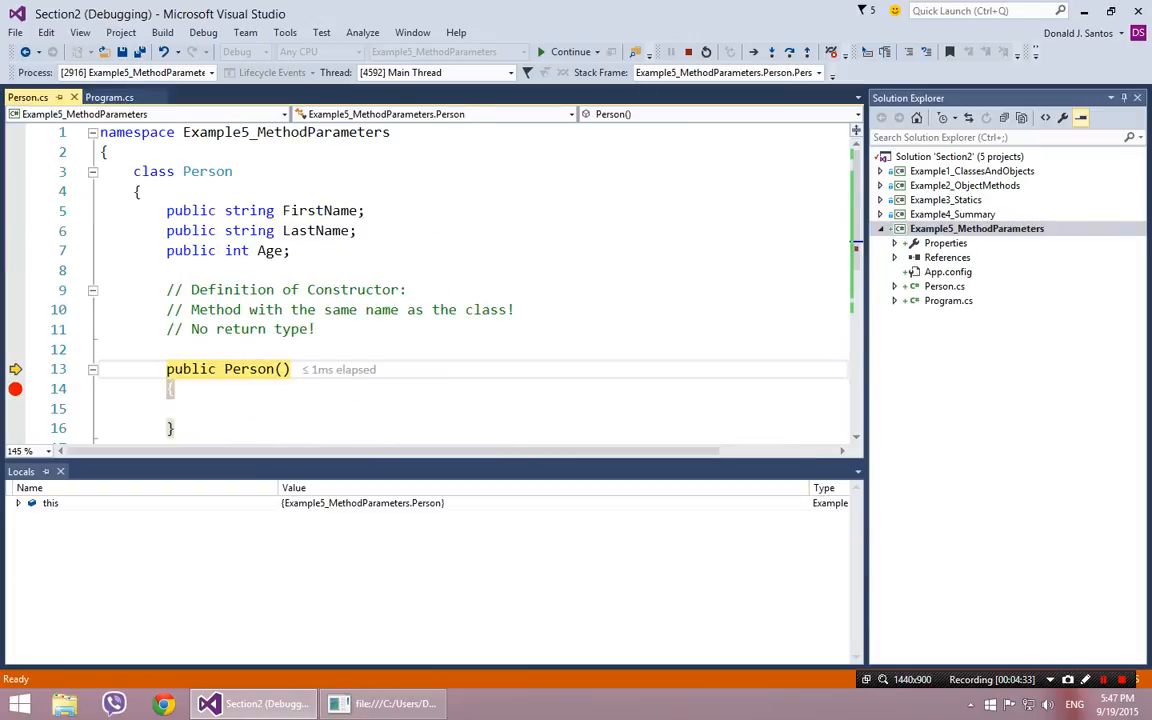
# - Step through the constructor to michael's creation with F10 and stop debugging
pyautogui.scroll(-3)
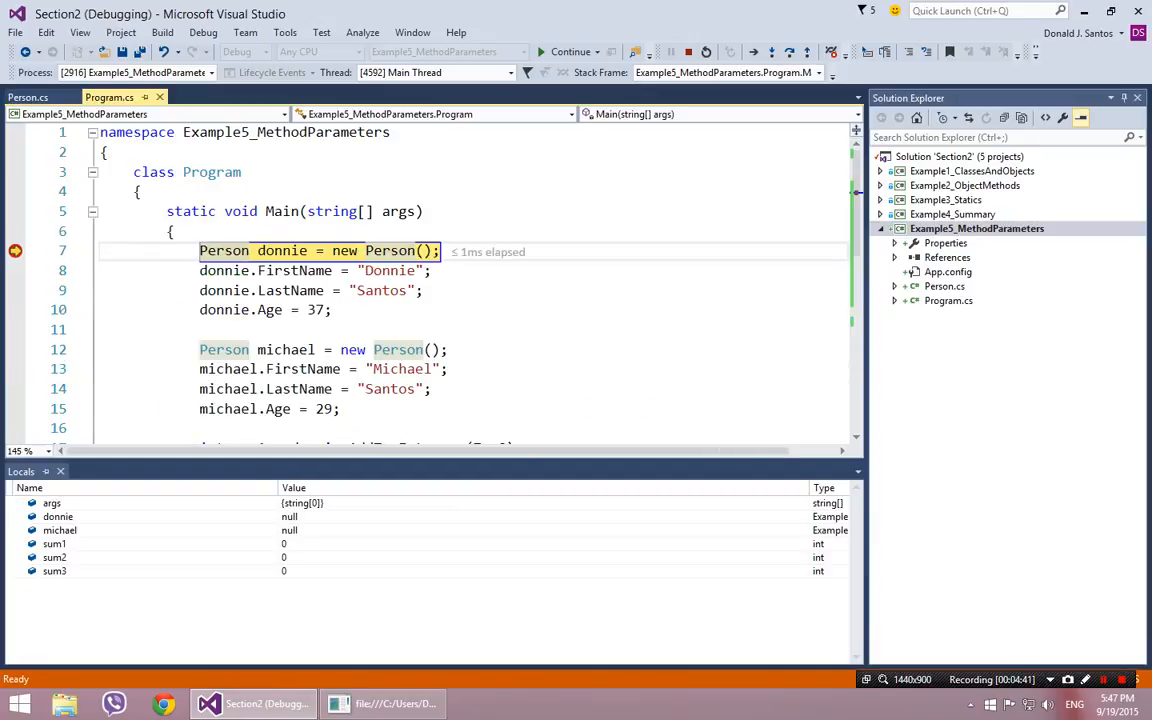
pyautogui.press('F10')
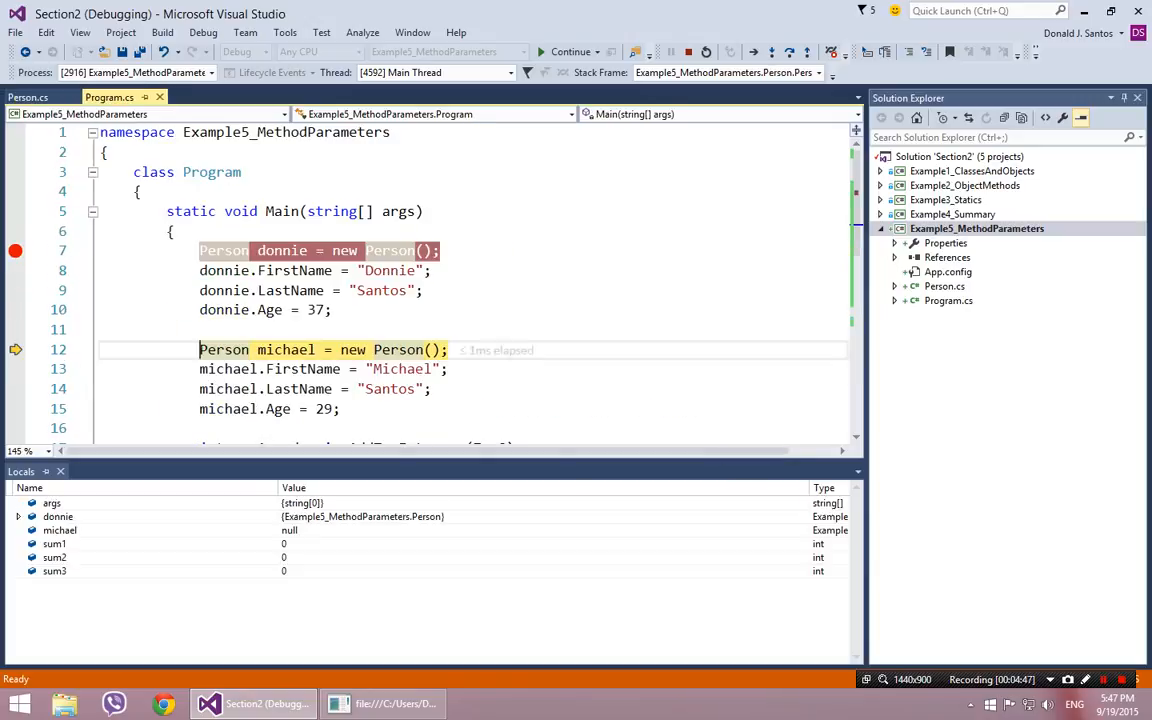
pyautogui.click(688, 52)
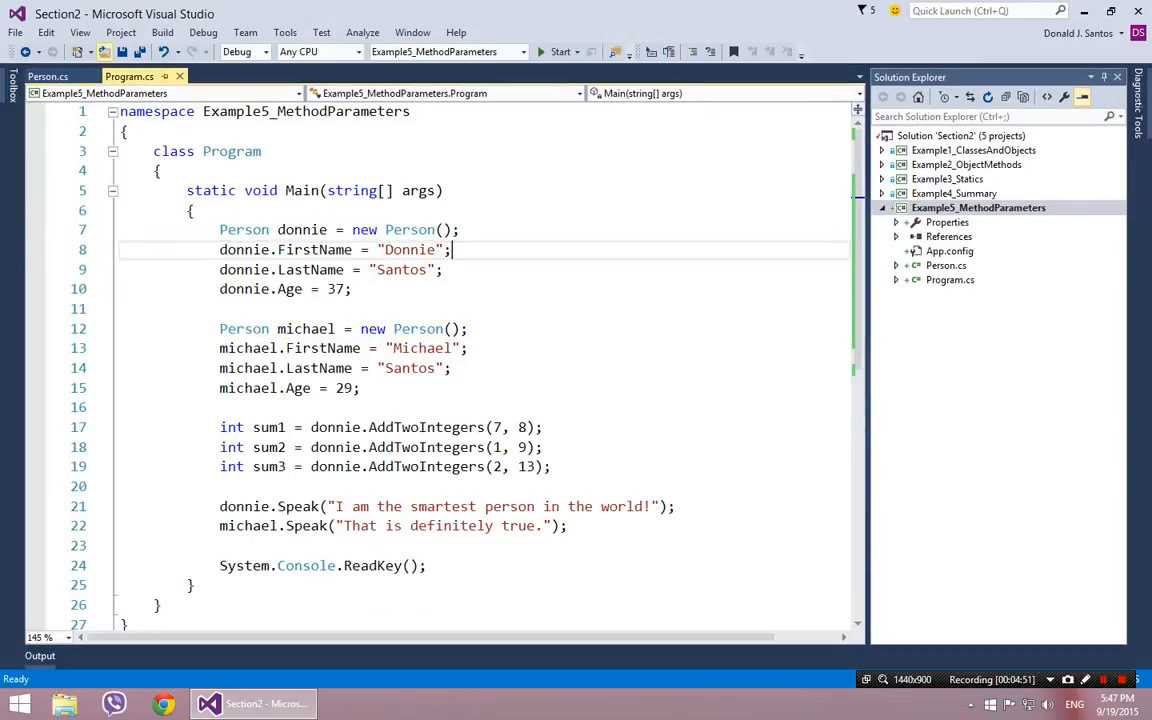
pyautogui.click(48, 76)
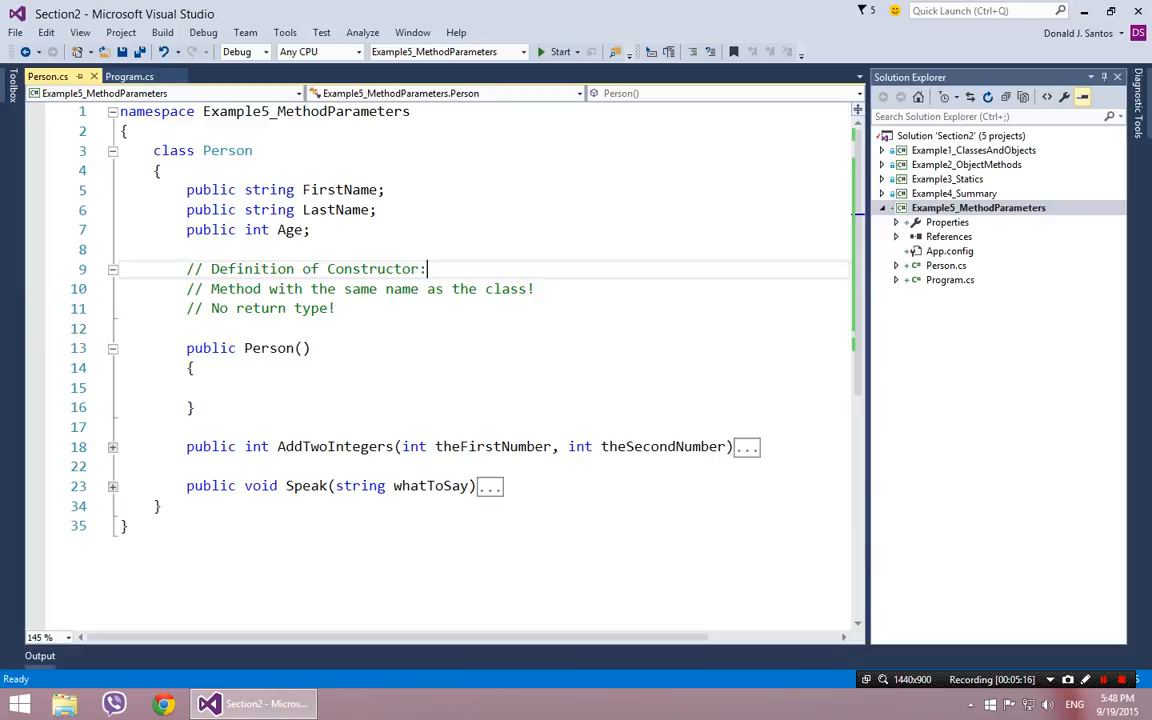
pyautogui.doubleClick(228, 150)
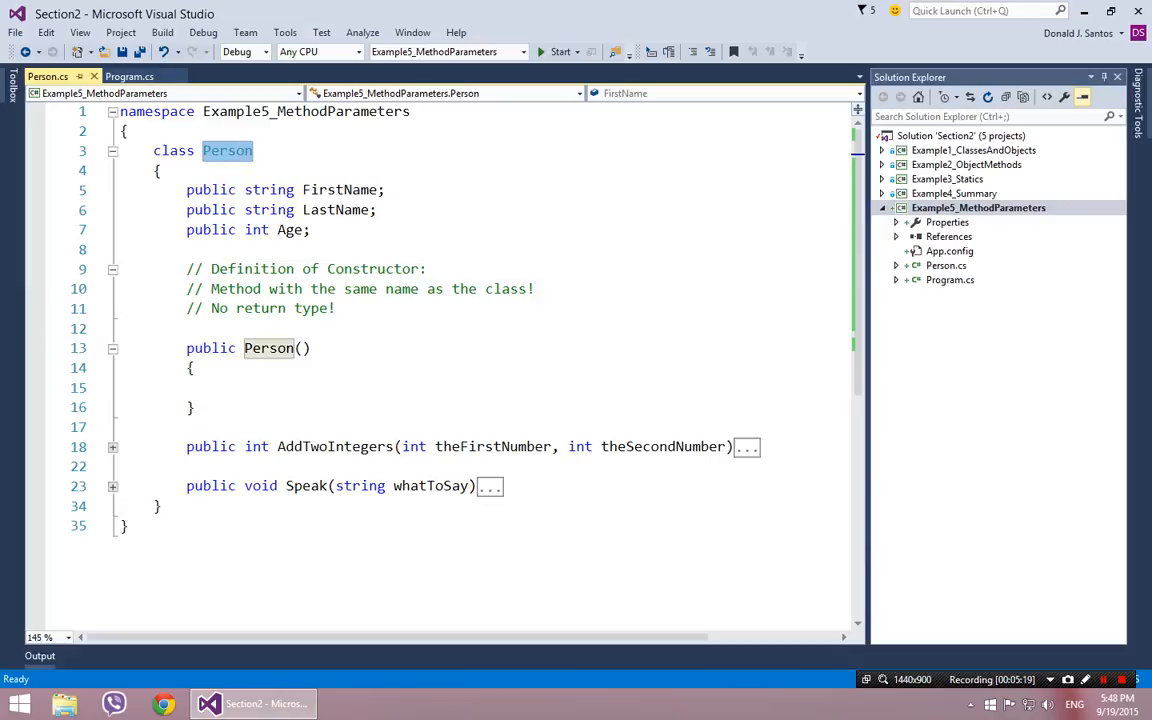
pyautogui.click(128, 76)
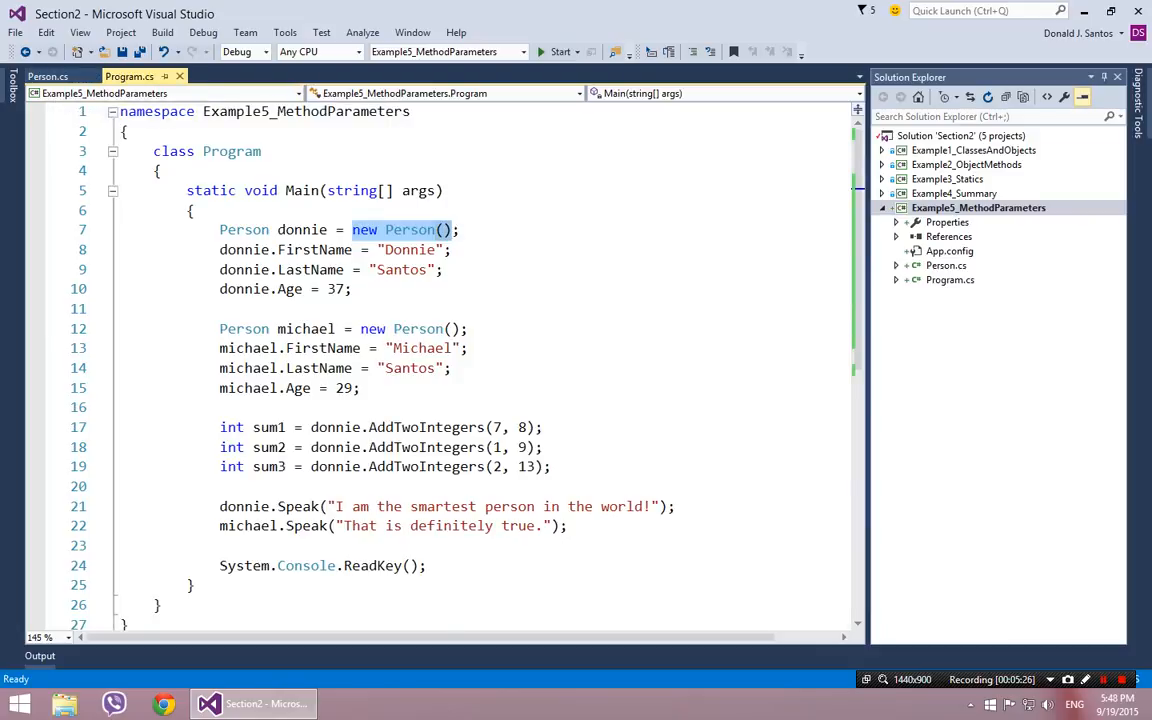
pyautogui.click(48, 76)
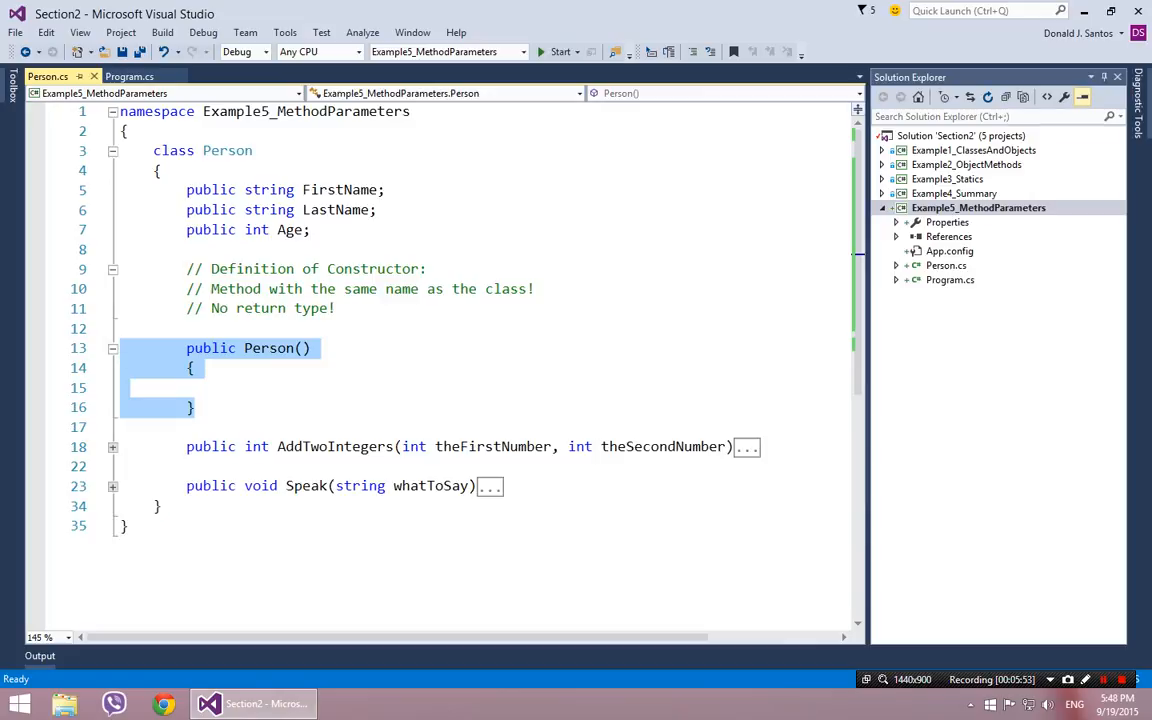
pyautogui.click(130, 76)
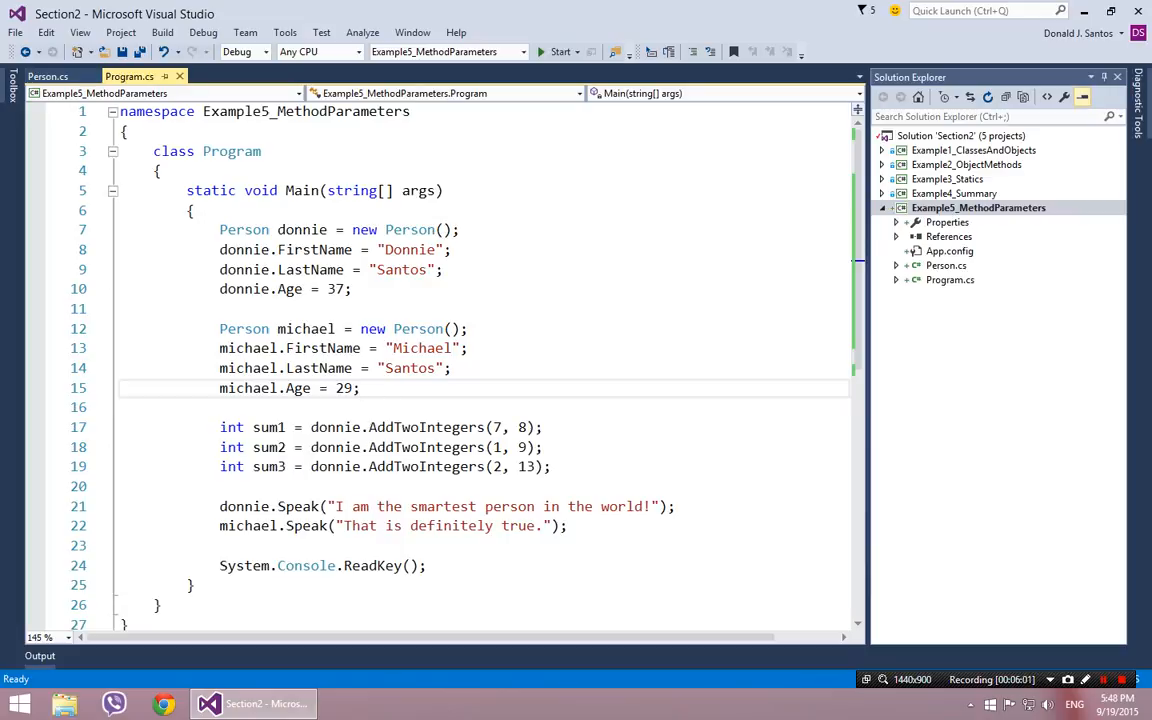
pyautogui.click(360, 388)
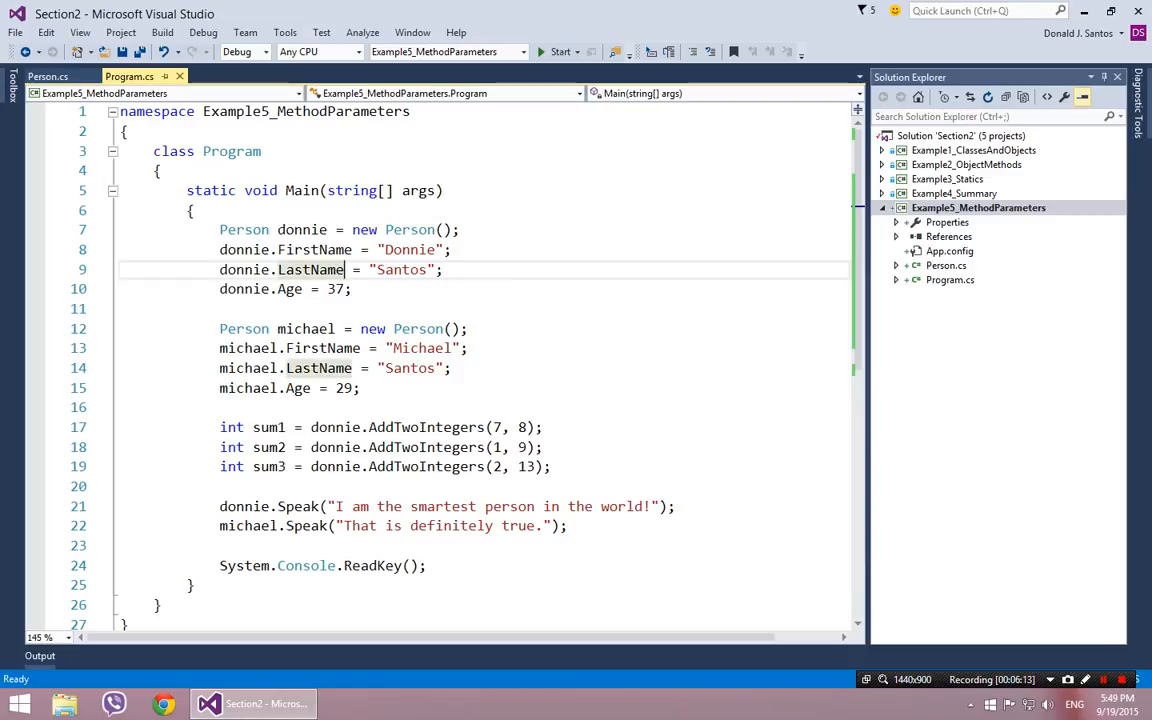
pyautogui.doubleClick(400, 268)
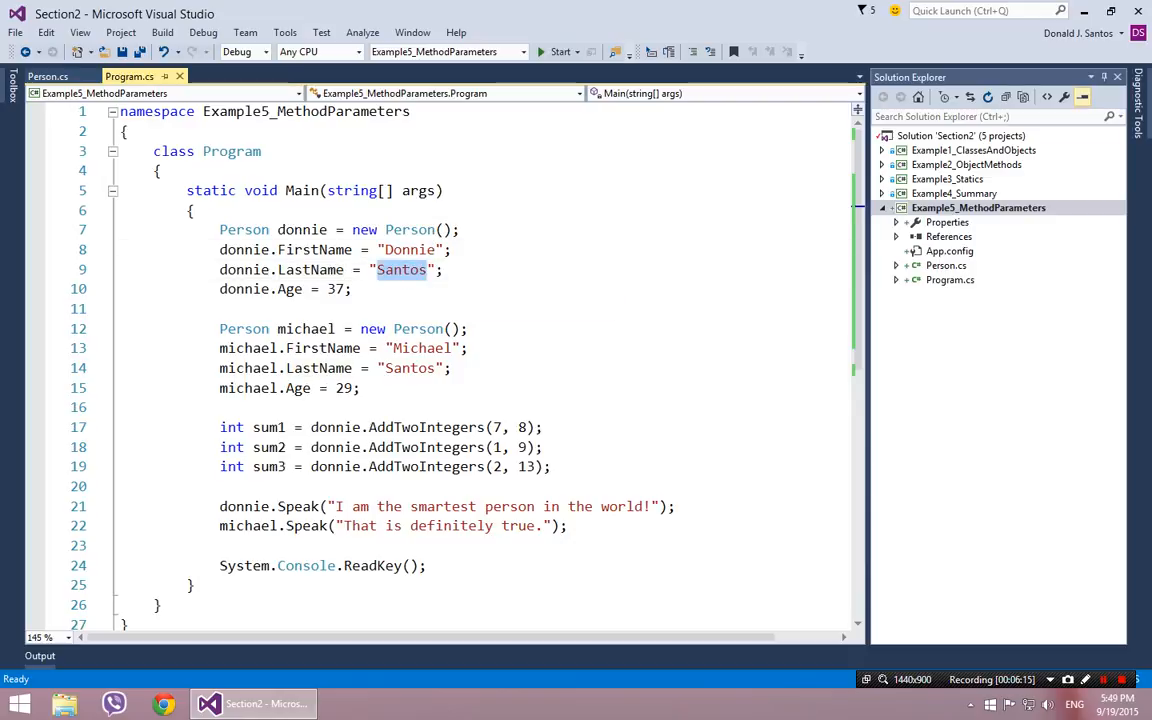
pyautogui.moveTo(220, 248); pyautogui.dragTo(352, 288)
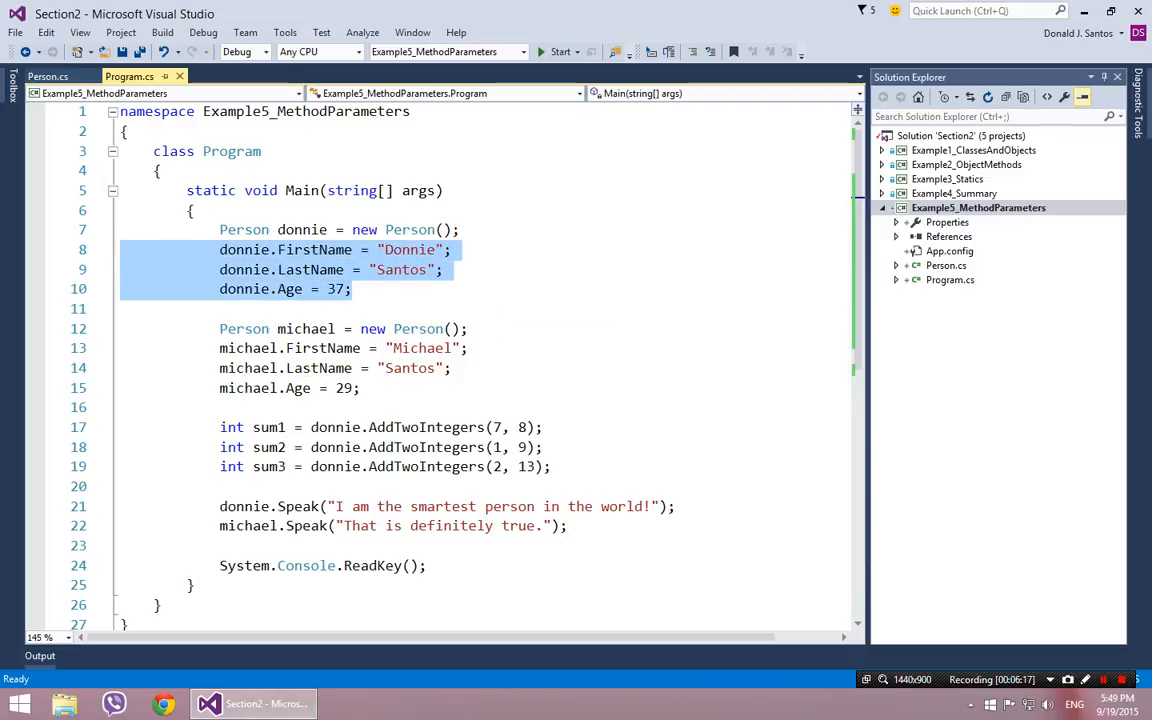
pyautogui.click(350, 288)
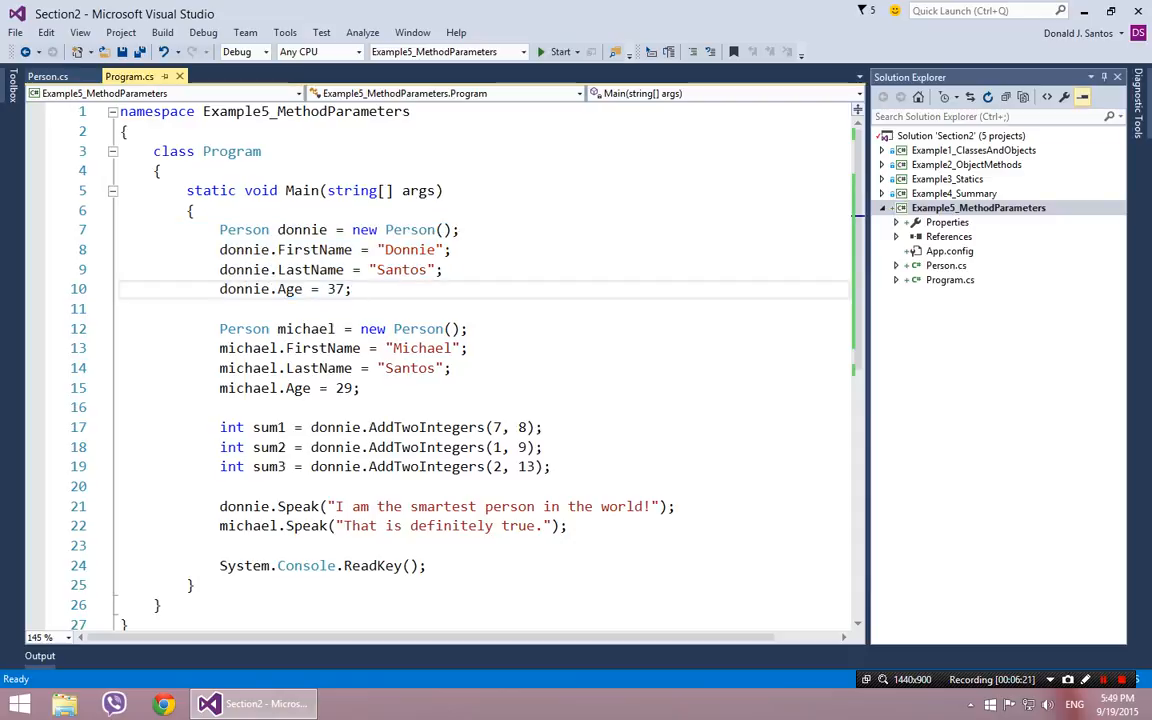
pyautogui.moveTo(220, 328); pyautogui.dragTo(360, 388)
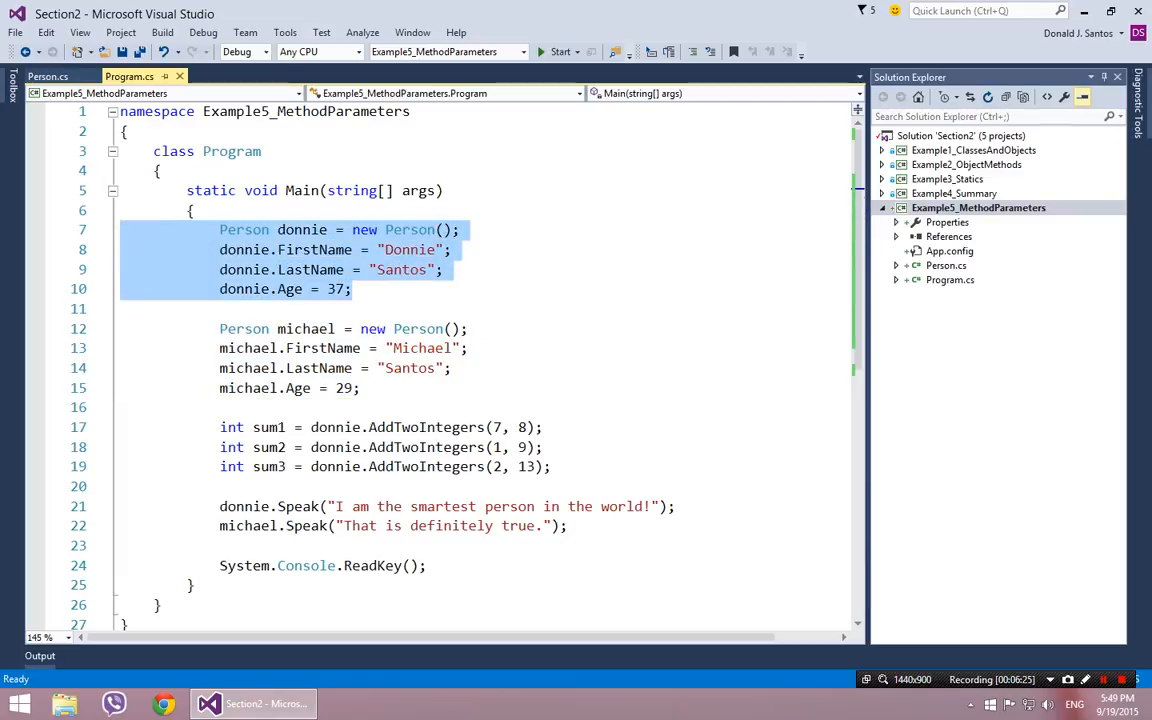
pyautogui.click(384, 228)
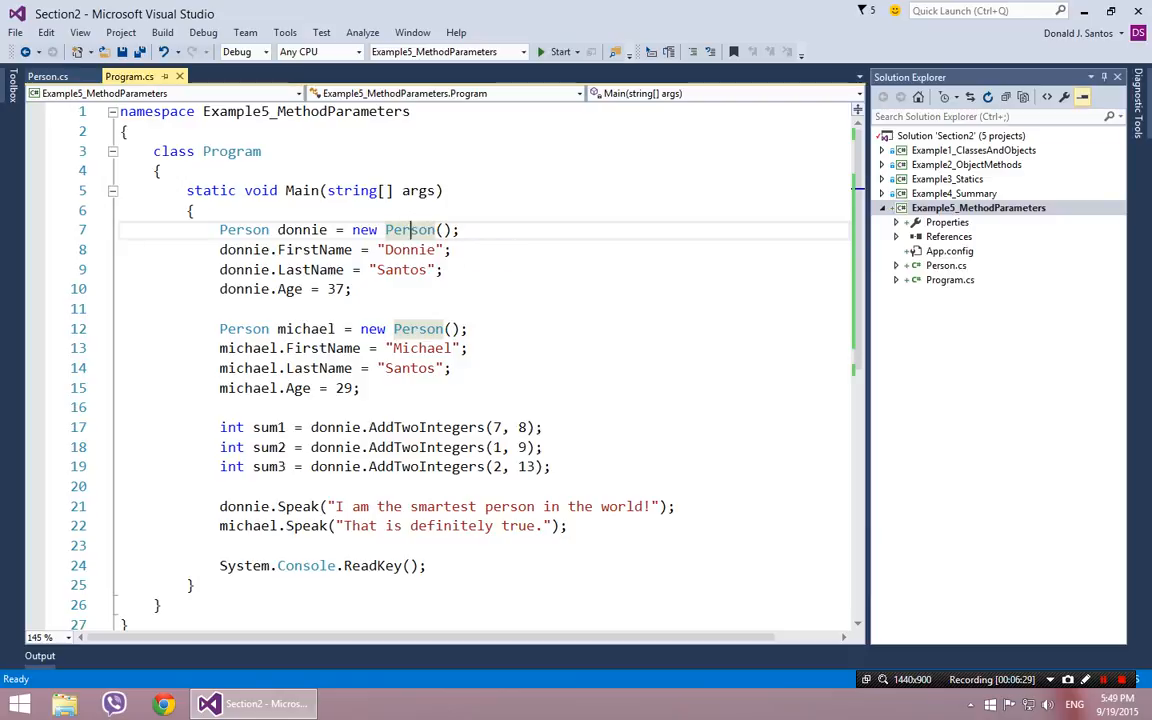
pyautogui.click(456, 228)
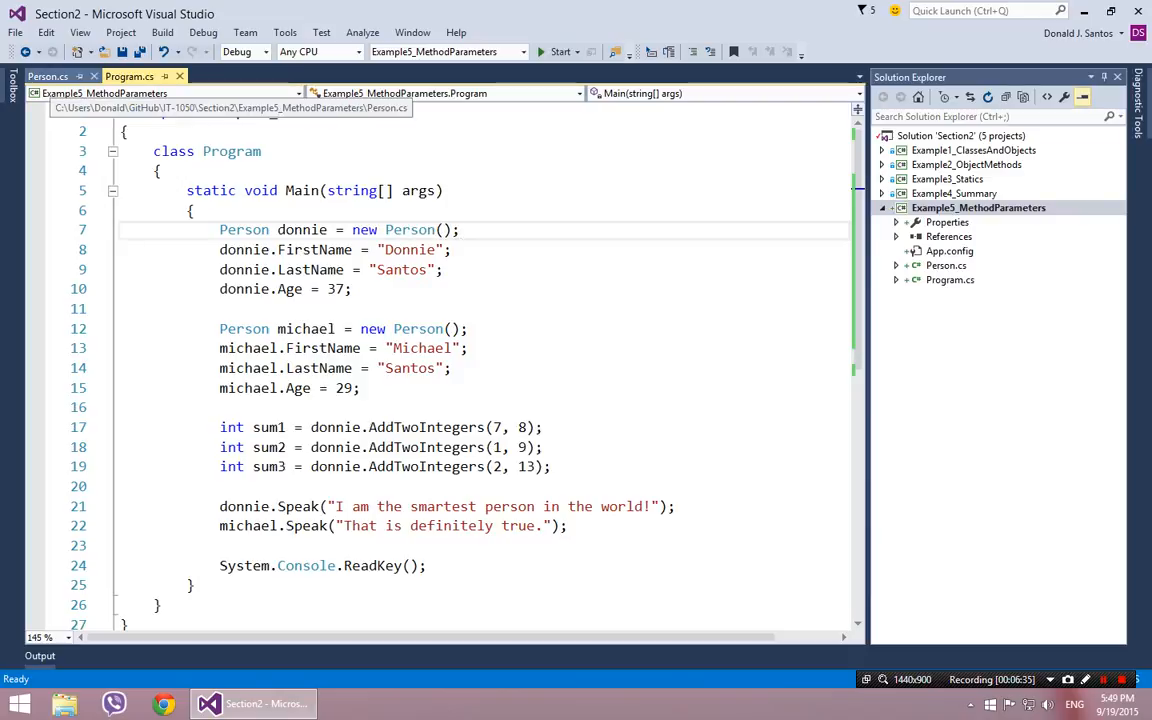
# - Give Person() the parameters string theirFirstName, string theirLastName, int theirAge
pyautogui.click(48, 76)
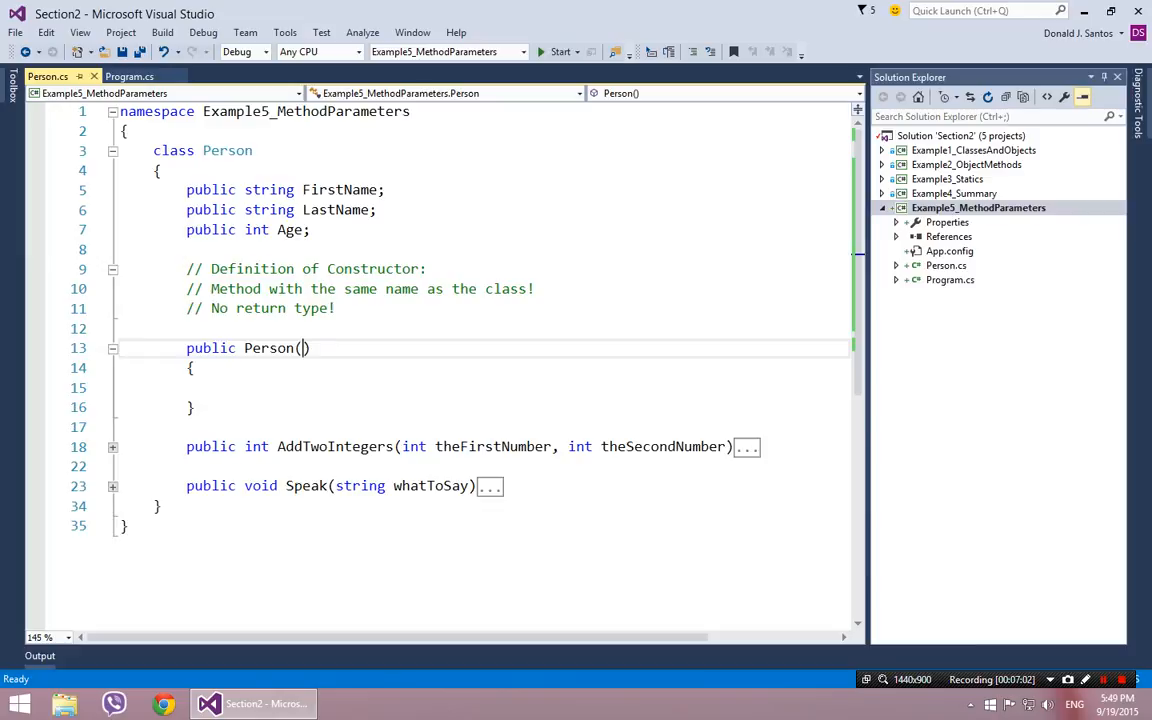
pyautogui.write('string')
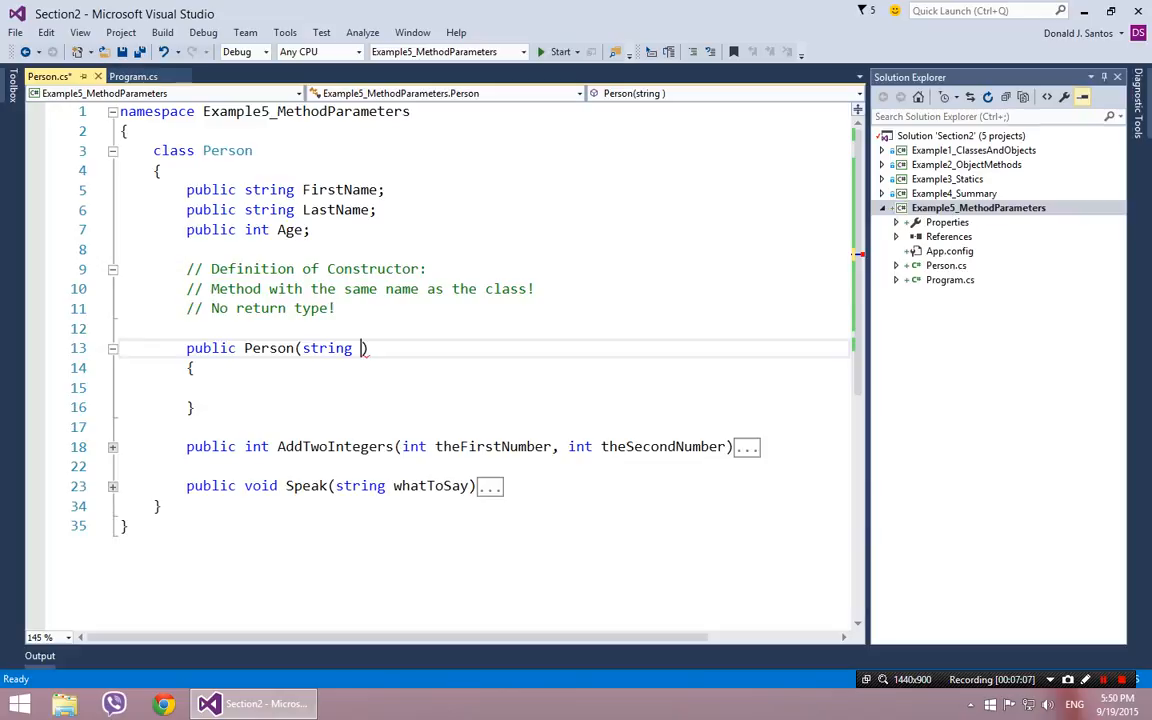
pyautogui.write('theirFirstName, string their')
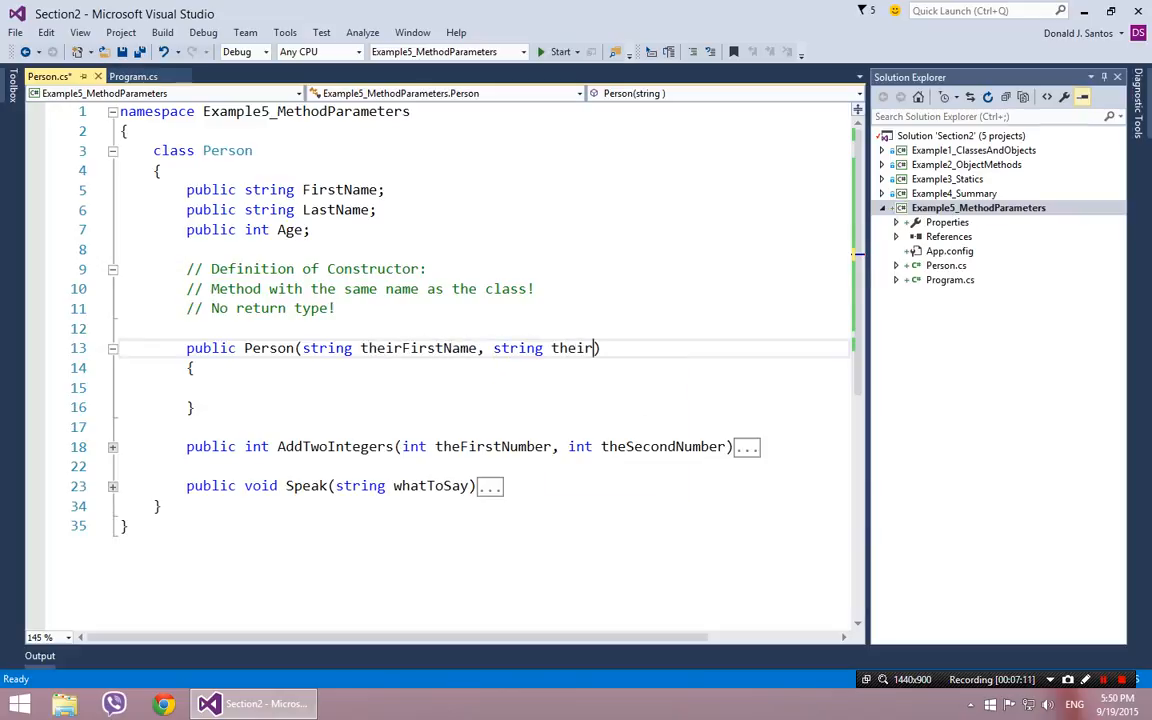
pyautogui.write('LastName, int theirAge')
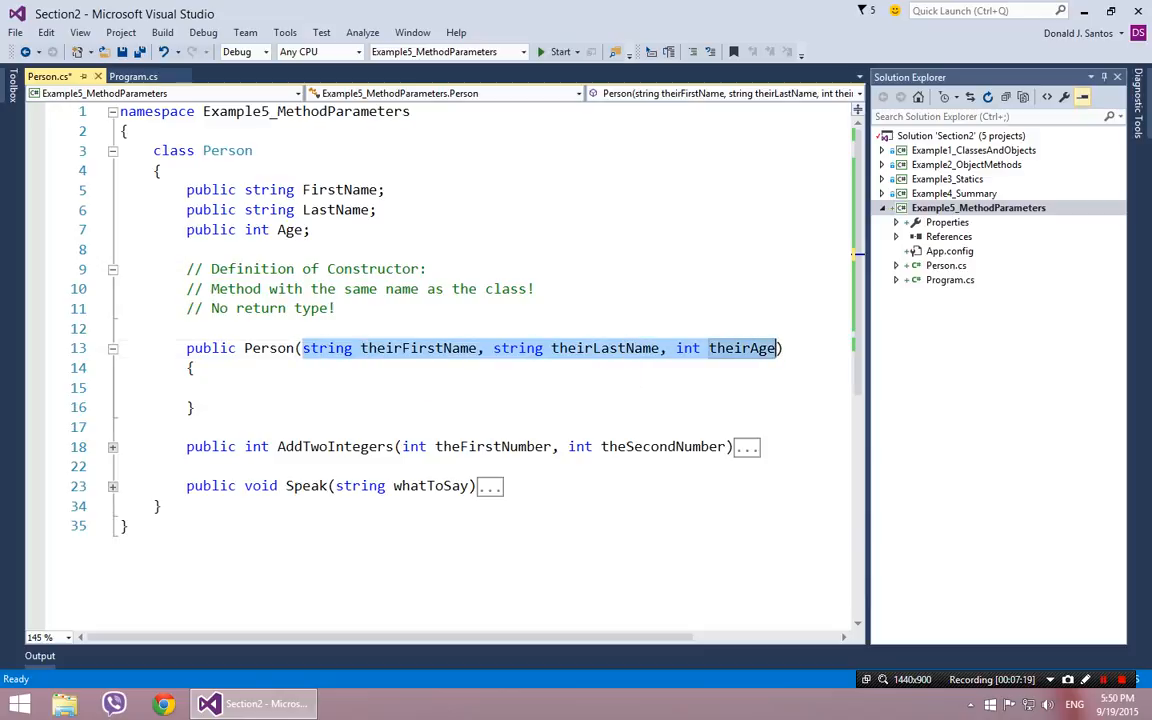
pyautogui.doubleClick(268, 348)
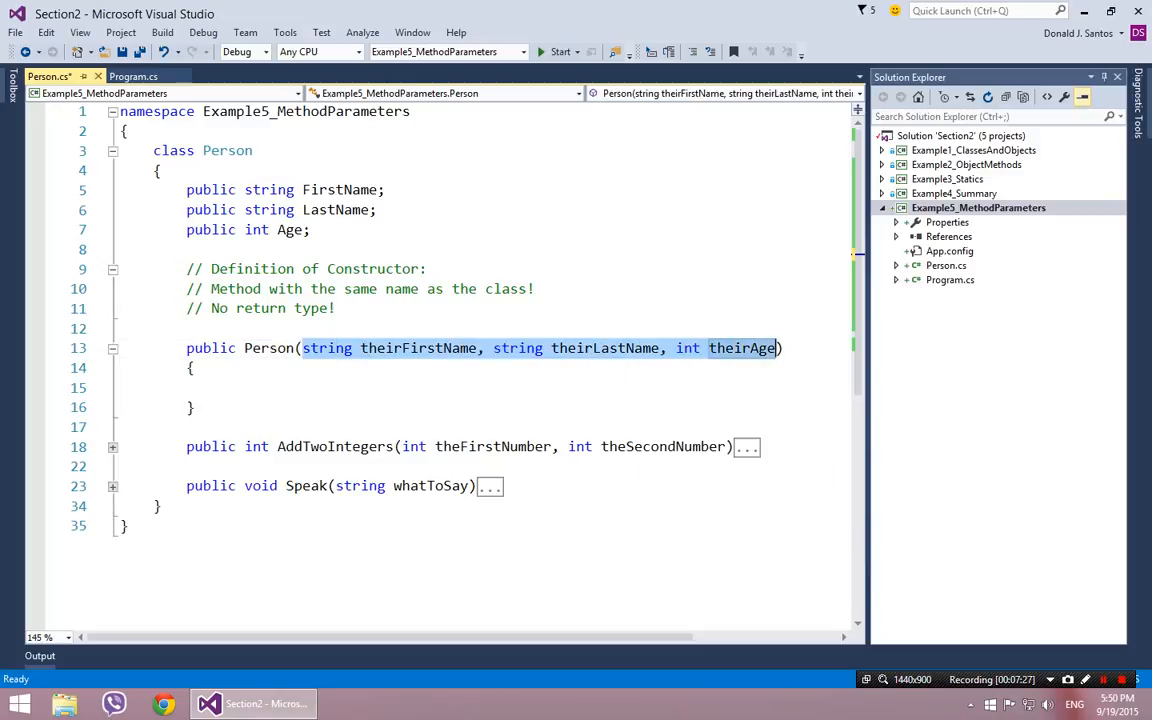
pyautogui.click(692, 348)
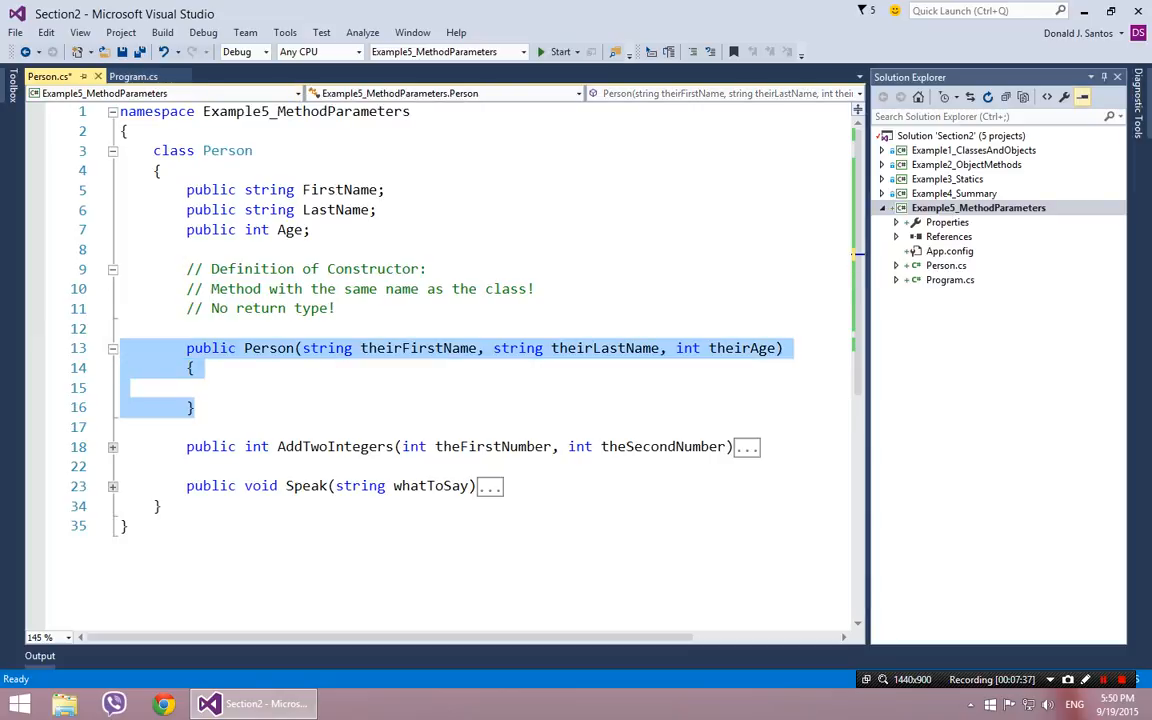
# - Pass "Donnie", "Santos", 37 to new Person() for donnie and go to the constructor definition
pyautogui.click(132, 76)
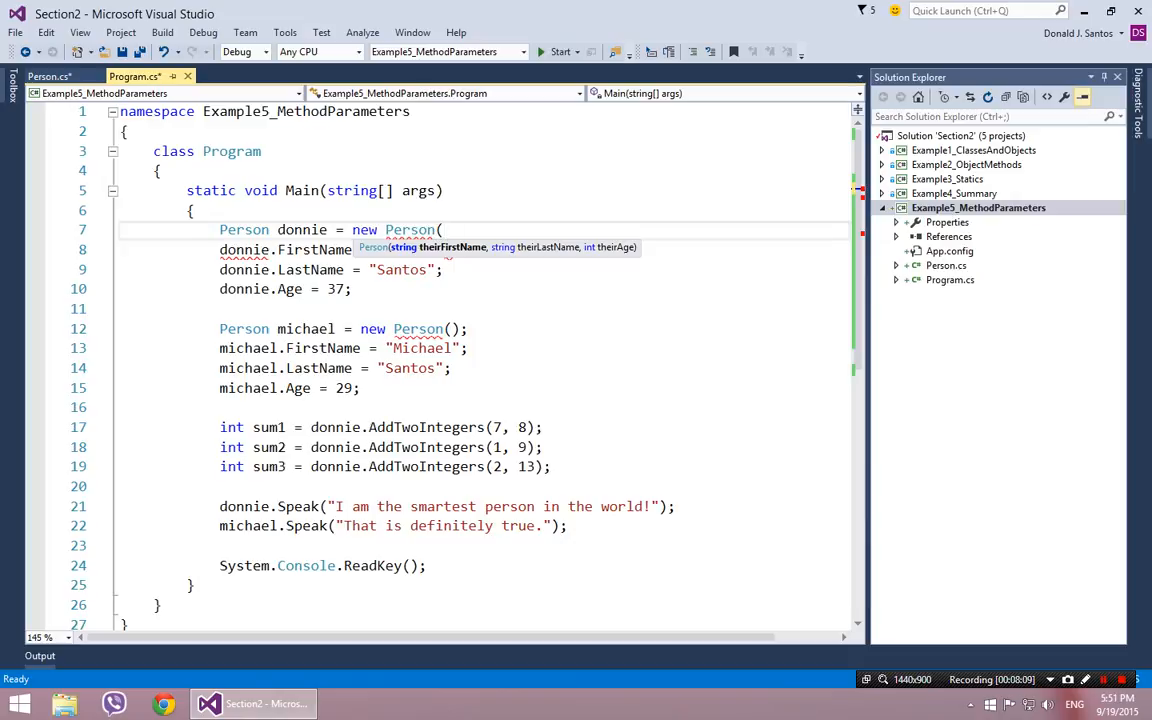
pyautogui.write('"Donnie",')
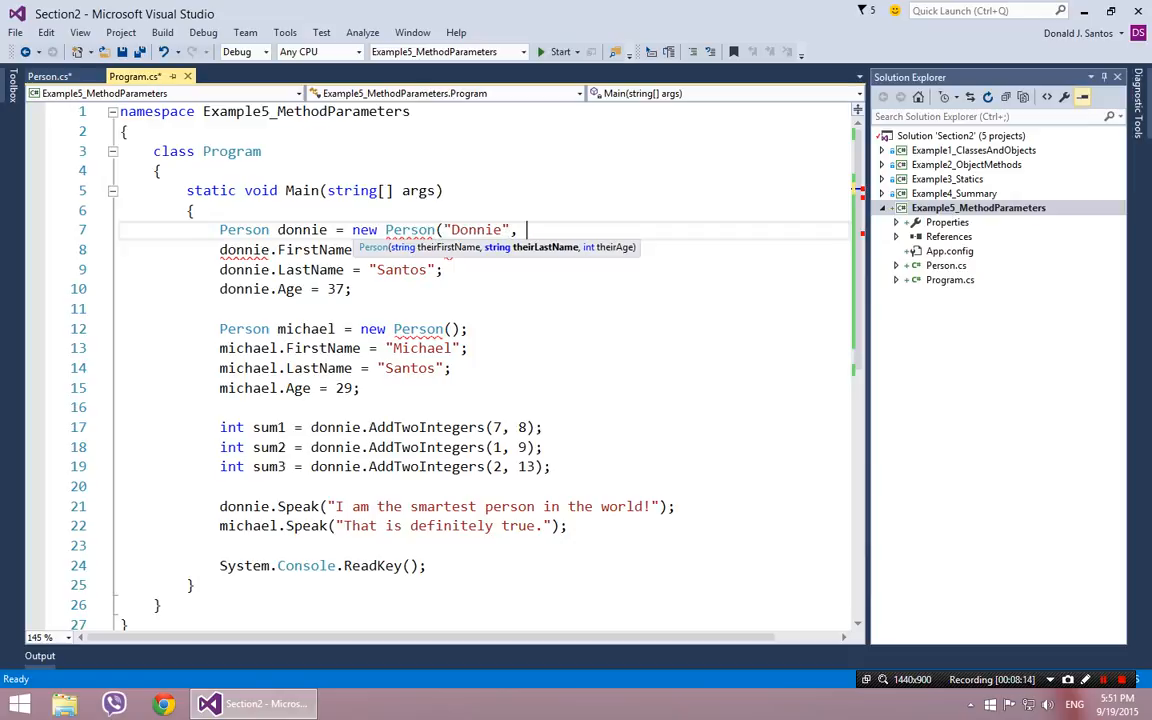
pyautogui.write('"S')
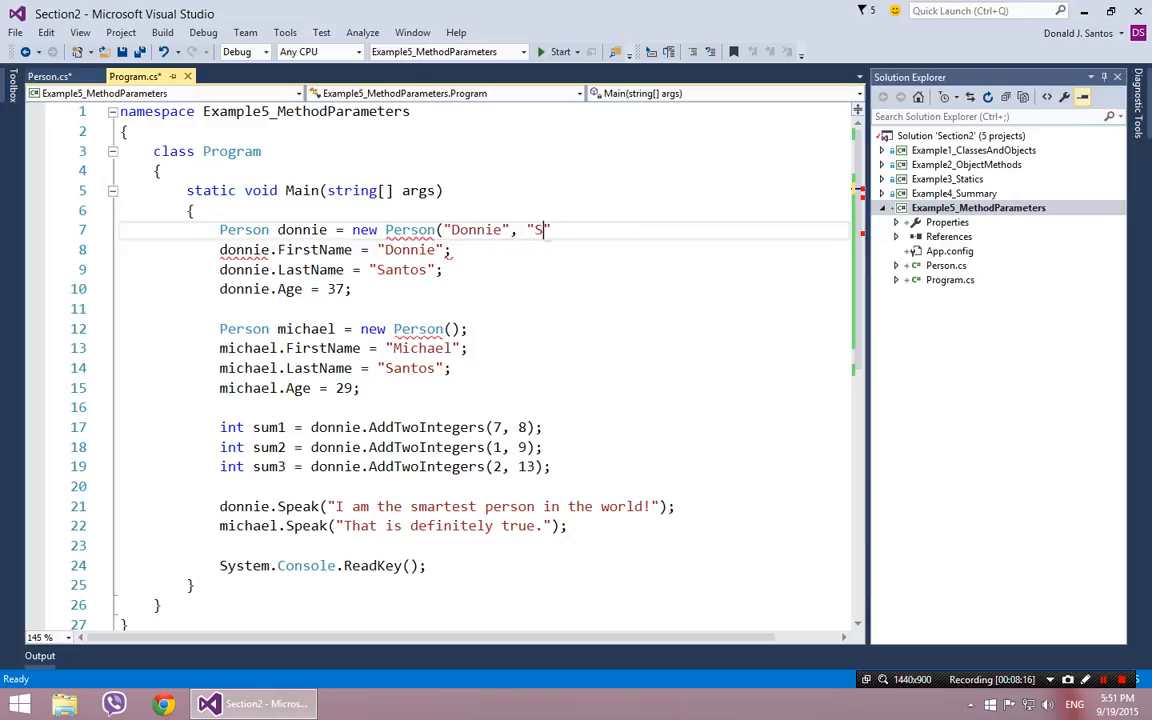
pyautogui.write('antos", 37);')
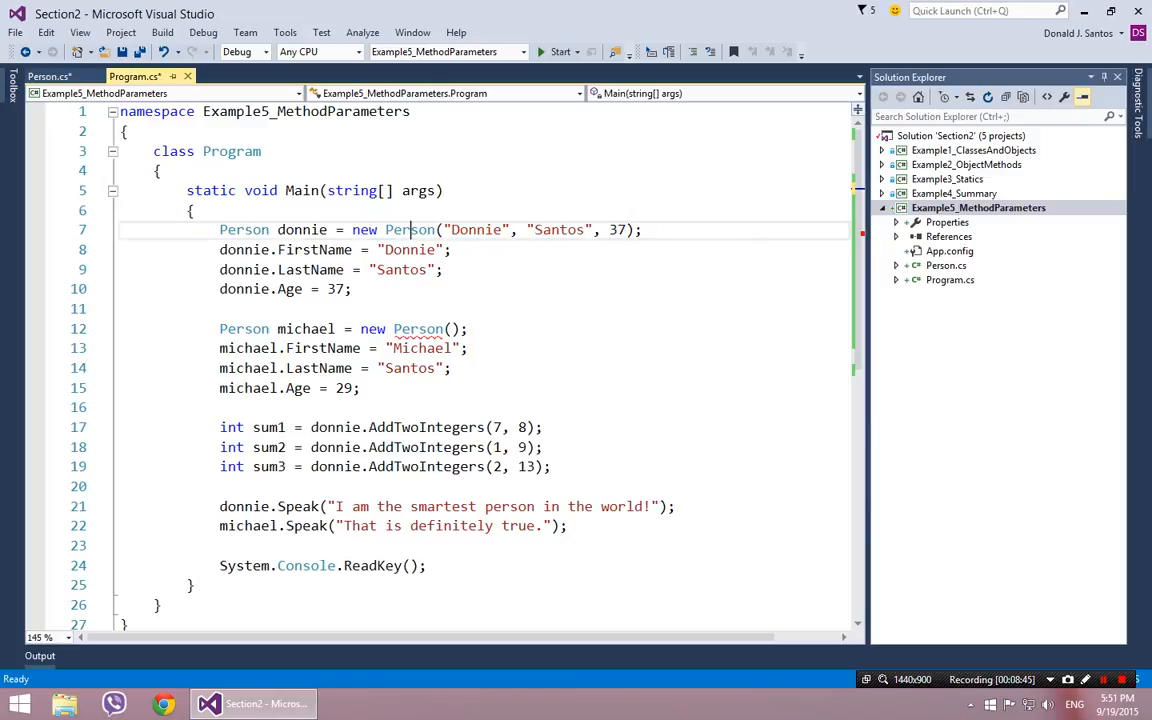
pyautogui.rightClick(410, 228)
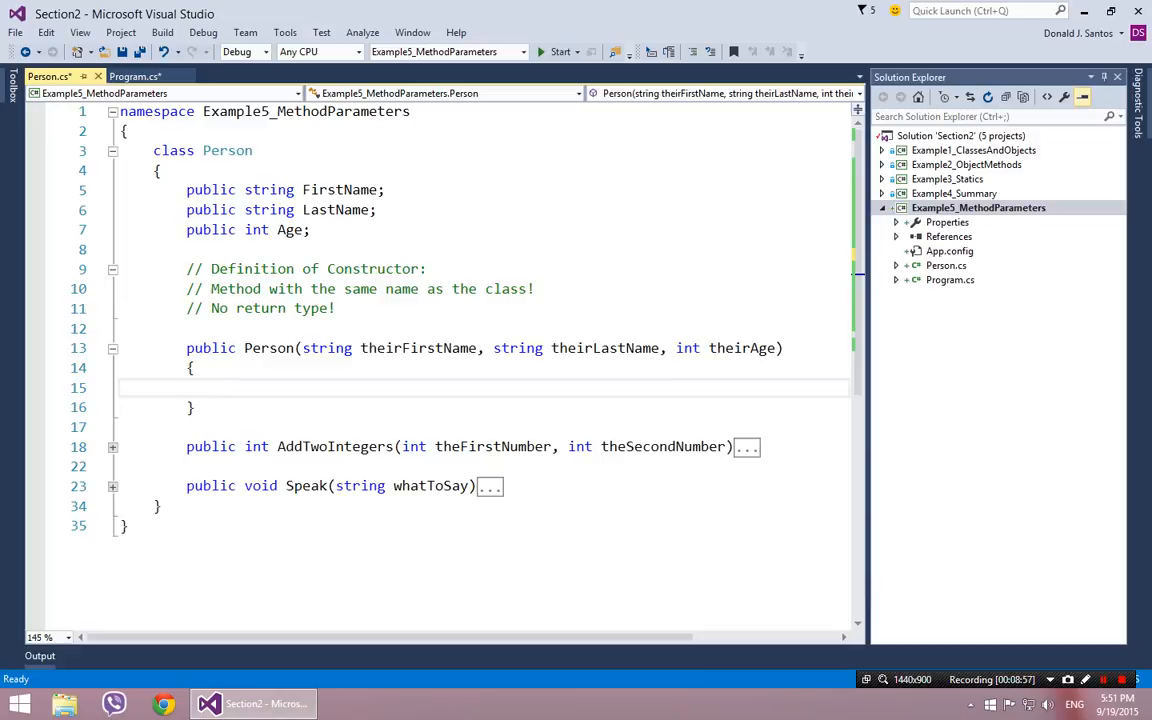
# - Review donnie's field assignments, then write this.FirstName = theirFirstName; in the constructor
pyautogui.click(136, 76)
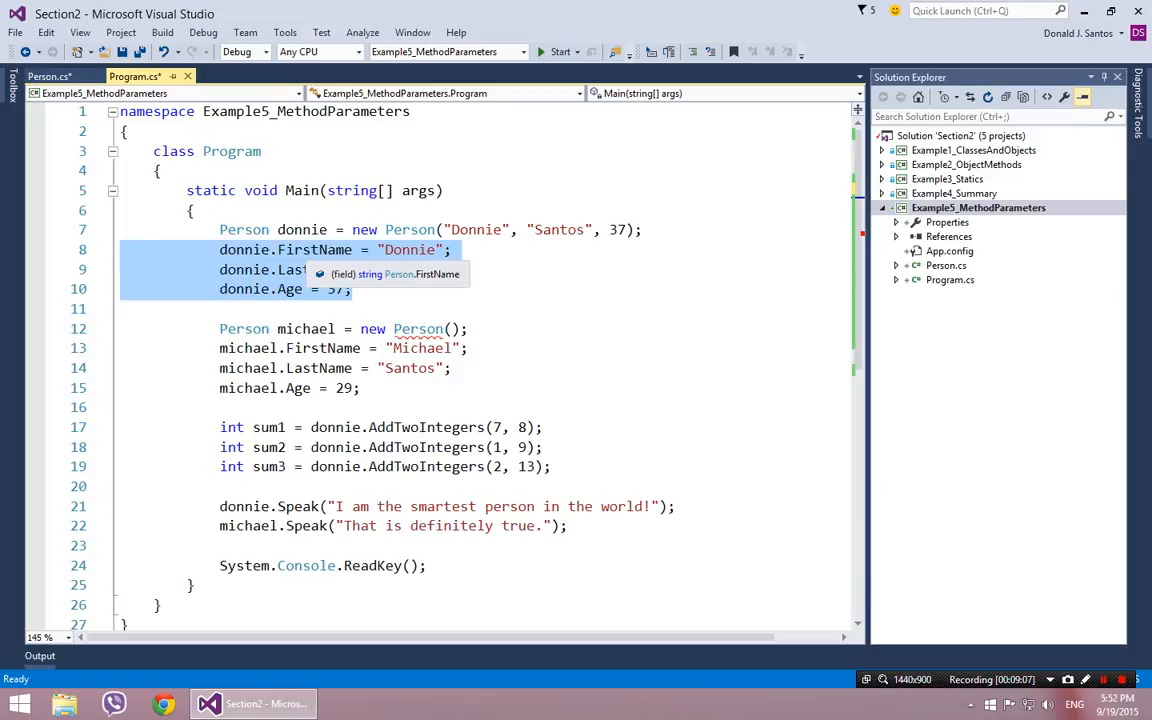
pyautogui.moveTo(290, 288)
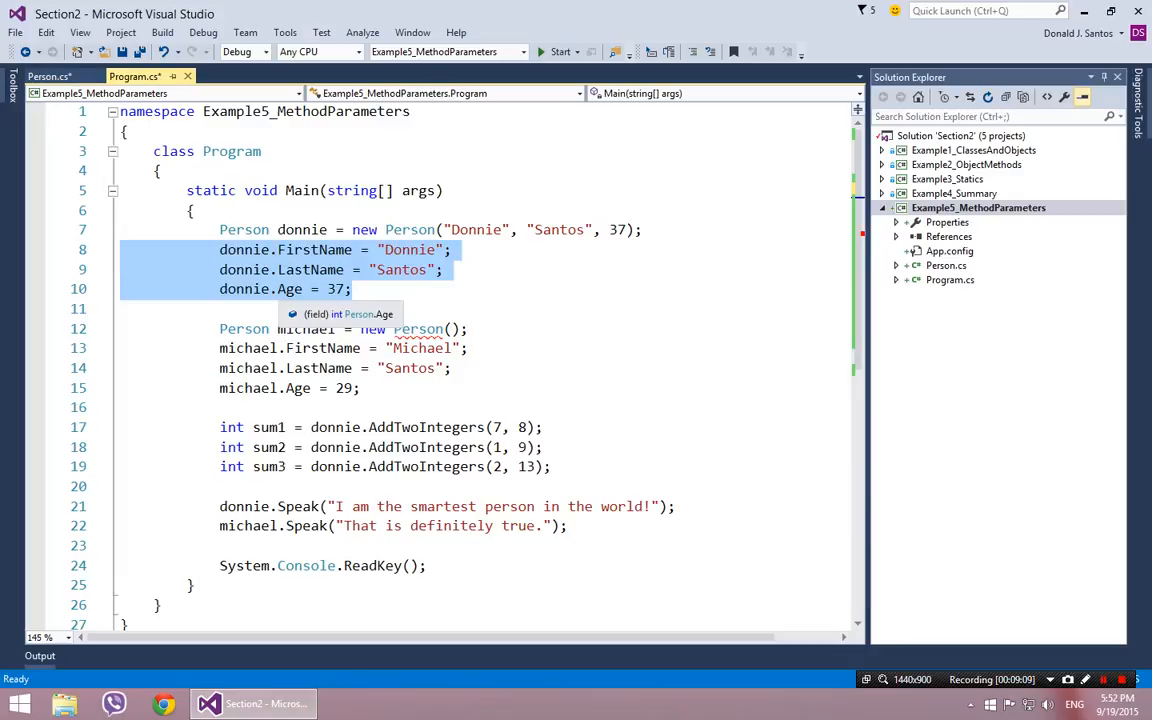
pyautogui.click(50, 76)
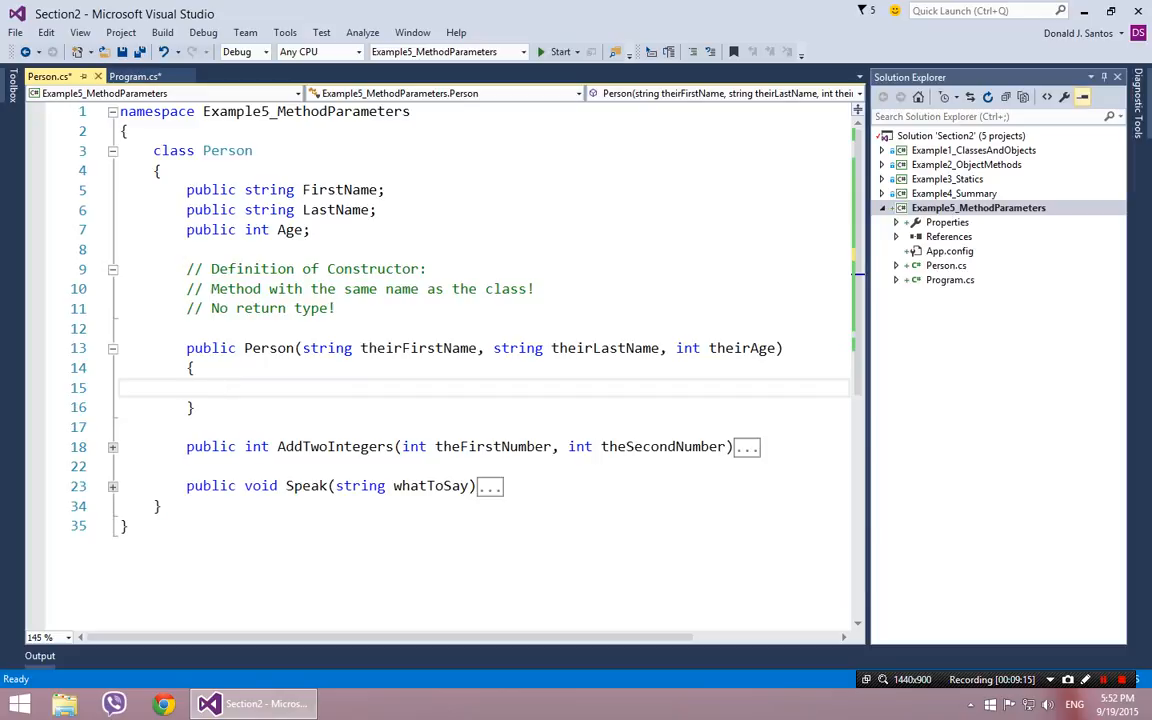
pyautogui.click(220, 388)
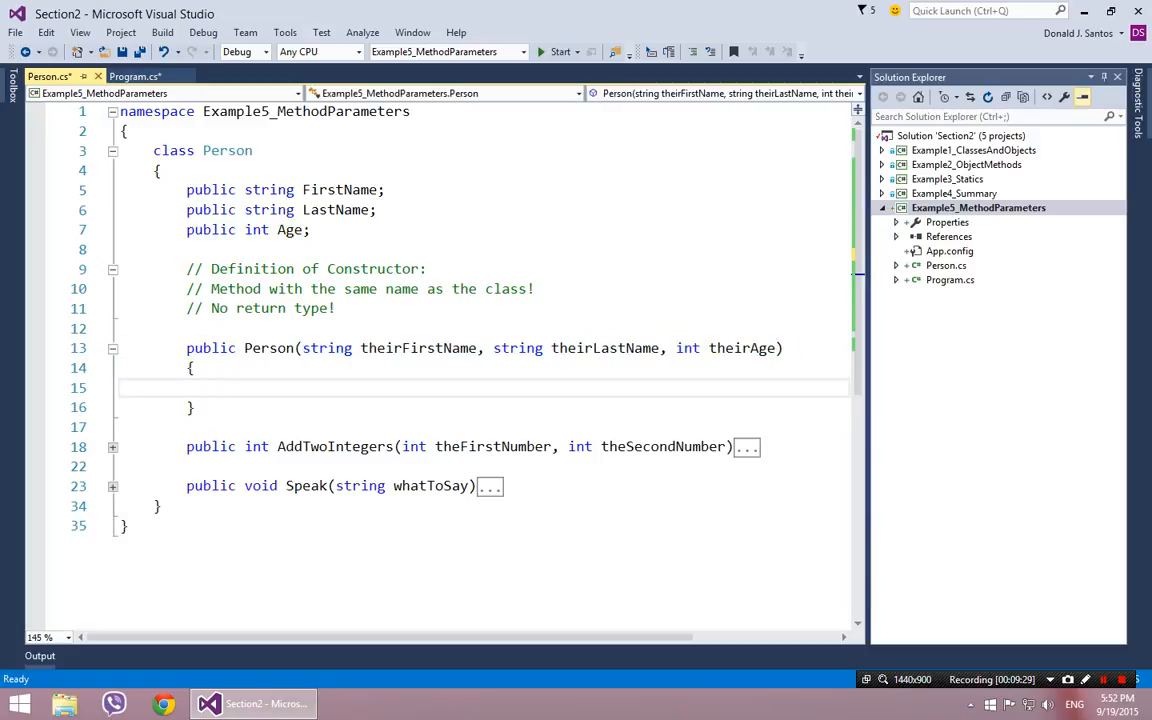
pyautogui.write('this.f')
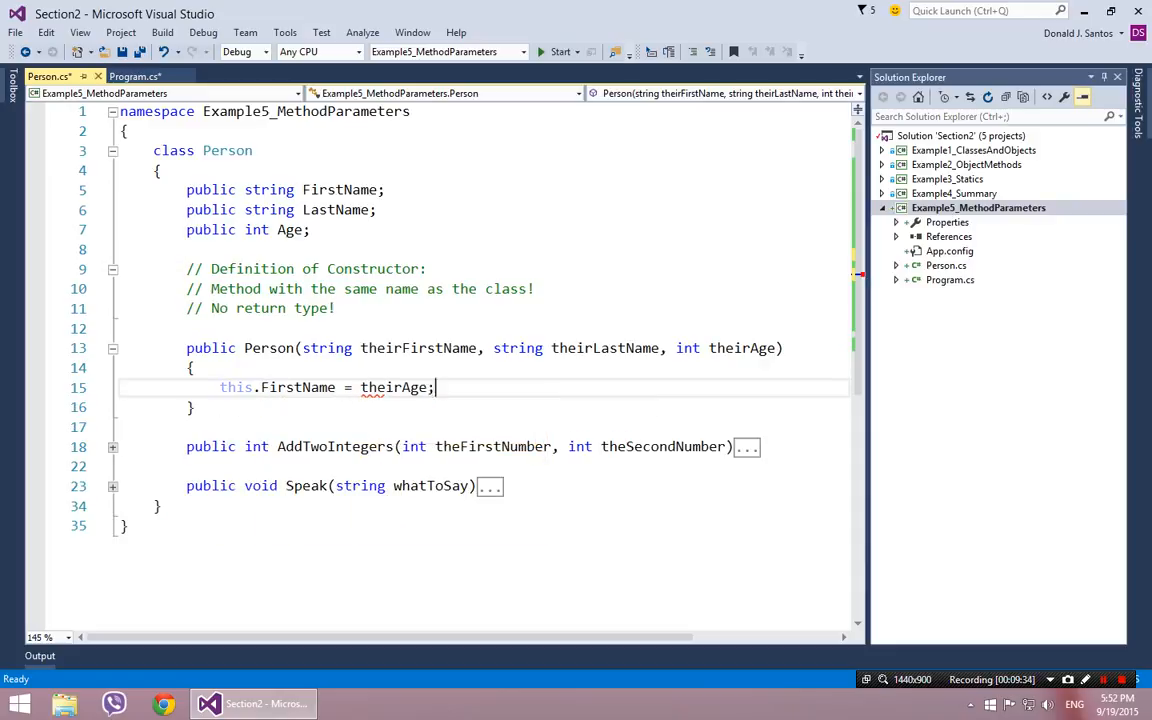
pyautogui.write('theirf')
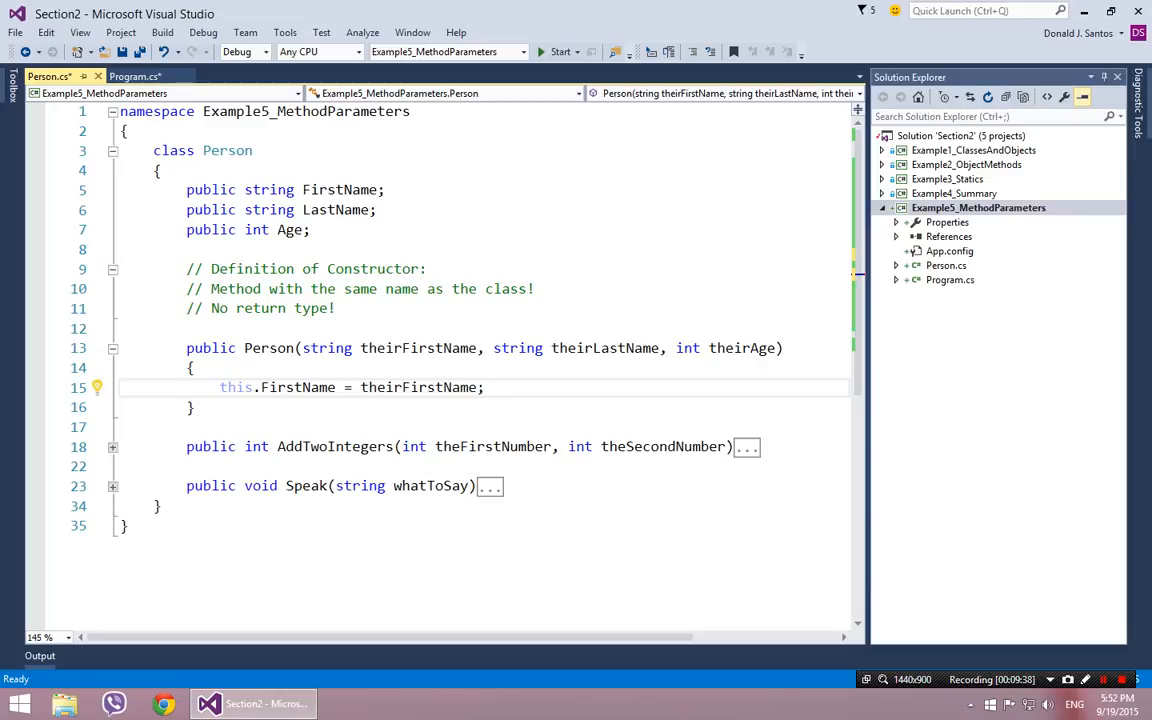
pyautogui.doubleClick(236, 388)
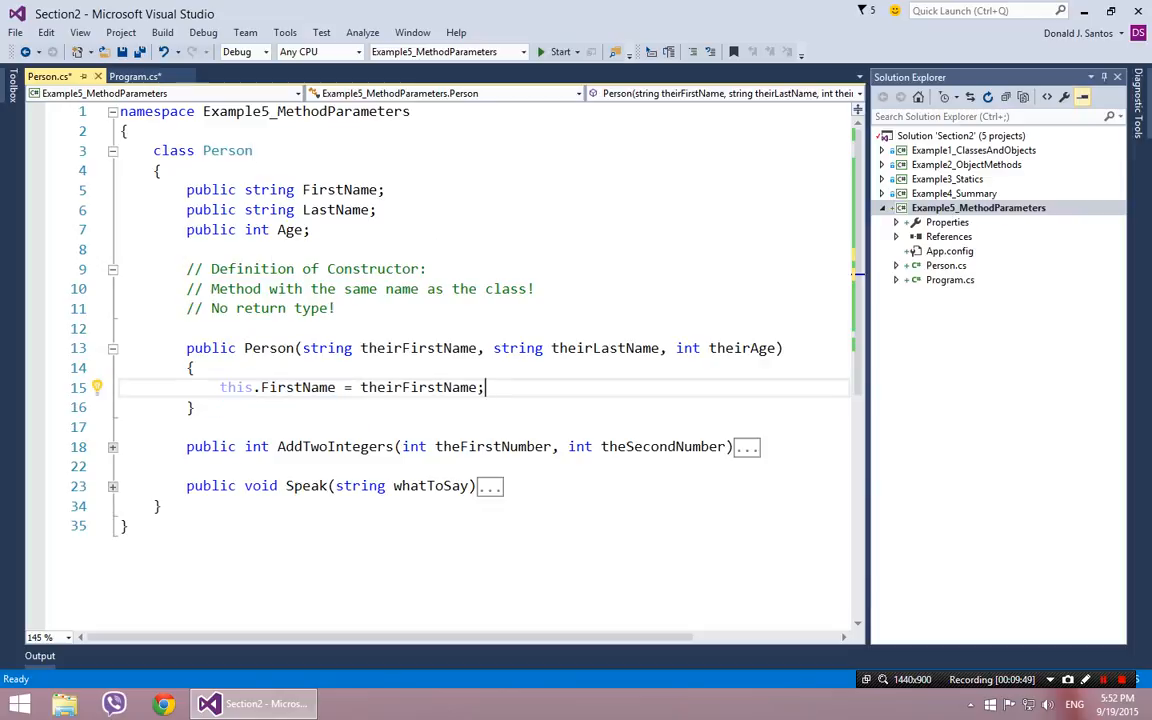
# - Assign theirLastName and theirAge to LastName and Age, then save Person.cs
pyautogui.write('t')
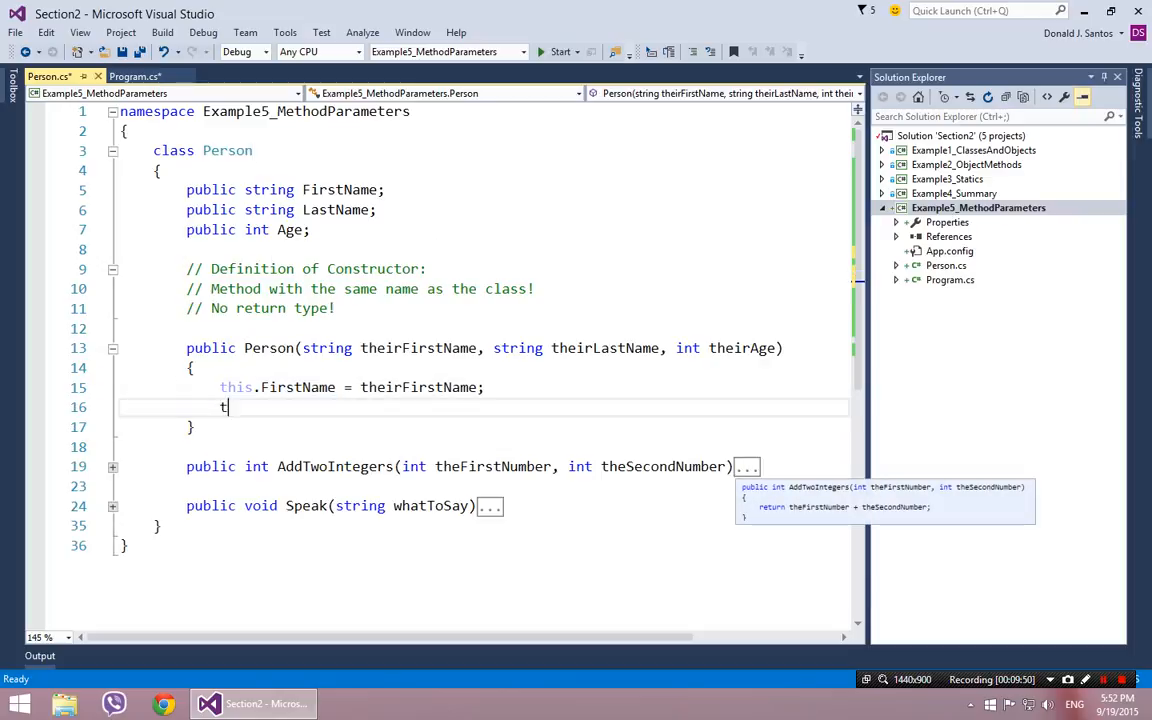
pyautogui.write('his.LastName = theirLastName;')
pyautogui.write('this.')
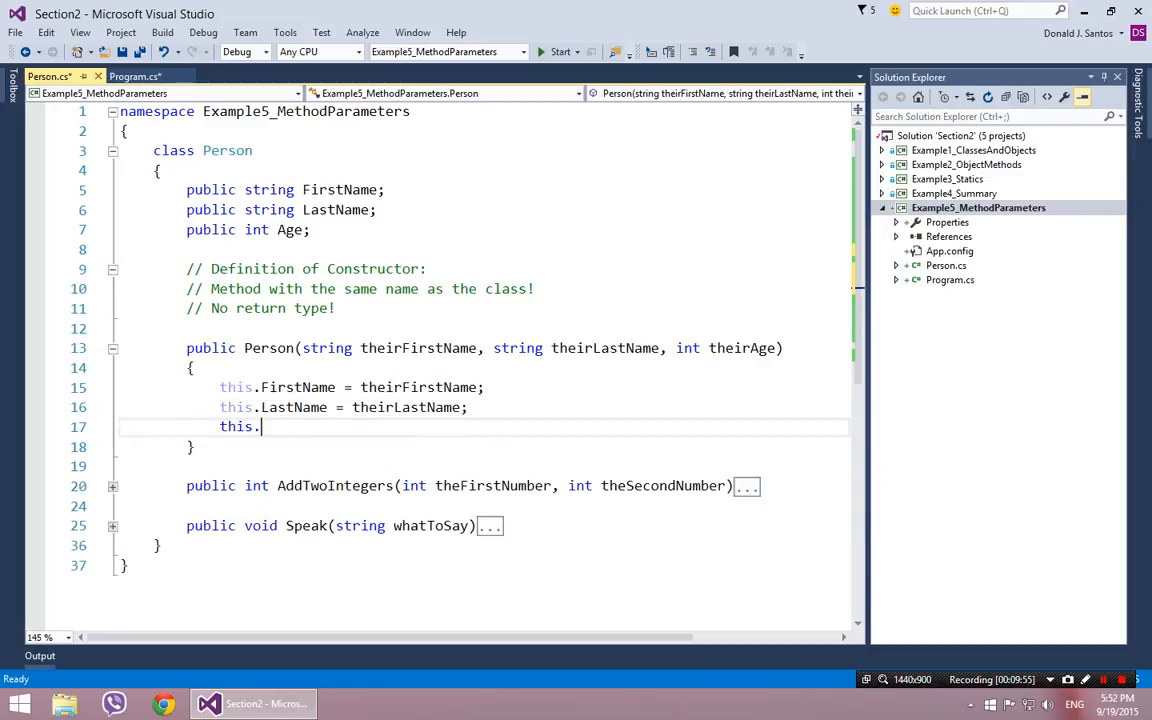
pyautogui.write('a')
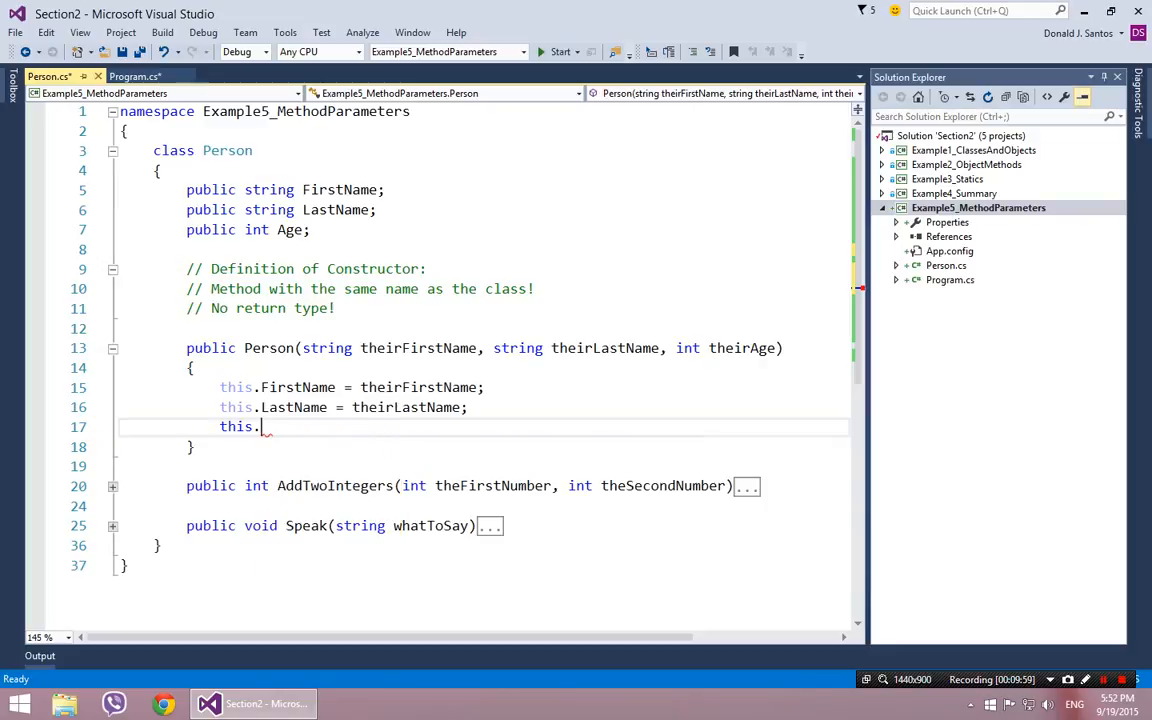
pyautogui.write('Age = theirLastName')
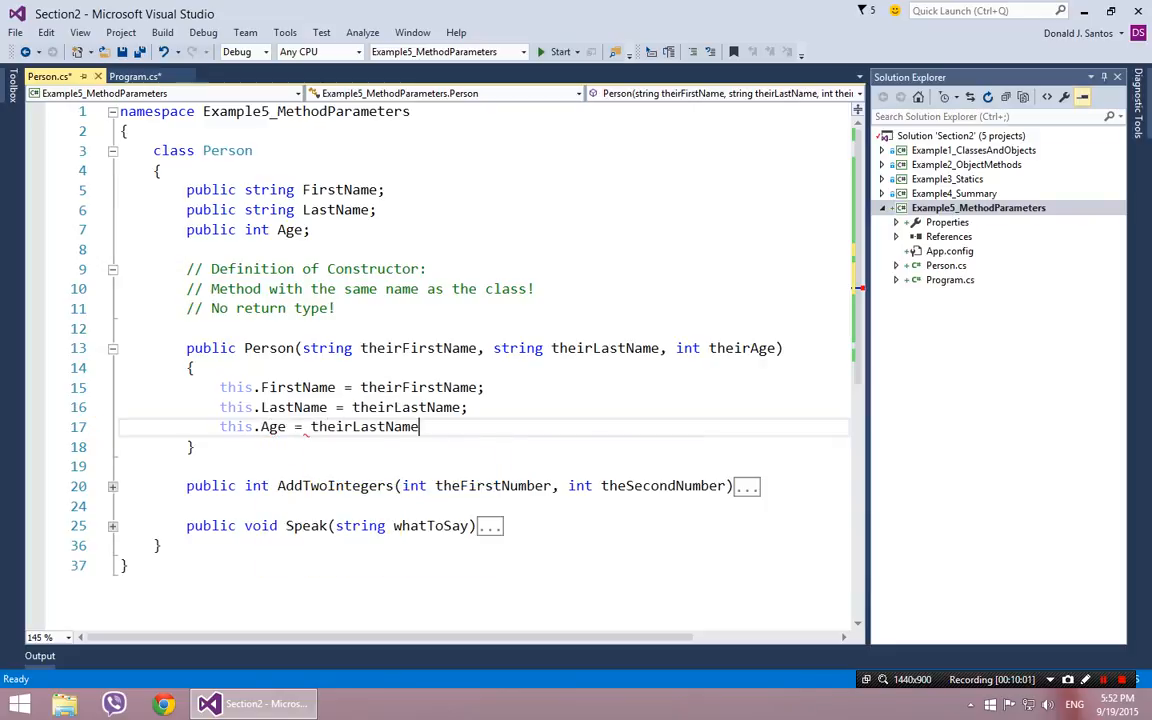
pyautogui.press('backspace')
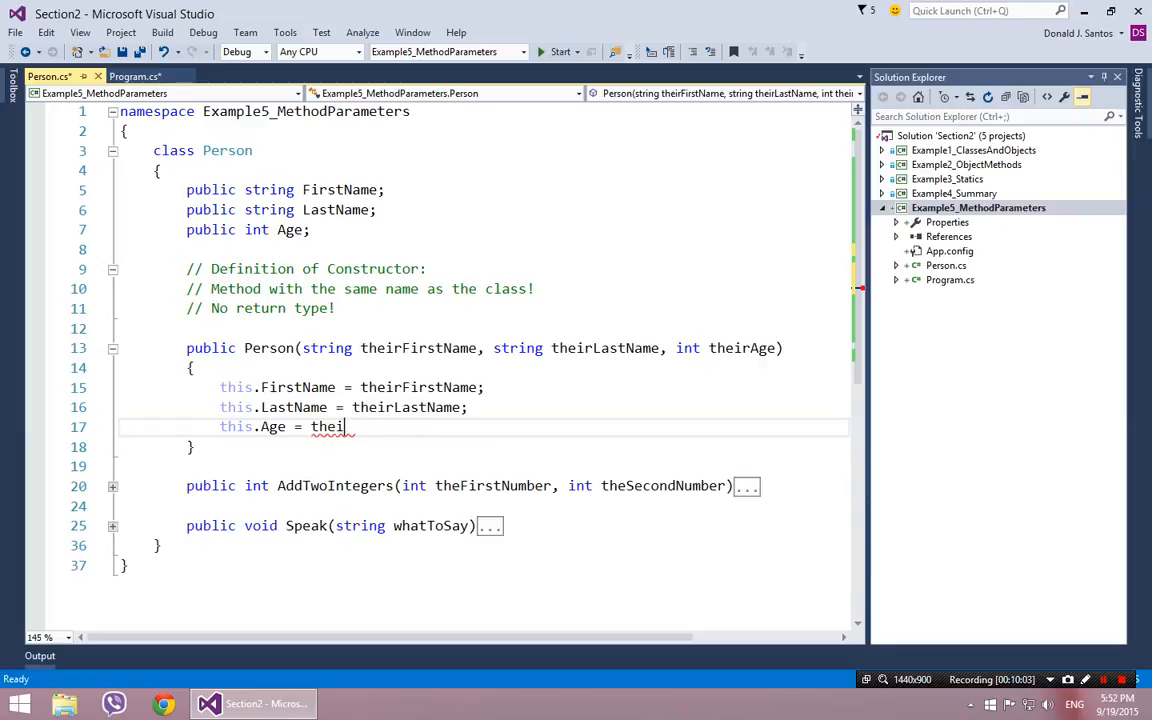
pyautogui.write('rAge;')
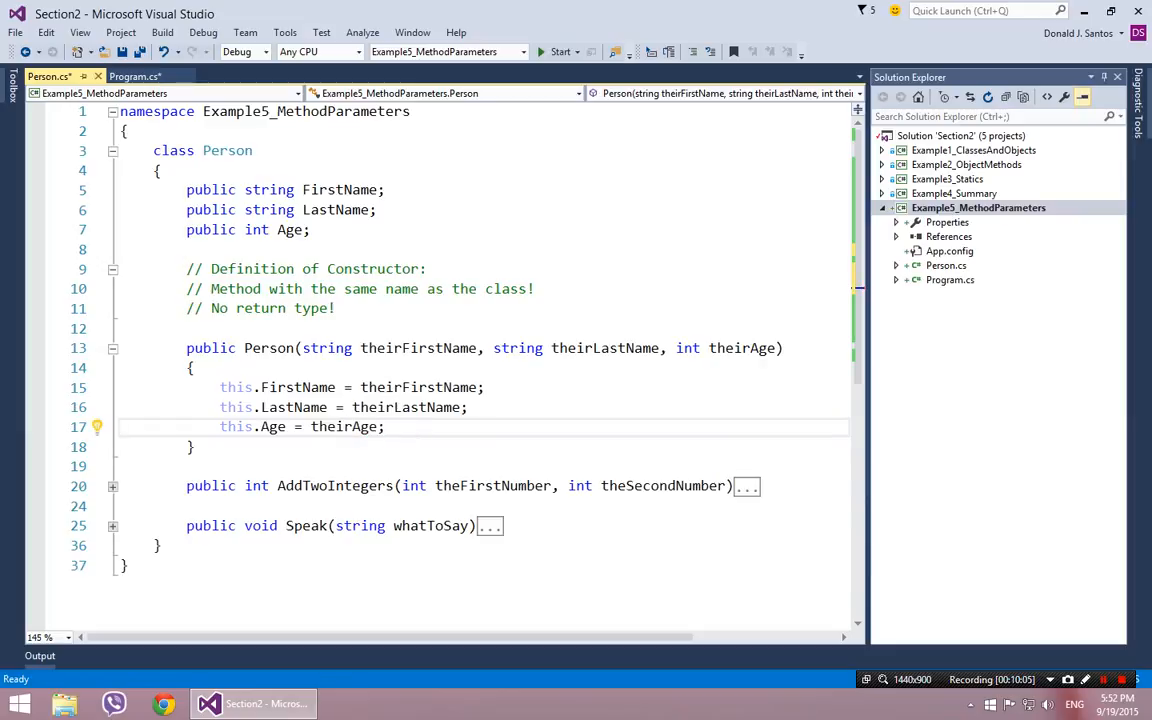
pyautogui.press('ctrl+s')
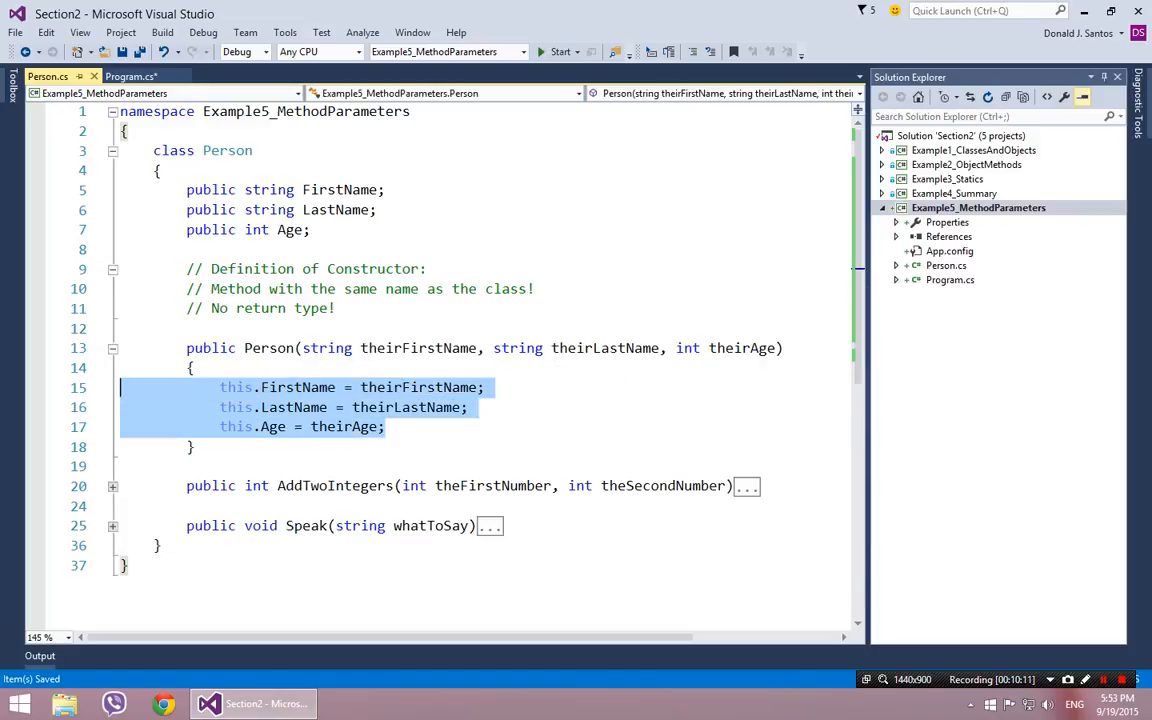
pyautogui.click(384, 426)
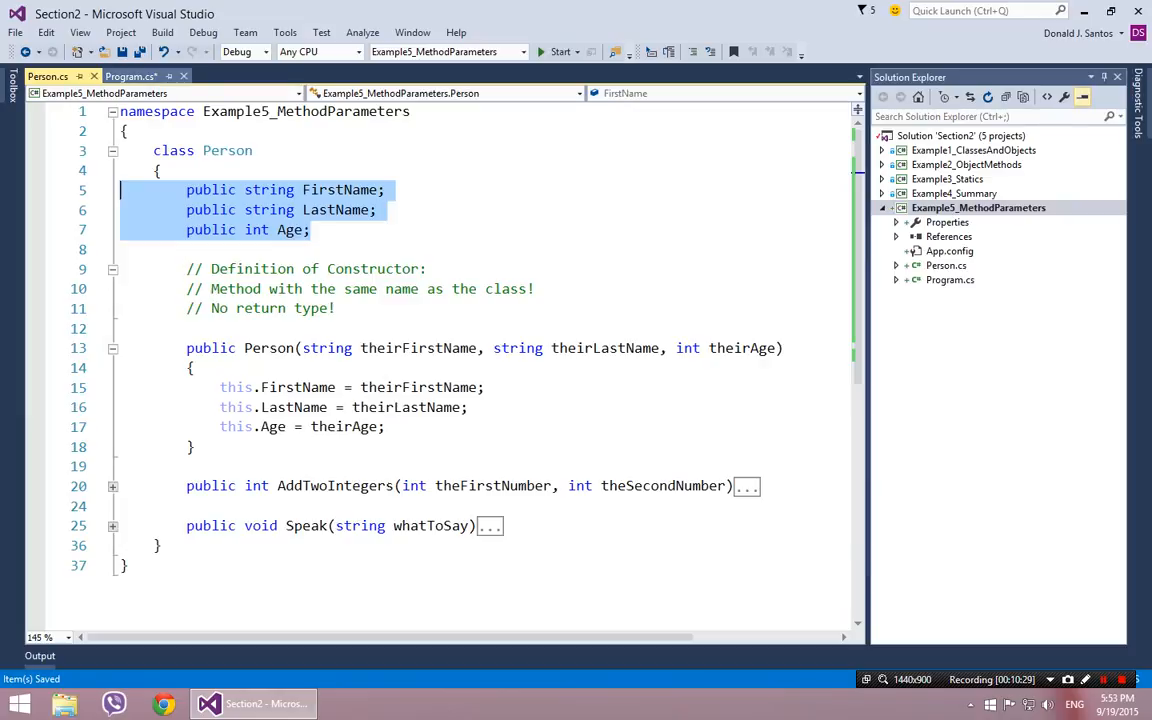
pyautogui.click(130, 76)
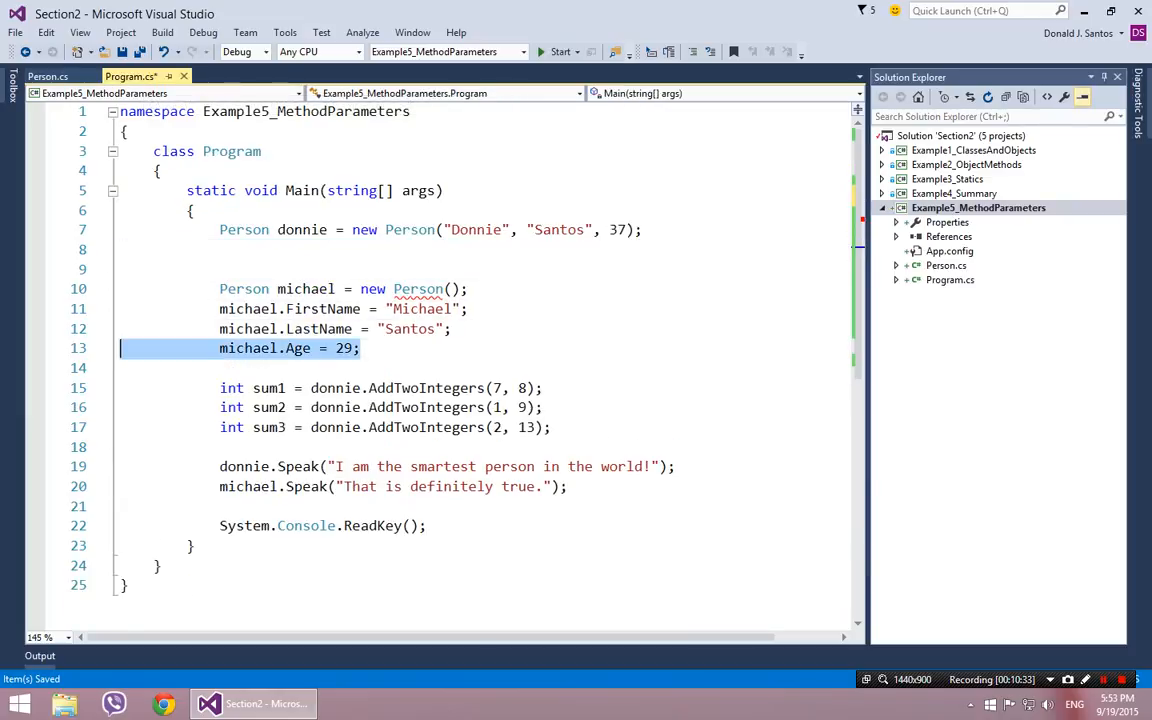
# - Replace michael's field assignments with new Person("Michael", "Santos", 29);
pyautogui.press('Delete')
pyautogui.write('"Michael')
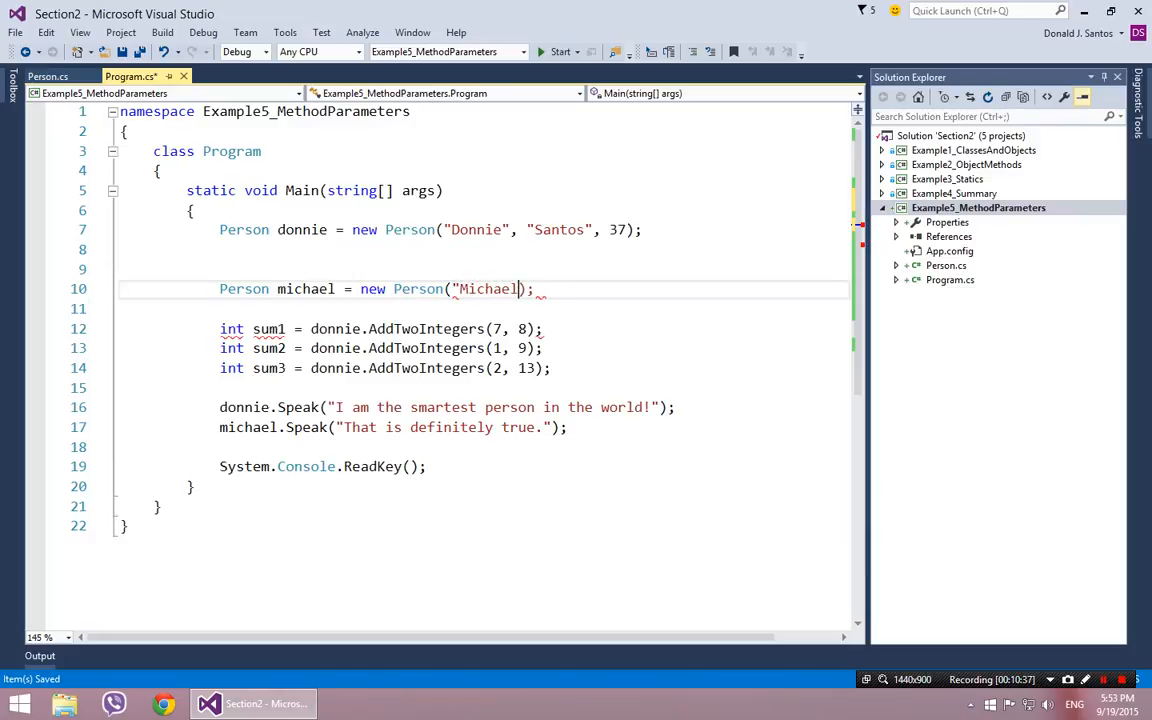
pyautogui.write(', "Santos"')
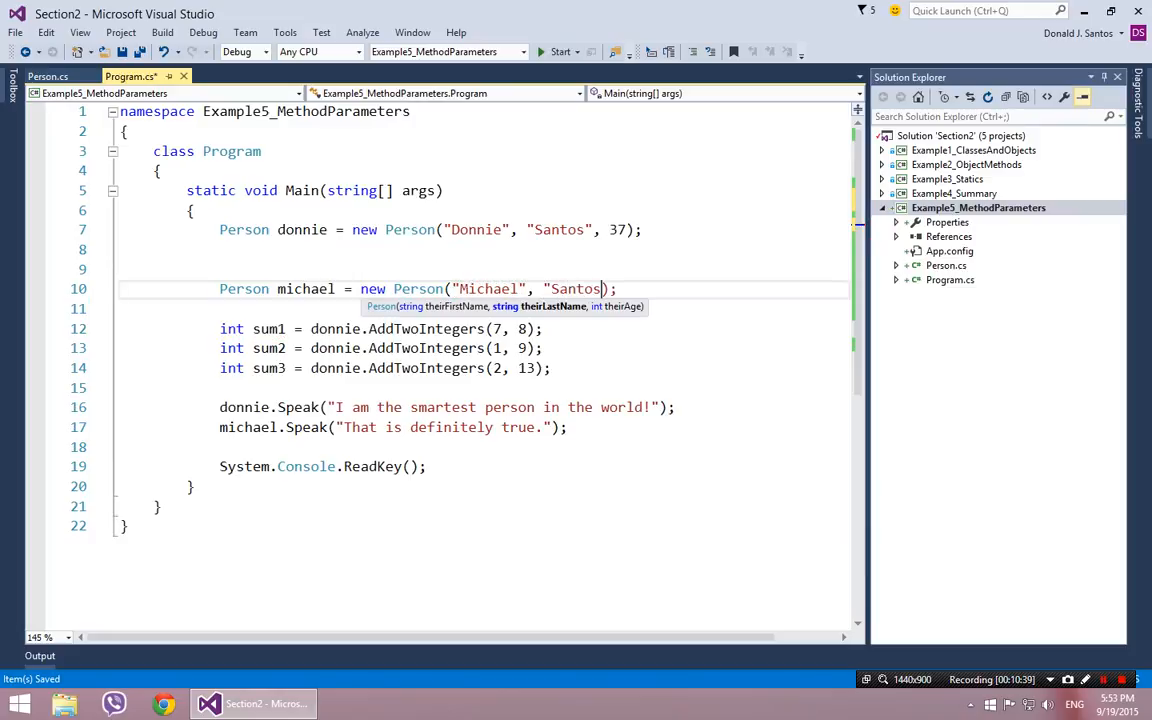
pyautogui.write(', 29);')
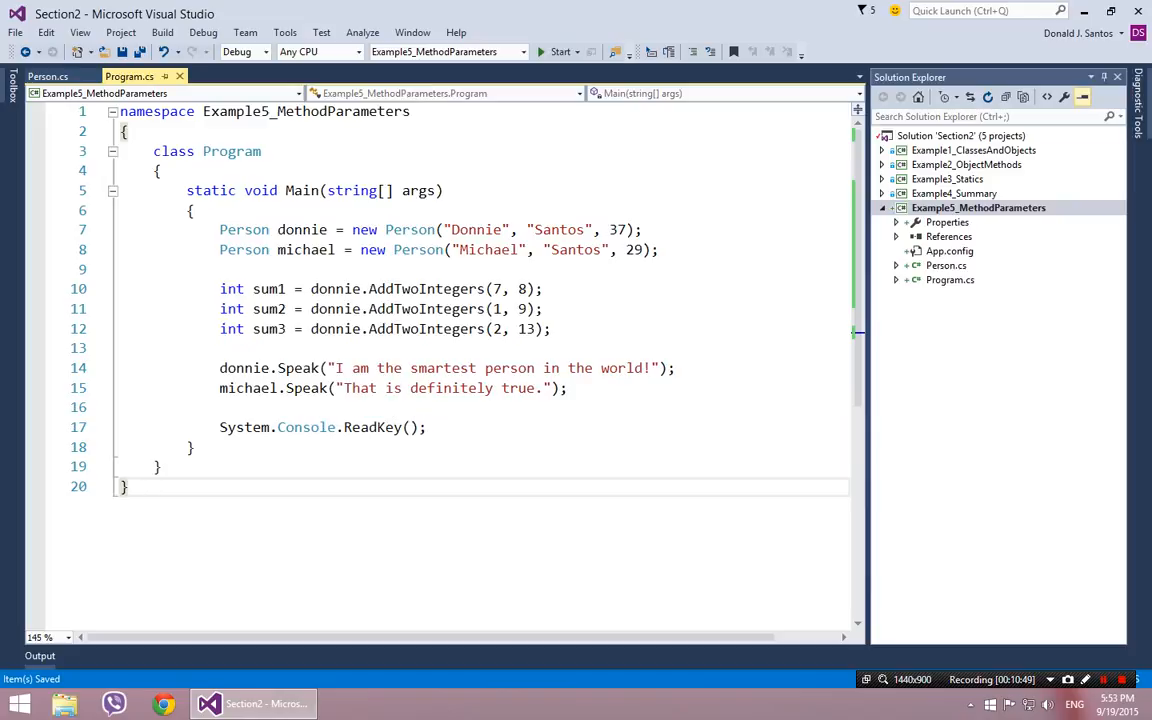
pyautogui.moveTo(408, 228)
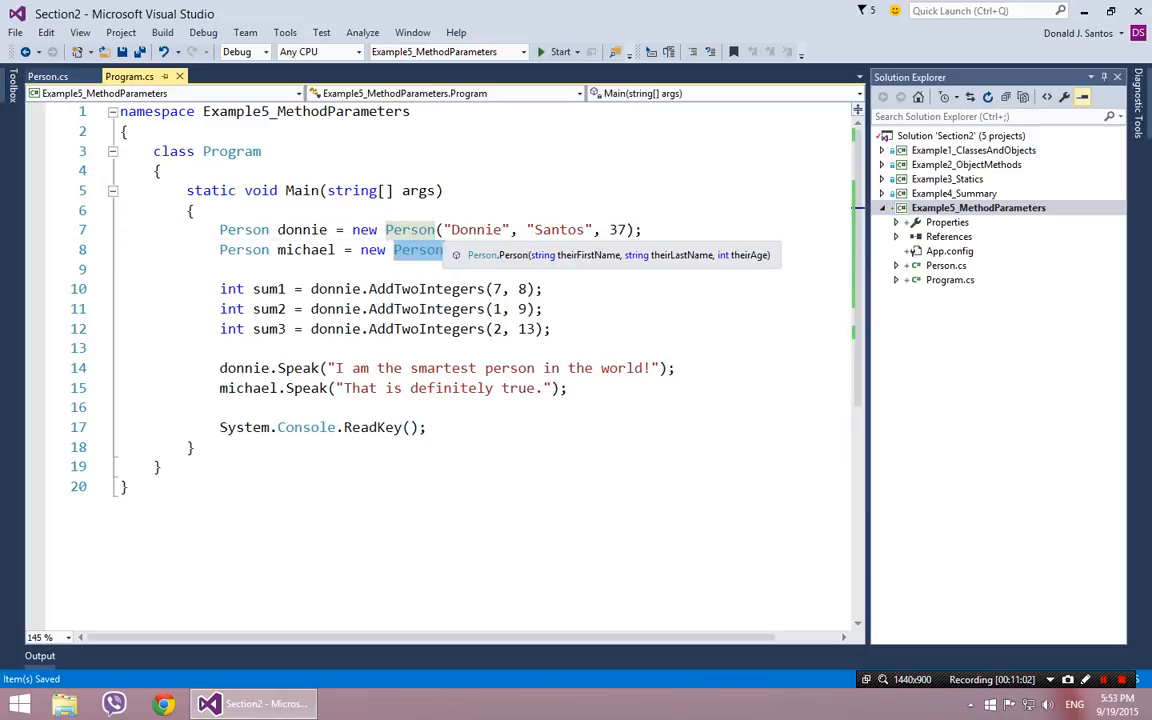
pyautogui.write('("Michael", "Santos", 29);')
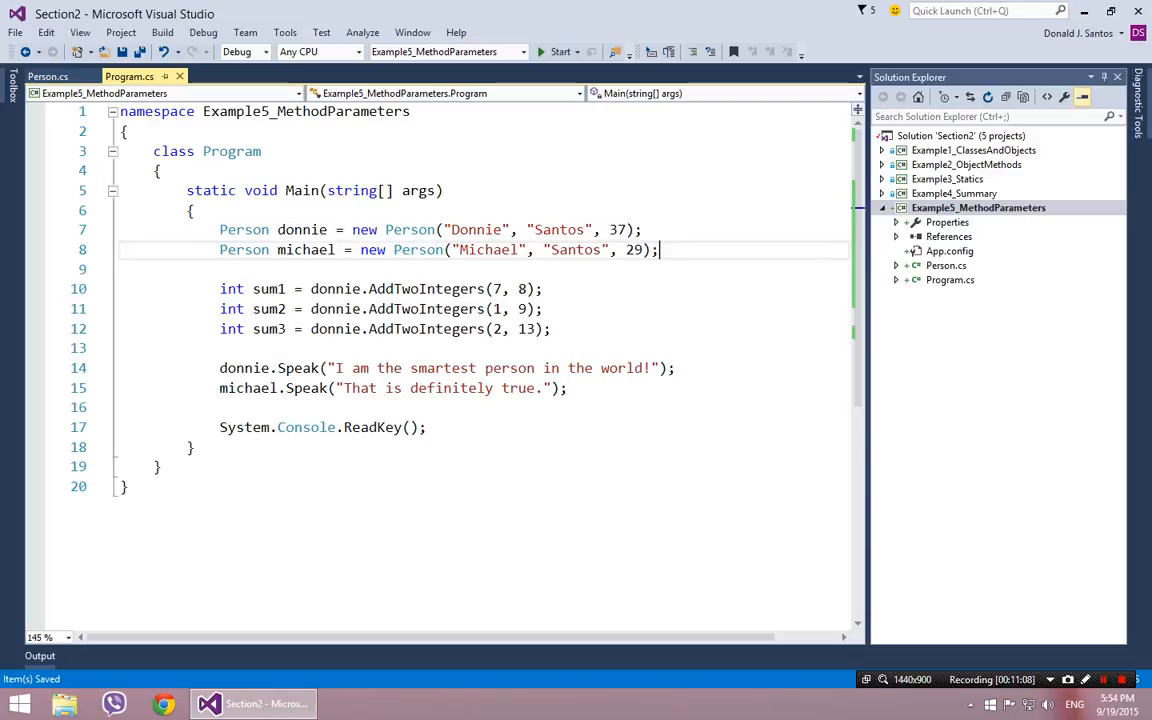
pyautogui.click(48, 76)
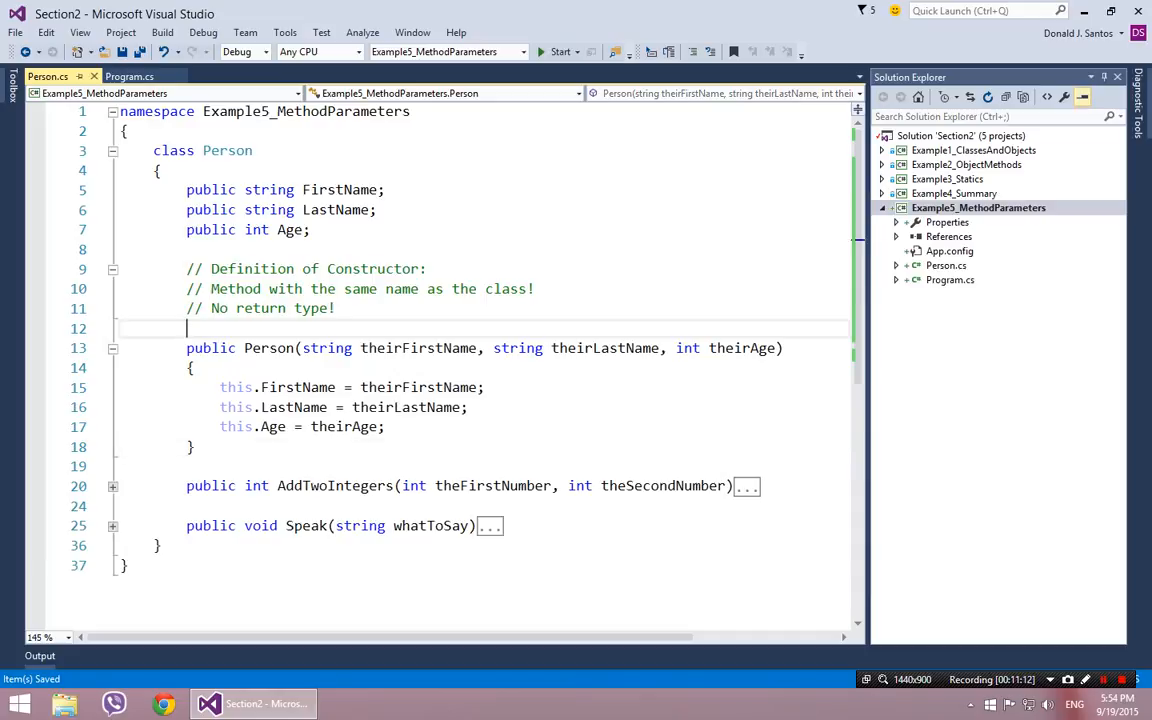
# - Insert an empty public Person() constructor above the three-parameter constructor
pyautogui.click(128, 76)
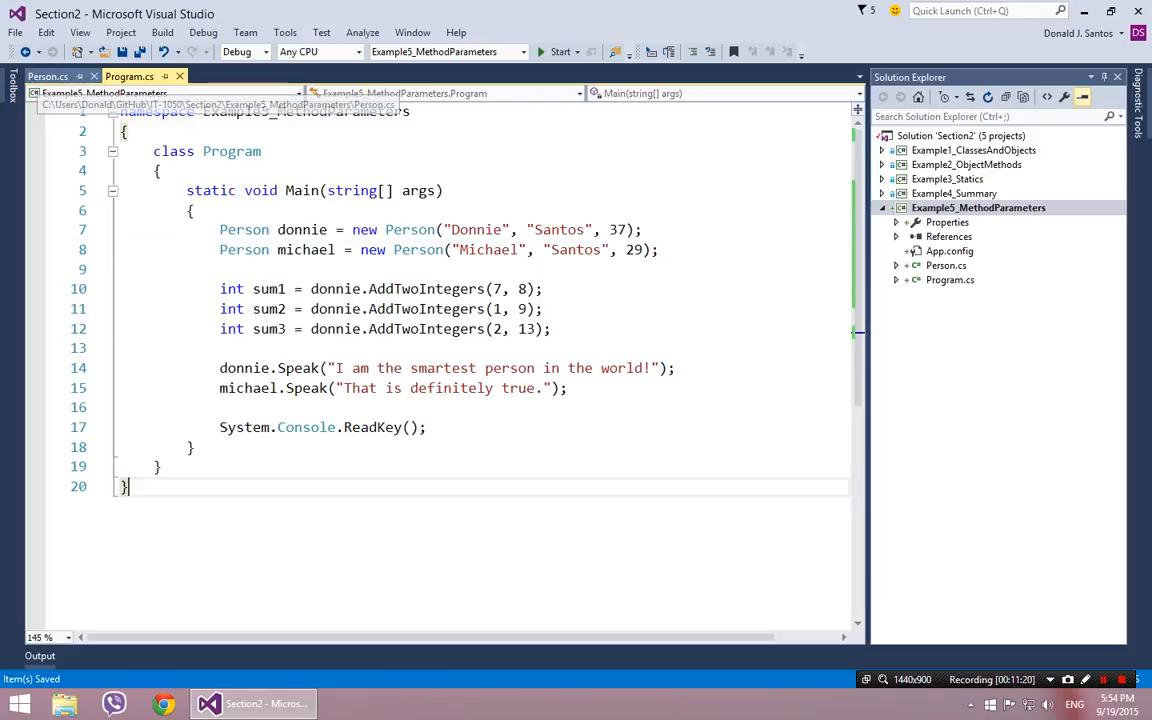
pyautogui.click(48, 76)
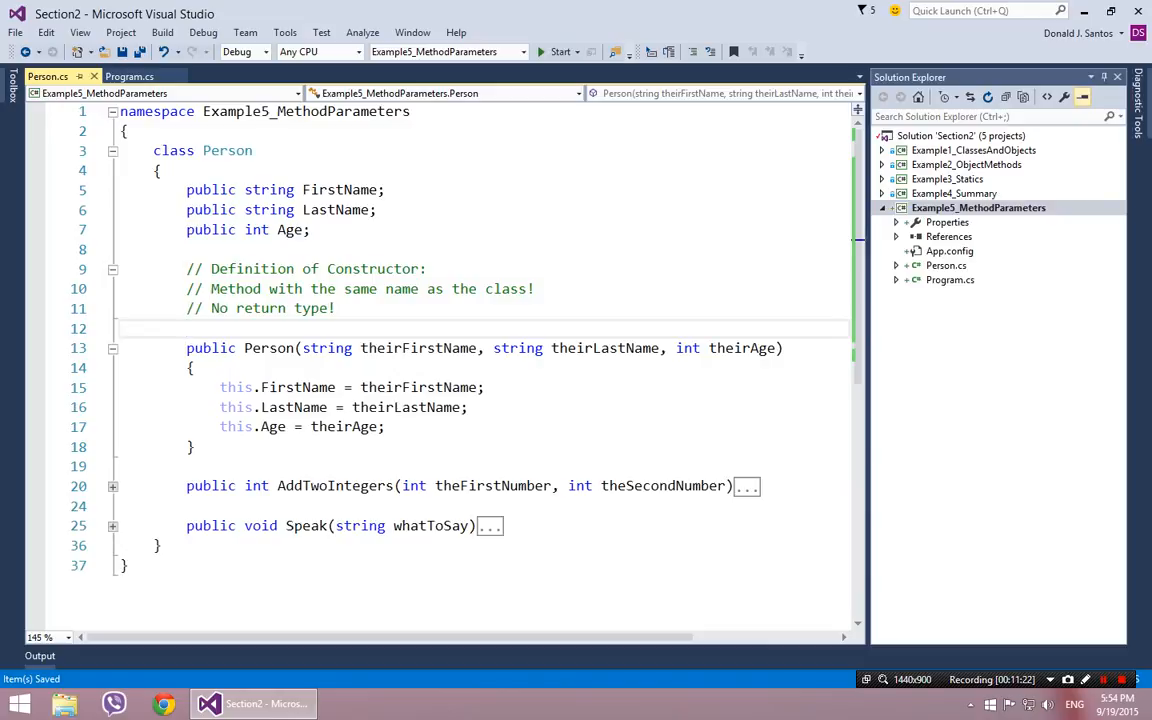
pyautogui.press('enter')
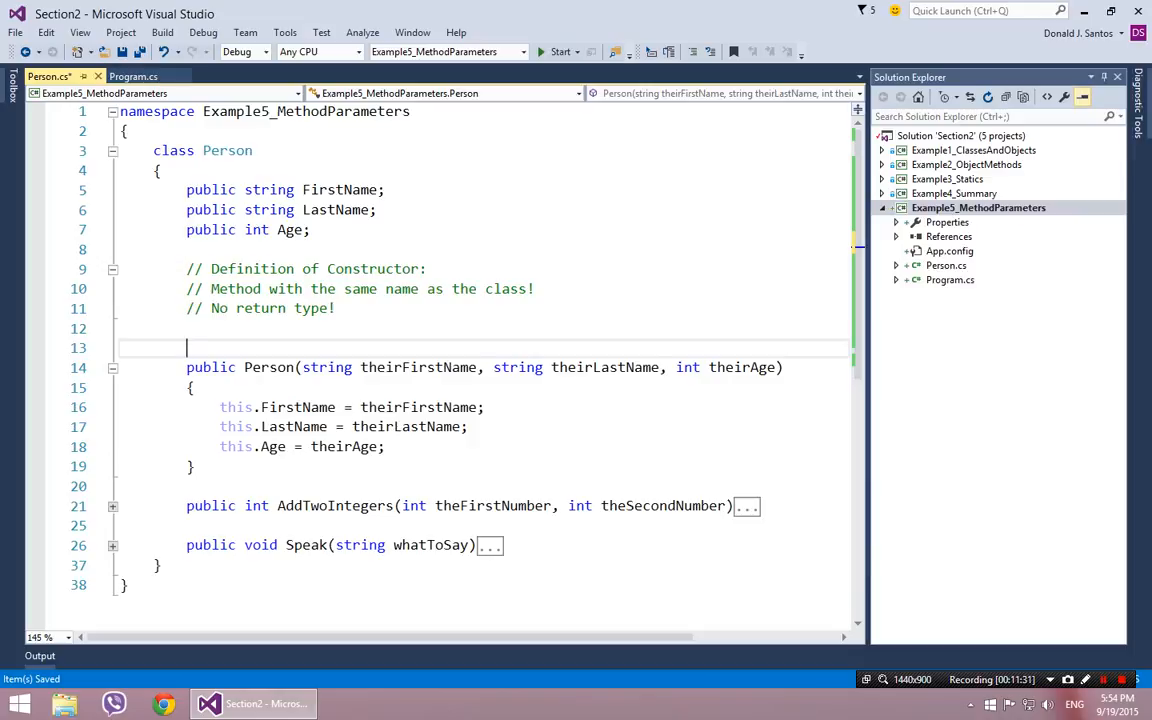
pyautogui.write('public Person(')
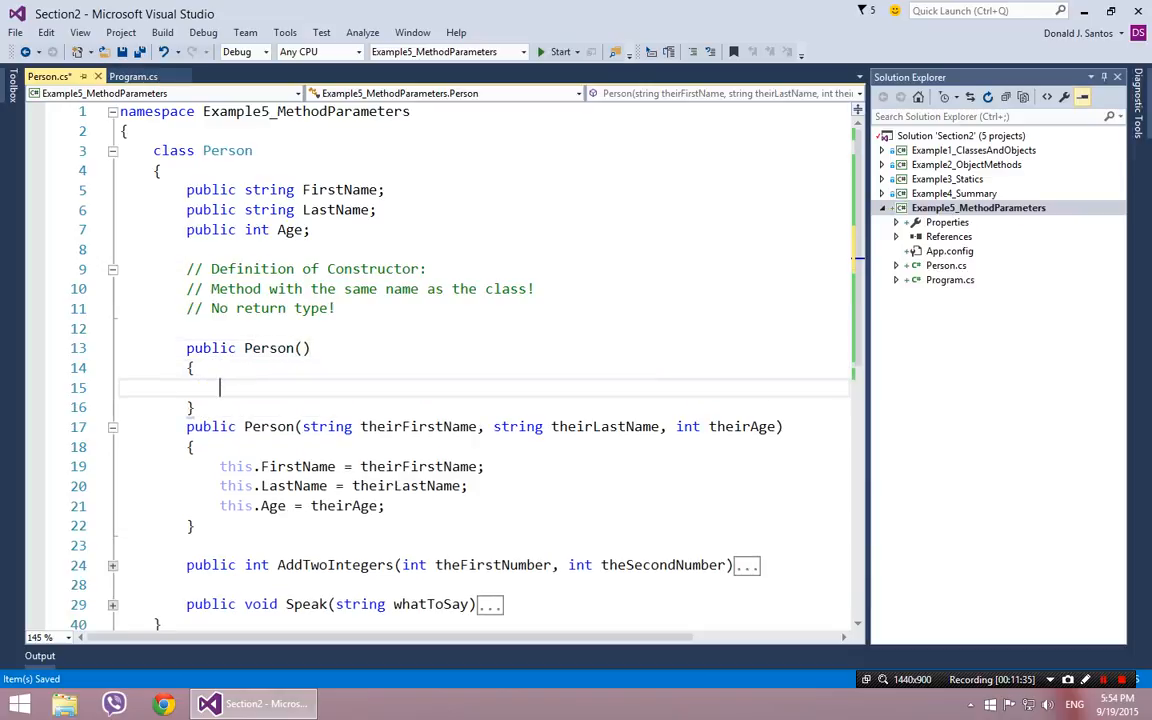
pyautogui.scroll(-3)
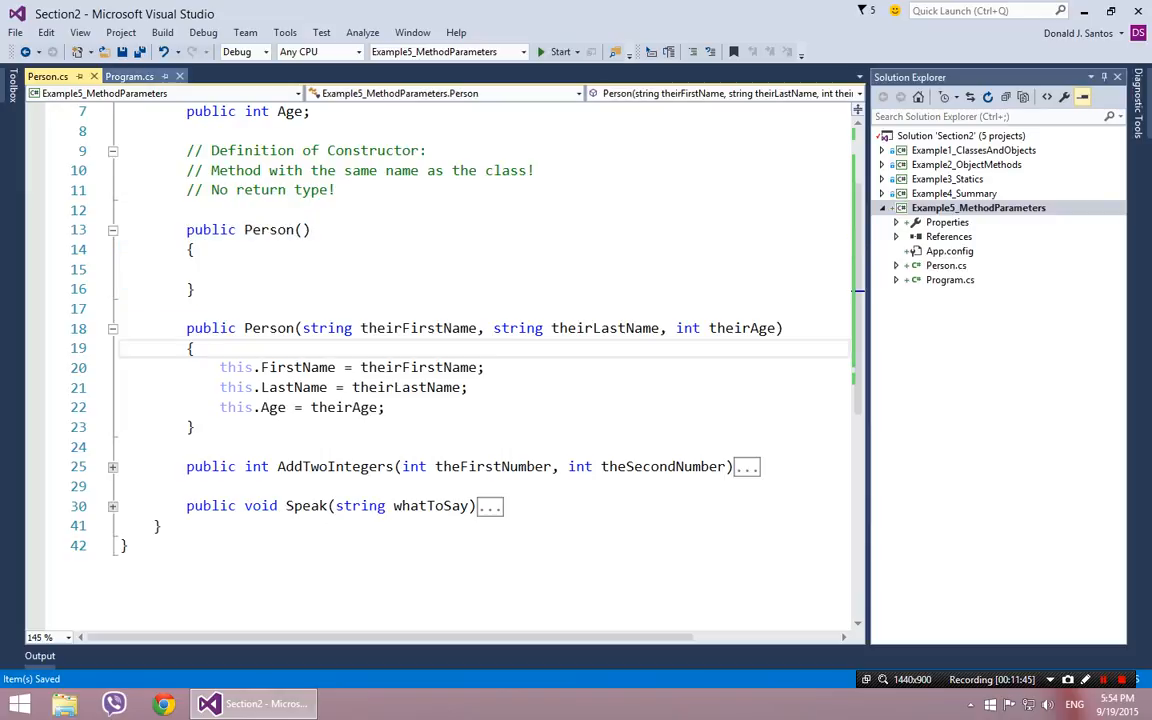
# - Add Person alana = new Person(); after michael, then jump to that parameterless constructor in Person.cs
pyautogui.click(128, 76)
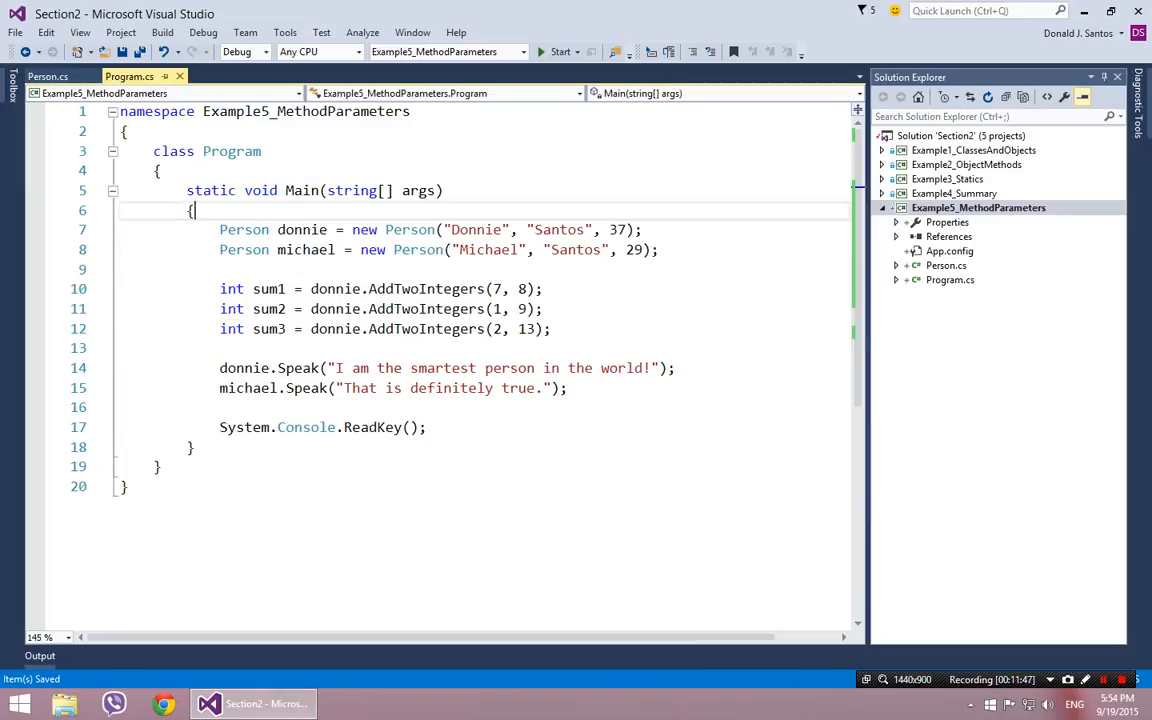
pyautogui.press('enter')
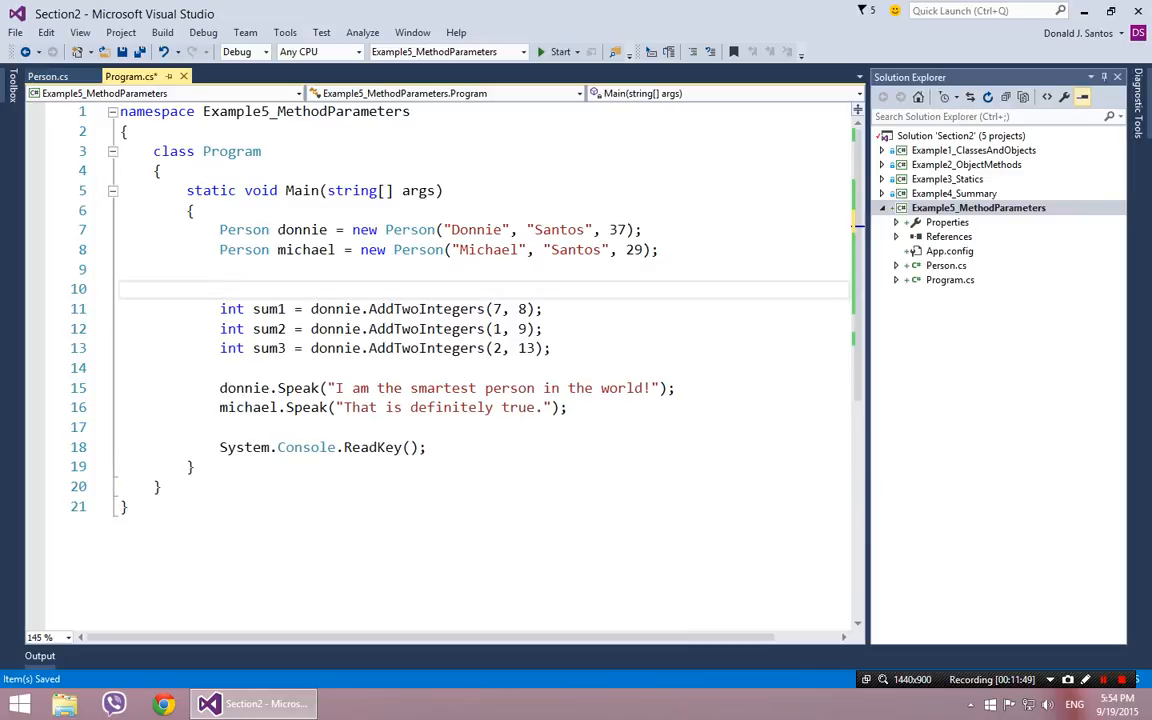
pyautogui.write('Person alana =')
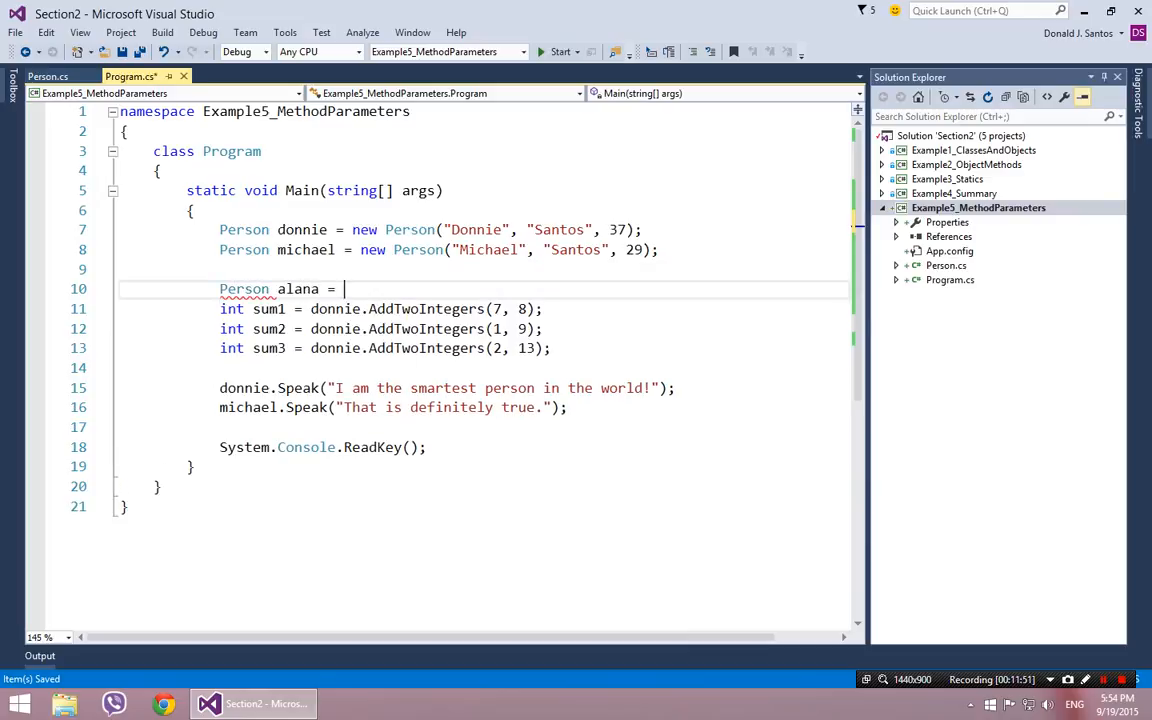
pyautogui.write('new Person')
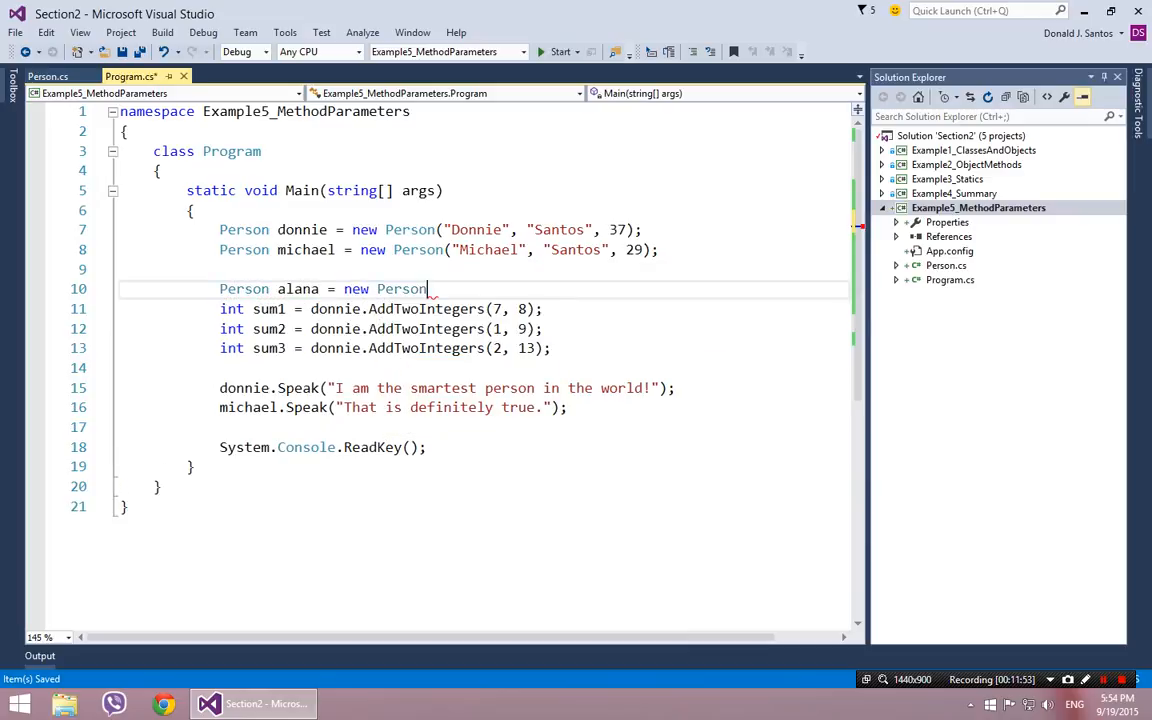
pyautogui.write('();')
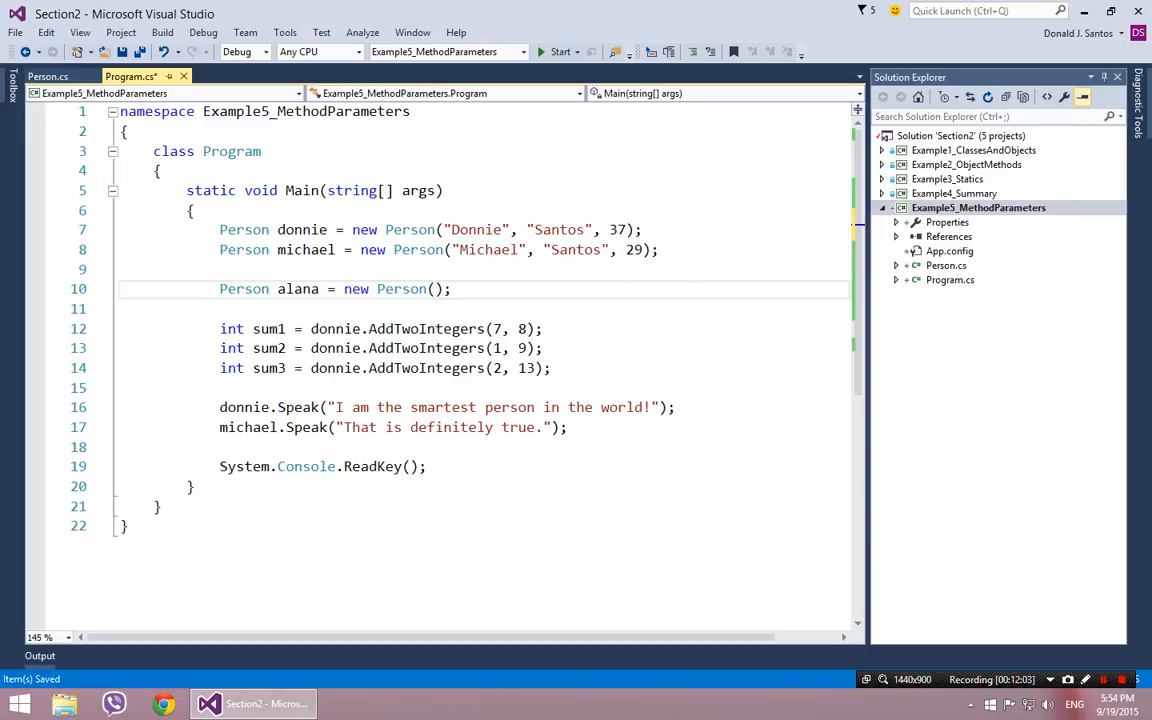
pyautogui.doubleClick(400, 288)
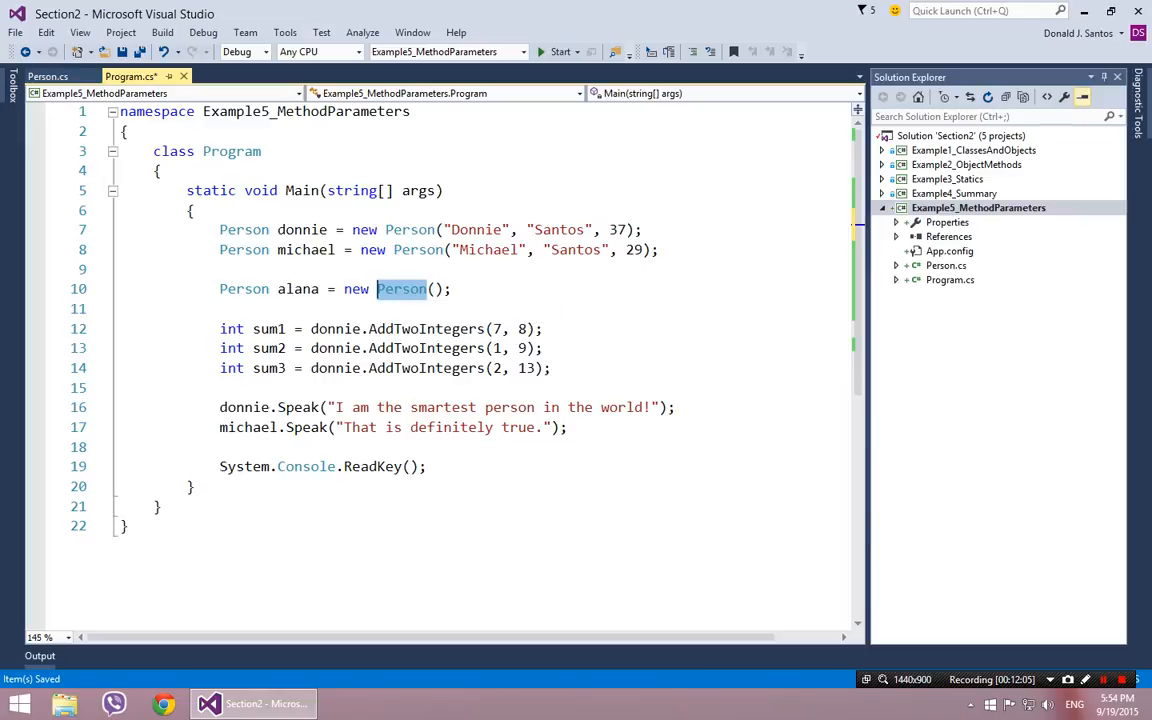
pyautogui.click(48, 76)
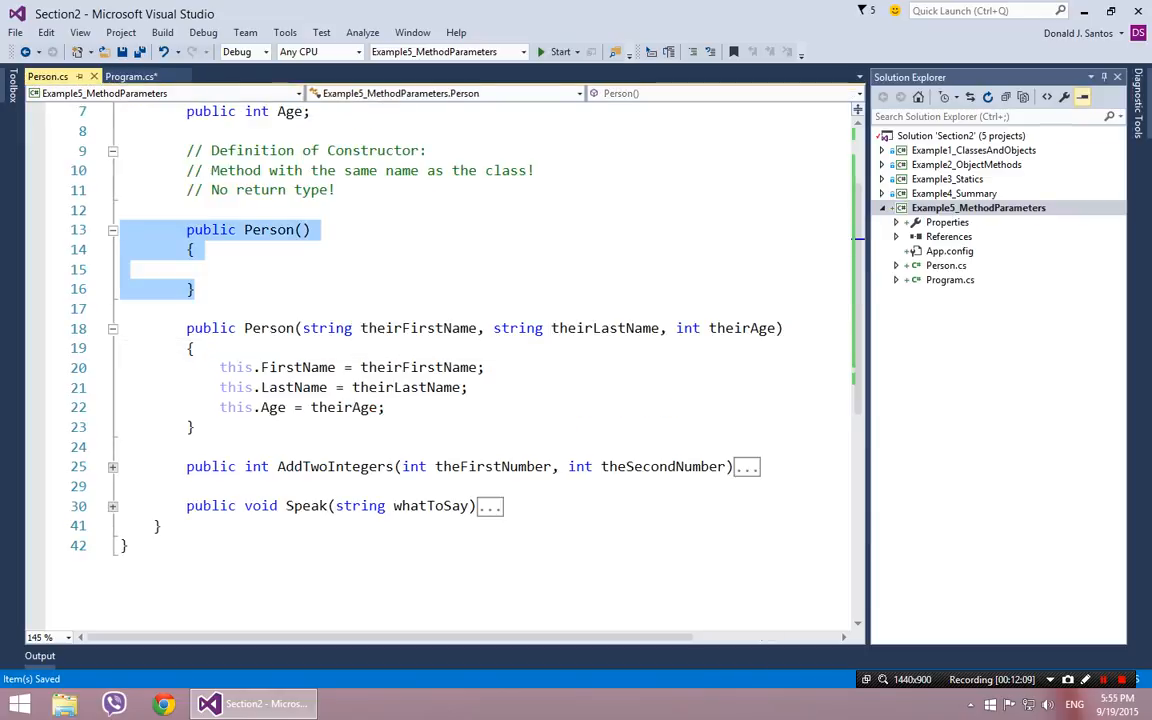
# - Add the comment // Constructor Version 1 above the parameterless Person() constructor
pyautogui.click(130, 288)
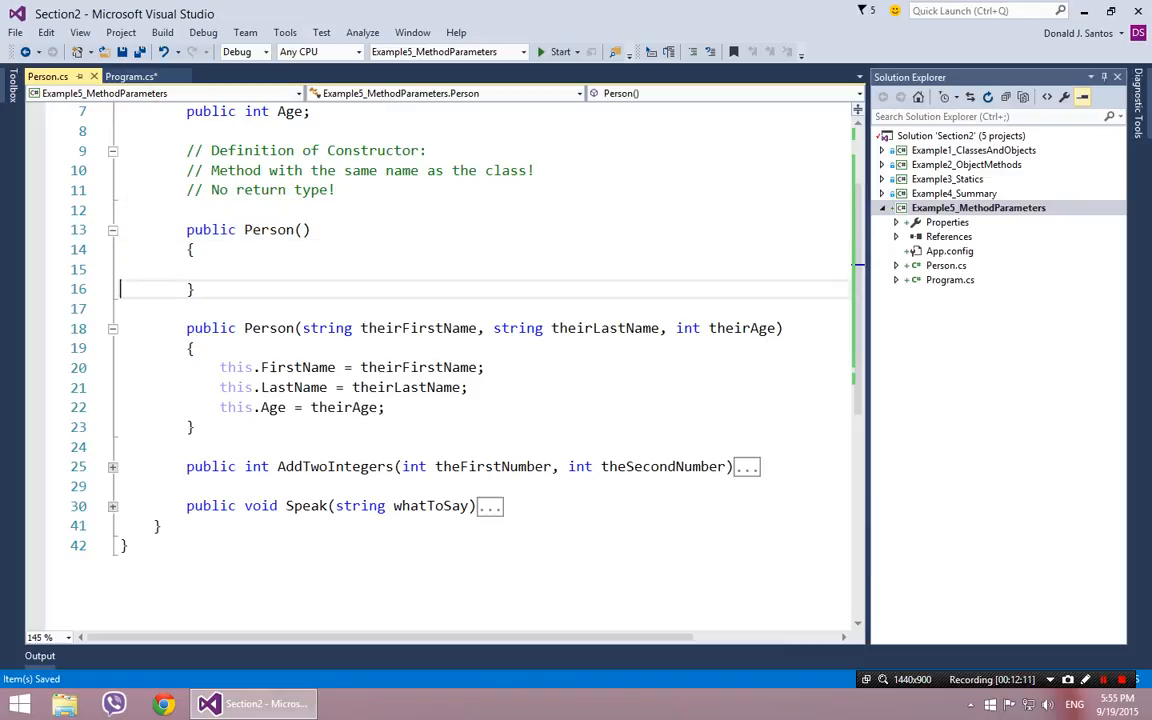
pyautogui.press('enter')
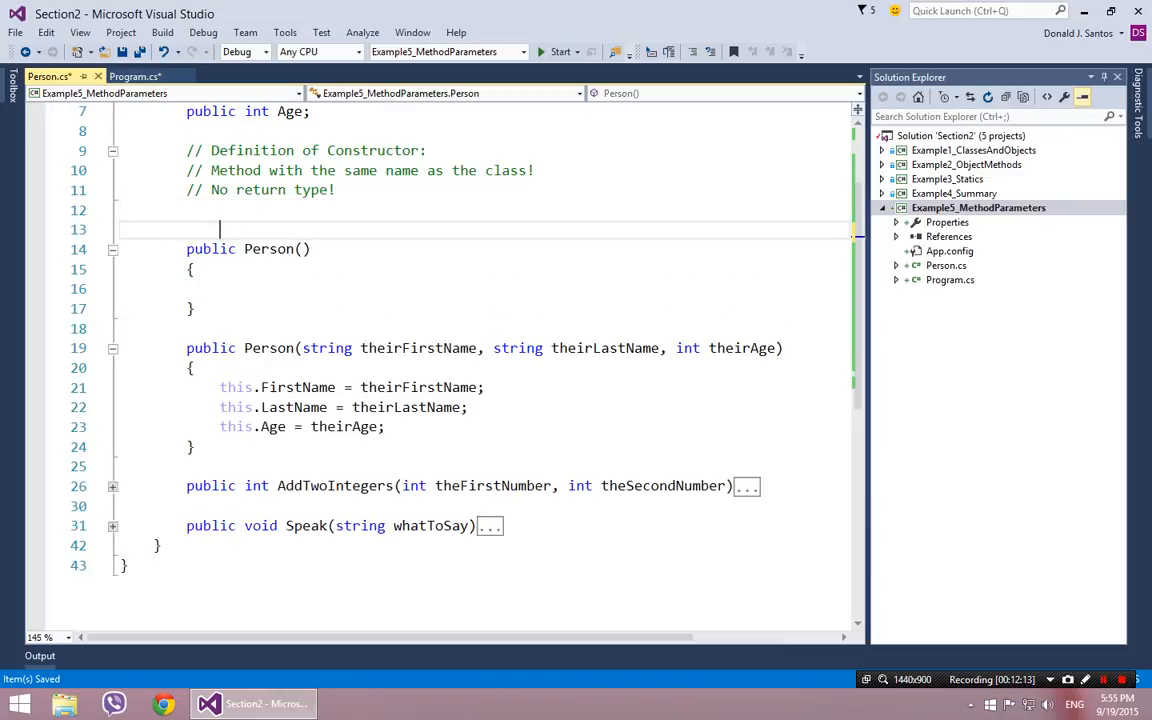
pyautogui.write('// Co')
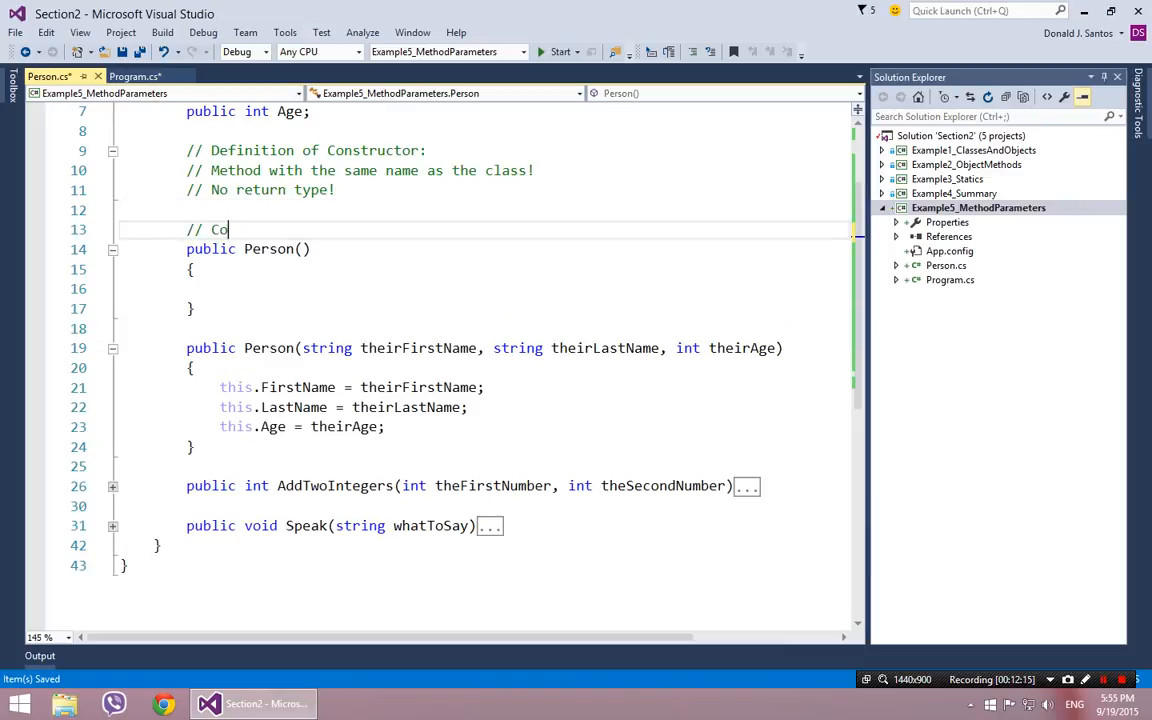
pyautogui.write('nstructor Version 1')
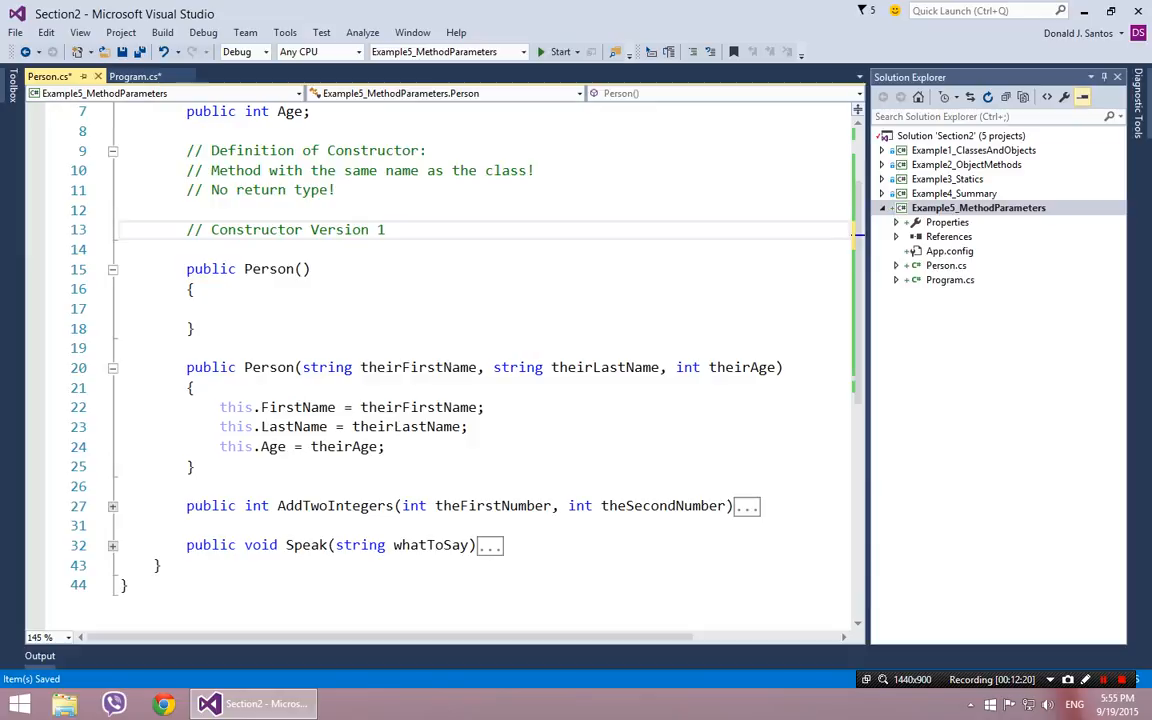
# - Add // Constructor Version 2 above the three-parameter constructor and return to Program.cs
pyautogui.write('// C')
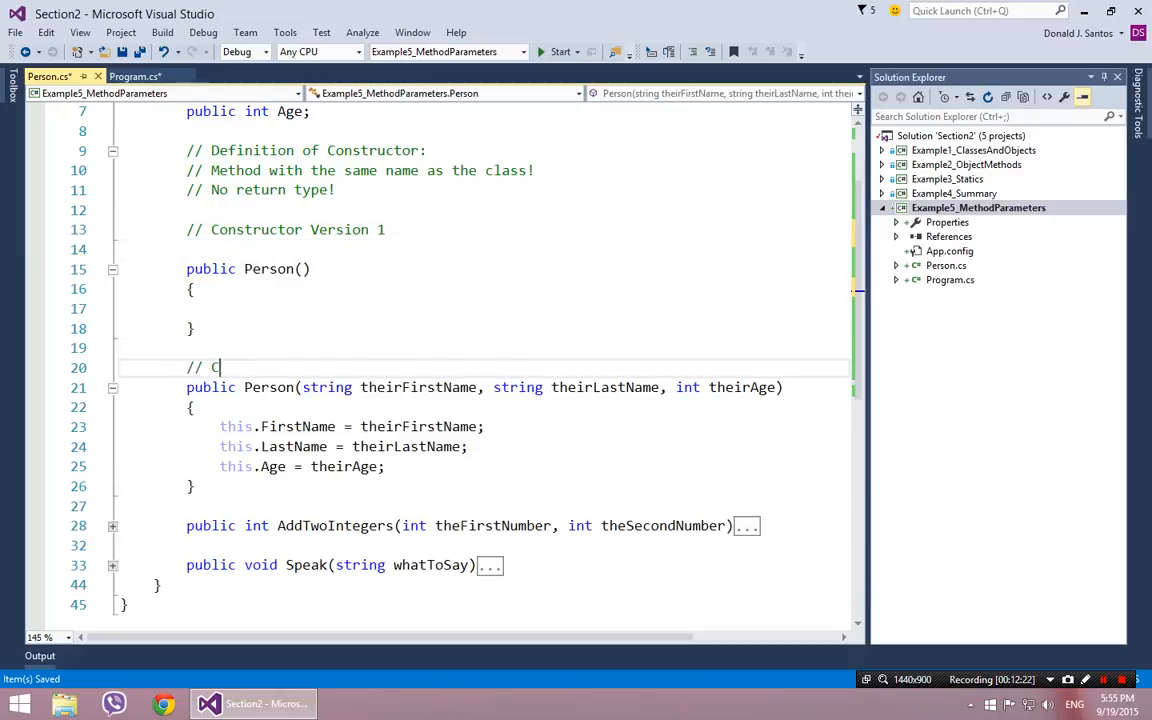
pyautogui.write('onstructor Version 2')
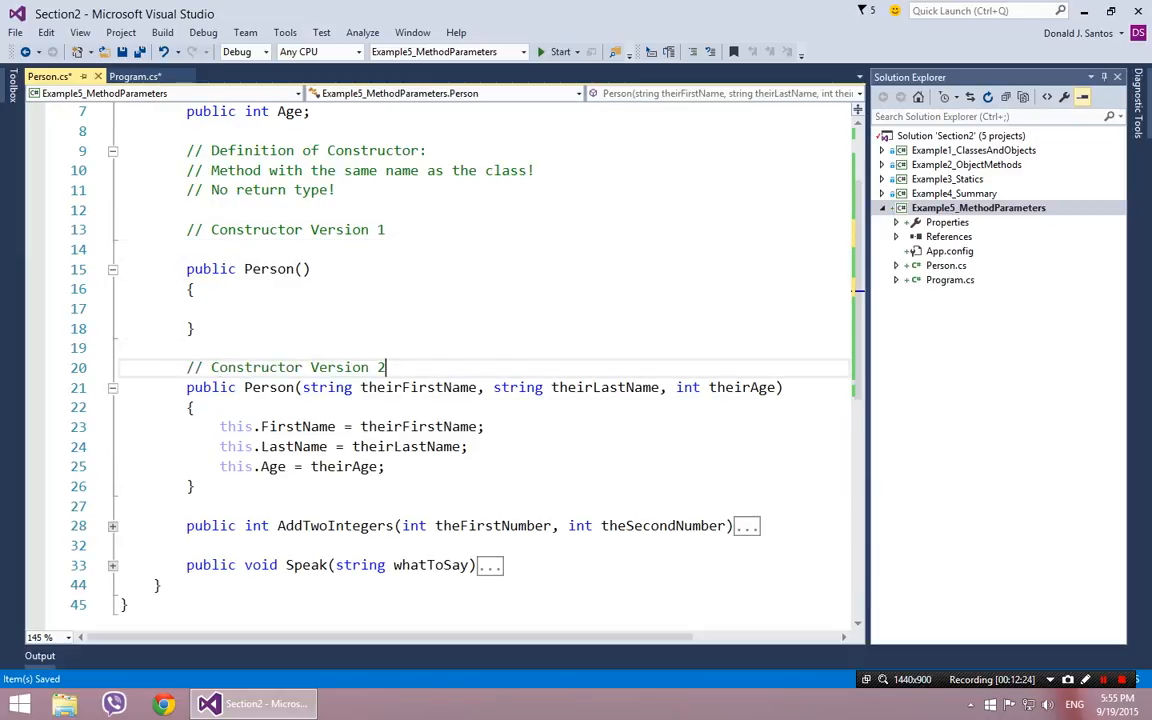
pyautogui.press('Enter')
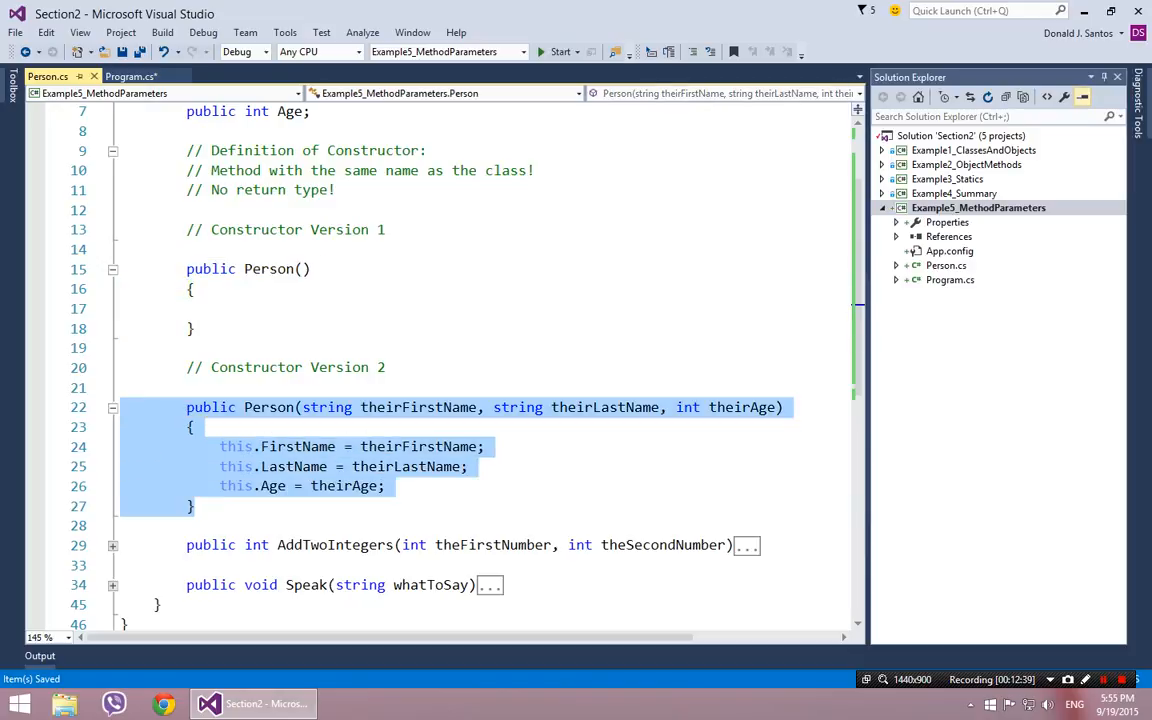
pyautogui.click(132, 76)
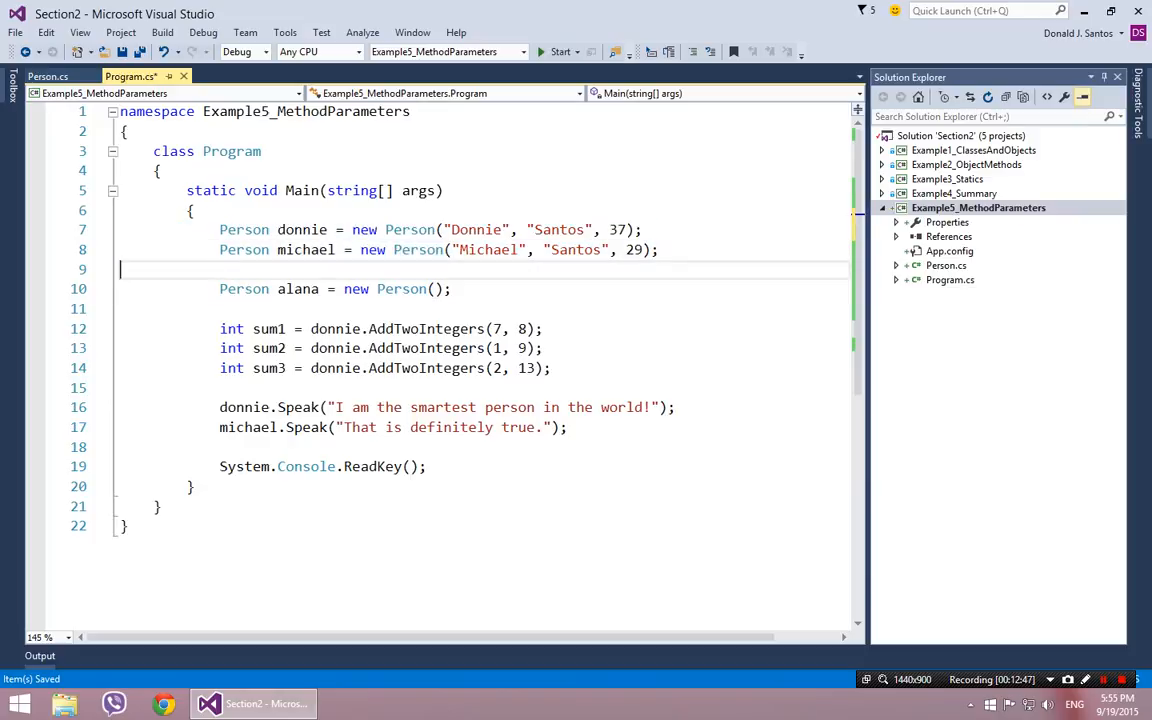
# - Set alana's FirstName to "Alana", LastName to "Santos" and Age to 43
pyautogui.write('alana.')
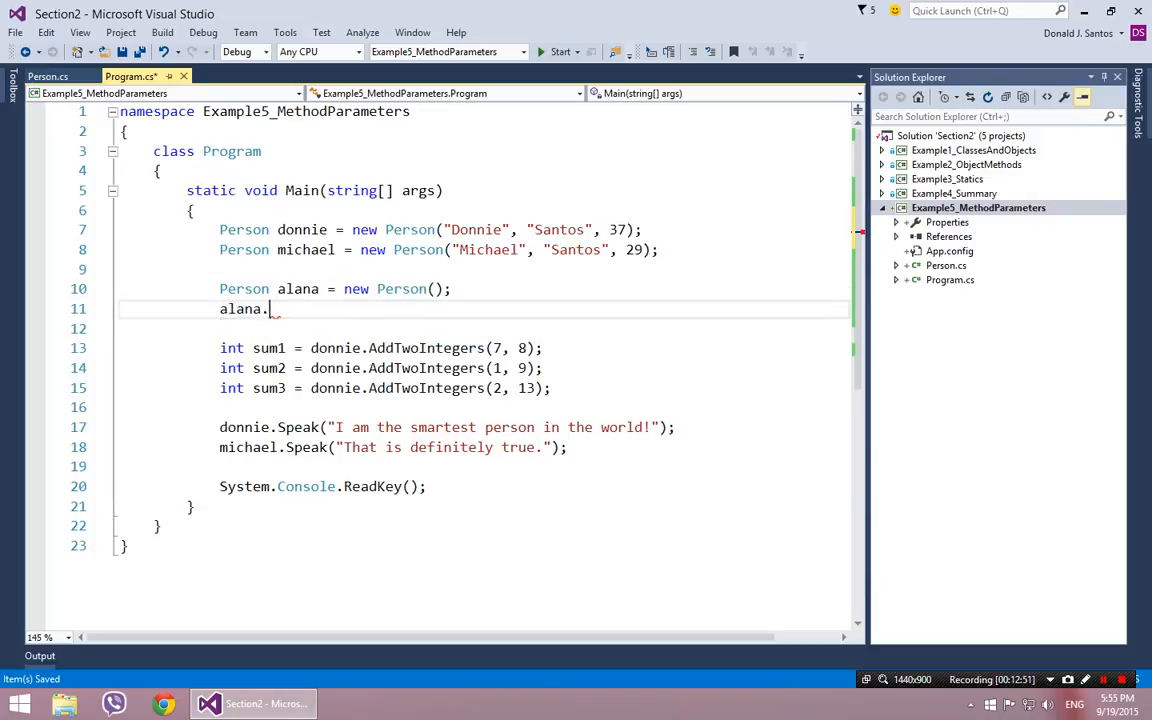
pyautogui.write('FirstName = "Alana";')
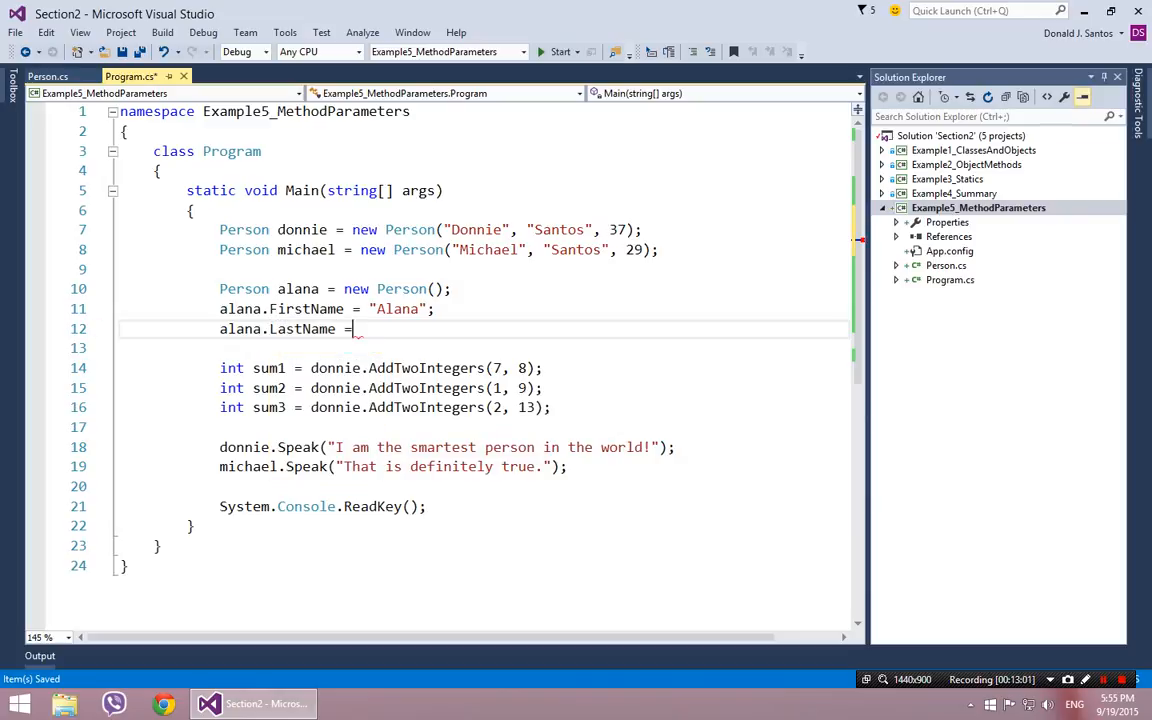
pyautogui.write('"Santos"')
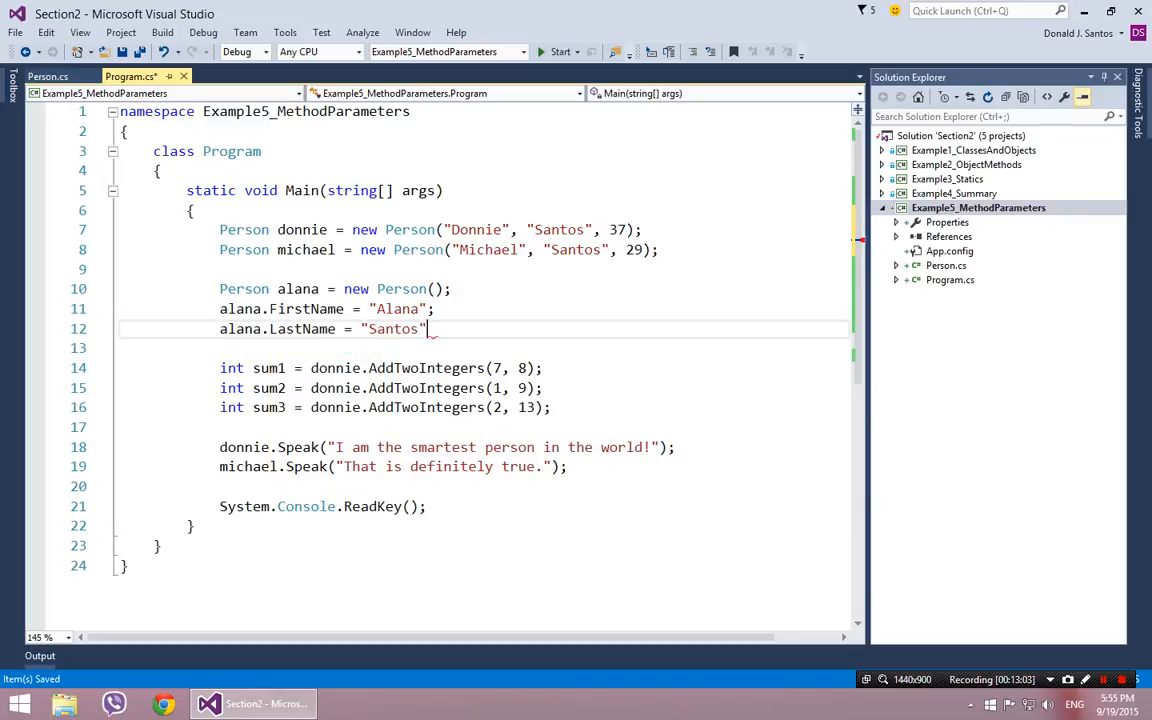
pyautogui.write('alana')
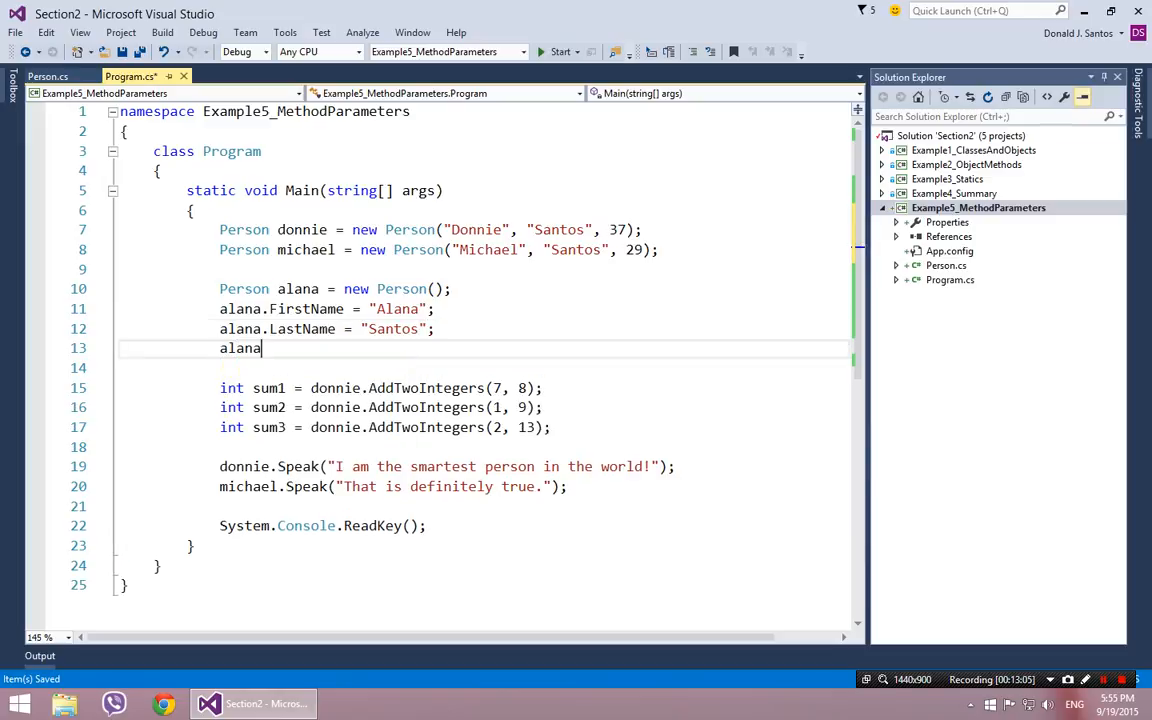
pyautogui.write('.Age =')
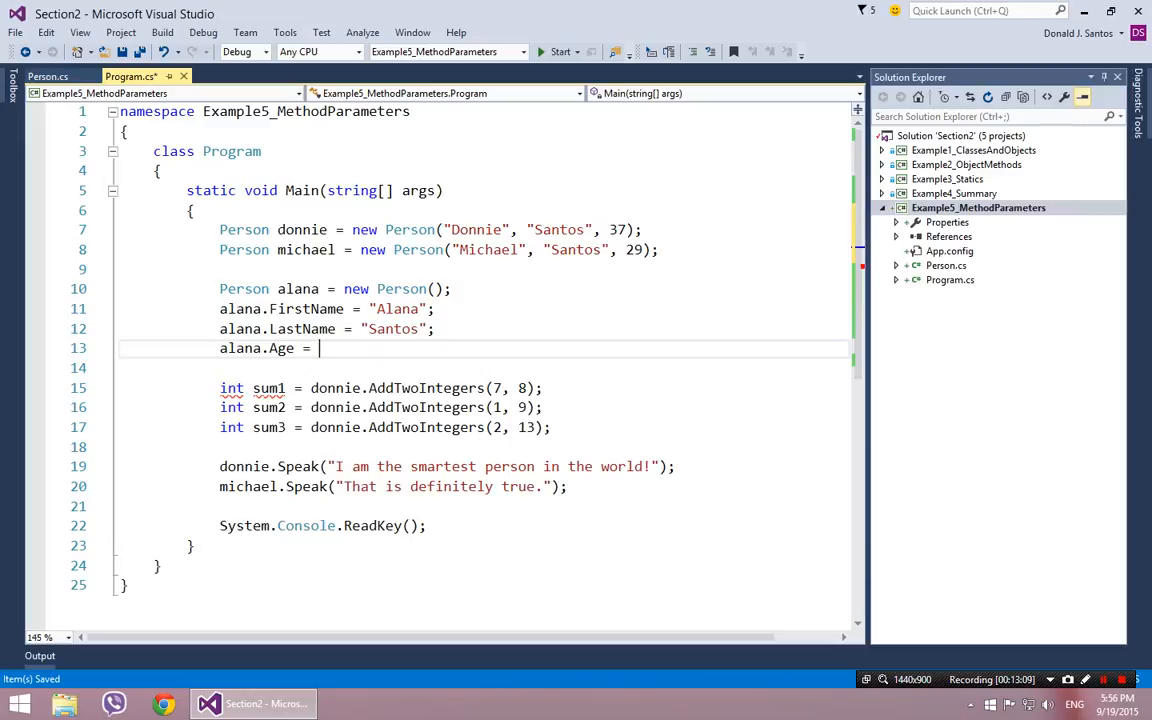
pyautogui.write('43')
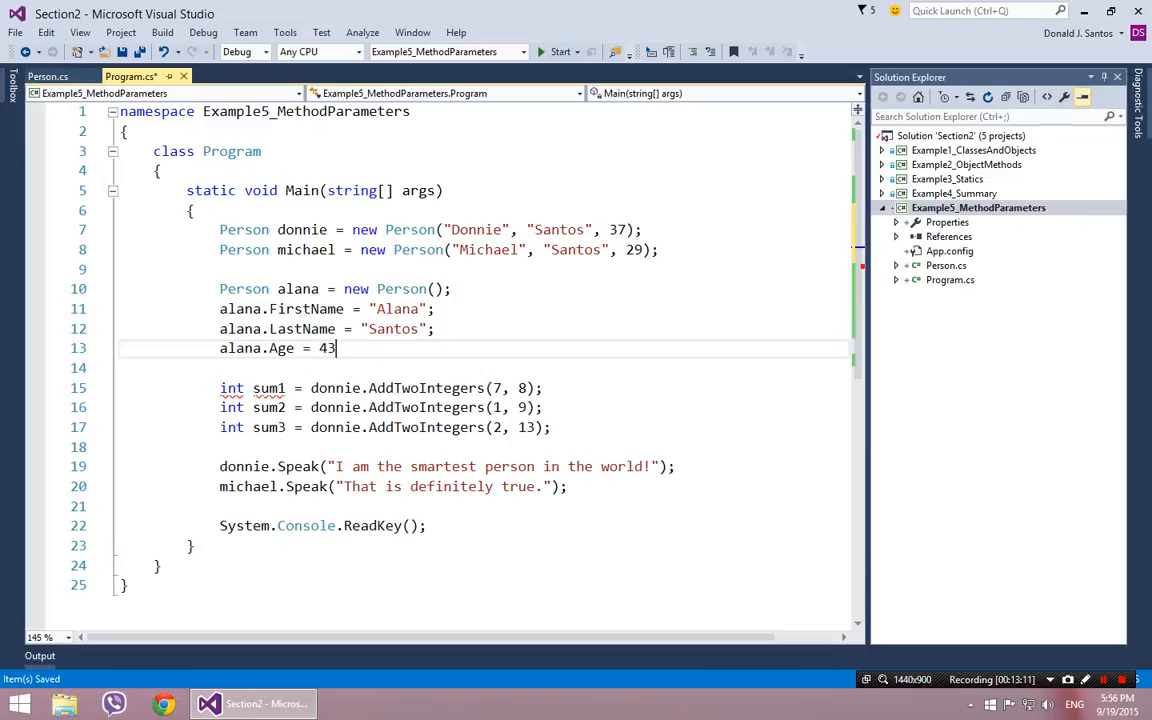
pyautogui.write(';')
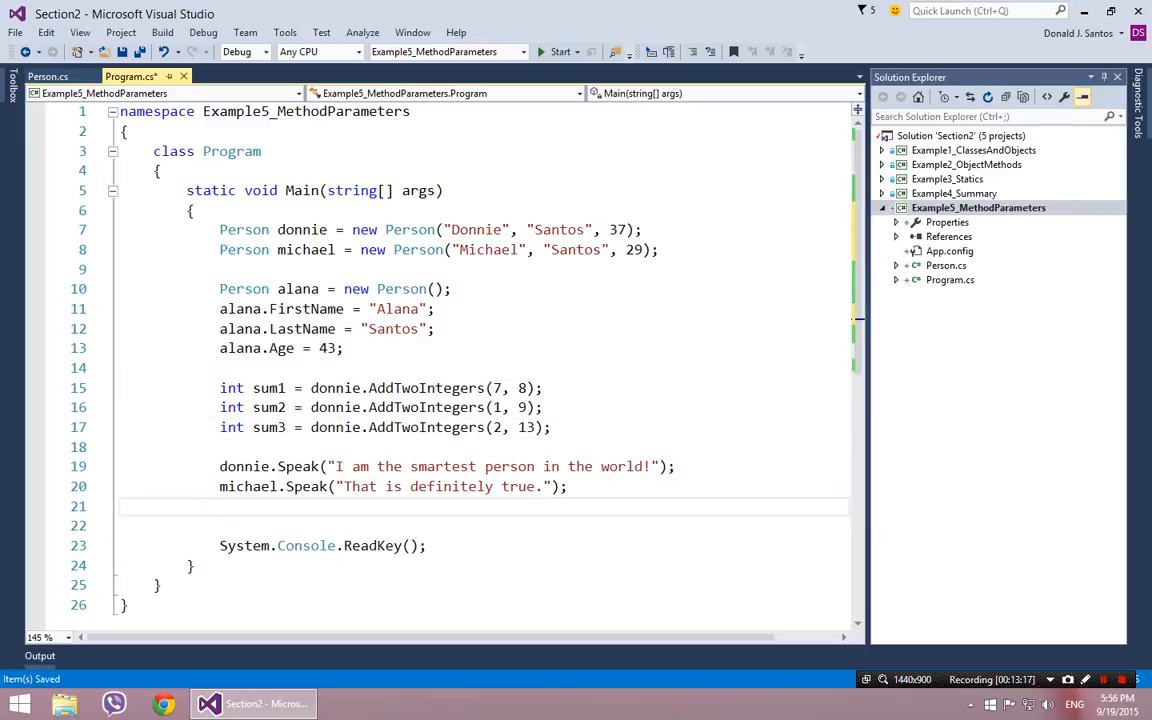
# - Add alana.Speak("Word."); then review the Person constructor with arguments
pyautogui.write('alana.sp')
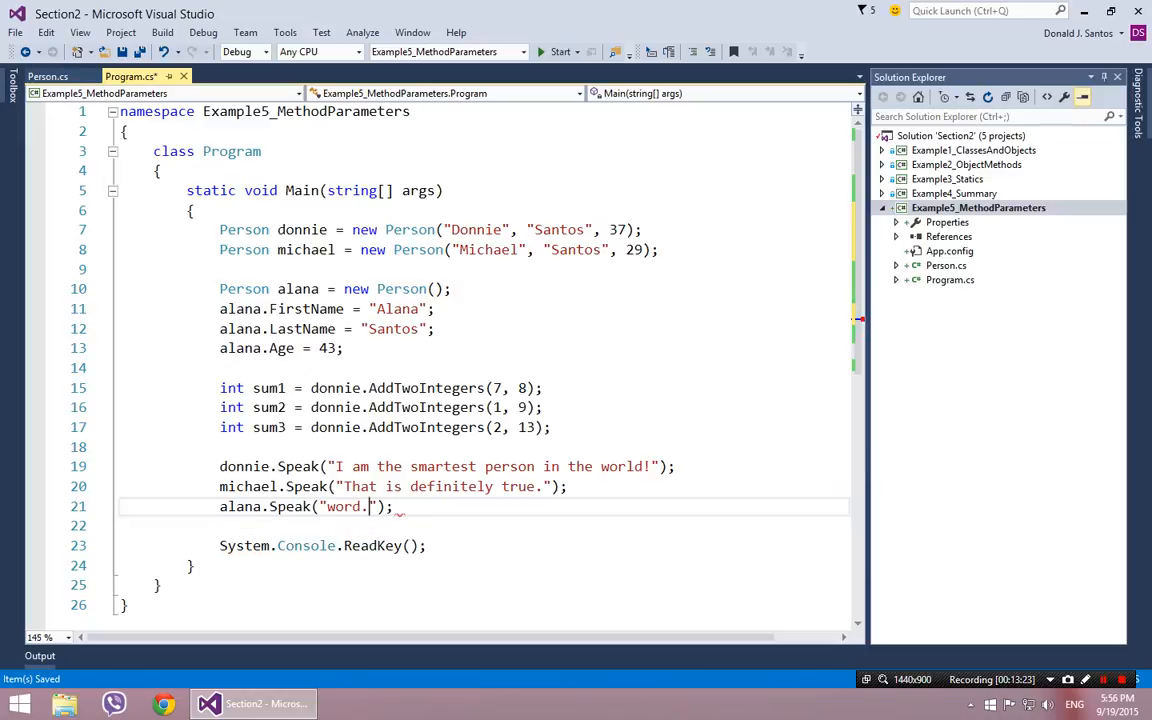
pyautogui.write('Word.')
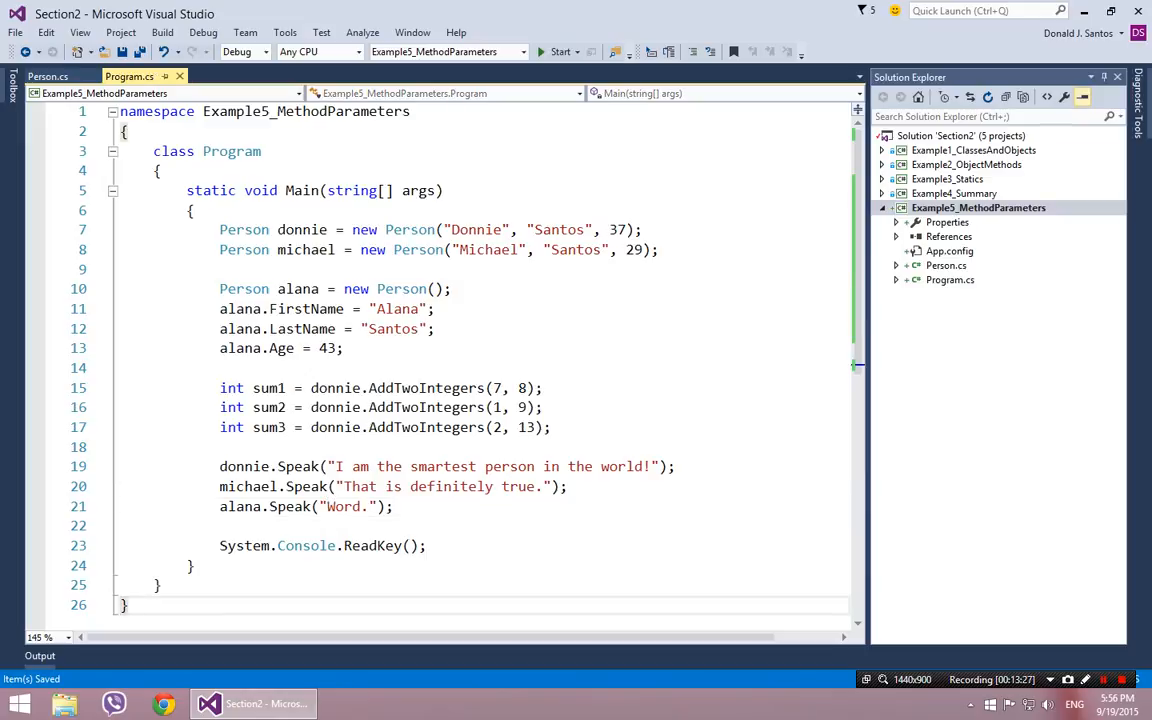
pyautogui.click(48, 76)
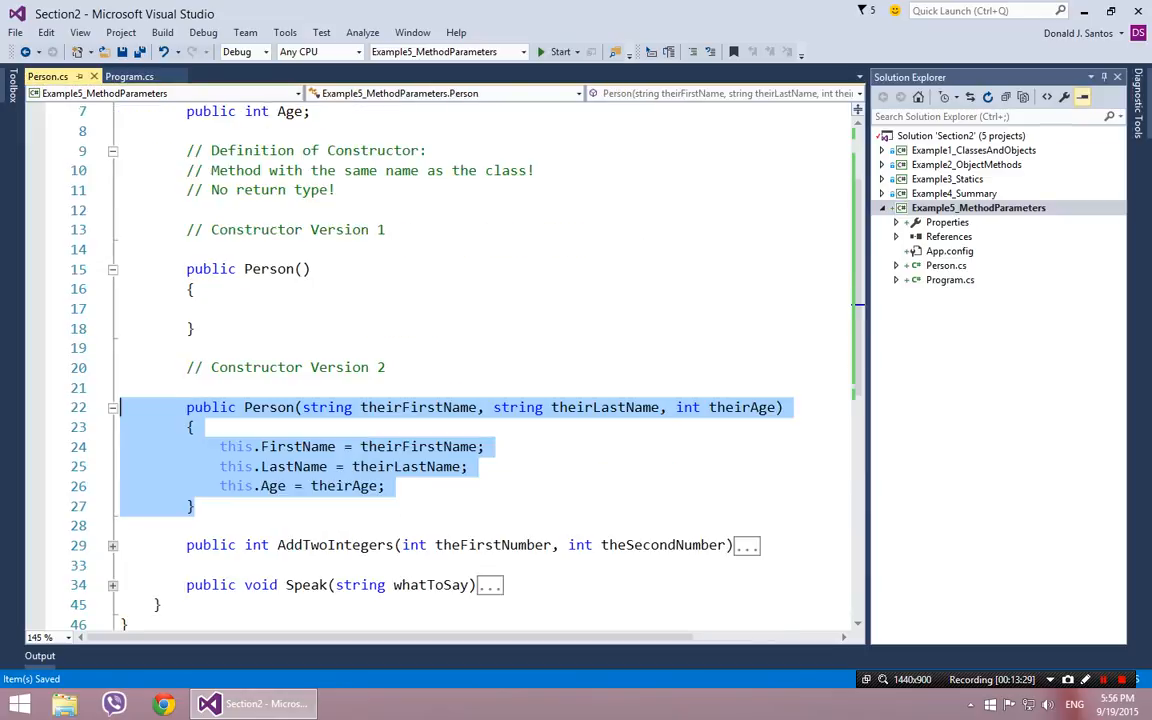
pyautogui.scroll(3)
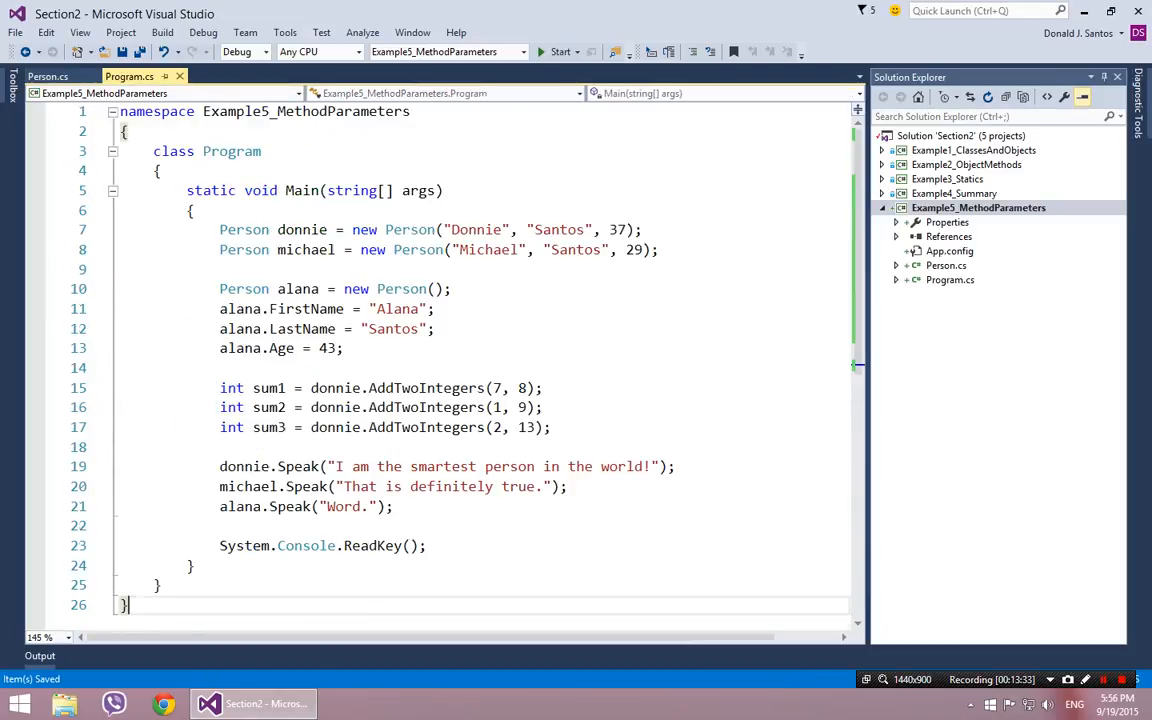
pyautogui.click(560, 52)
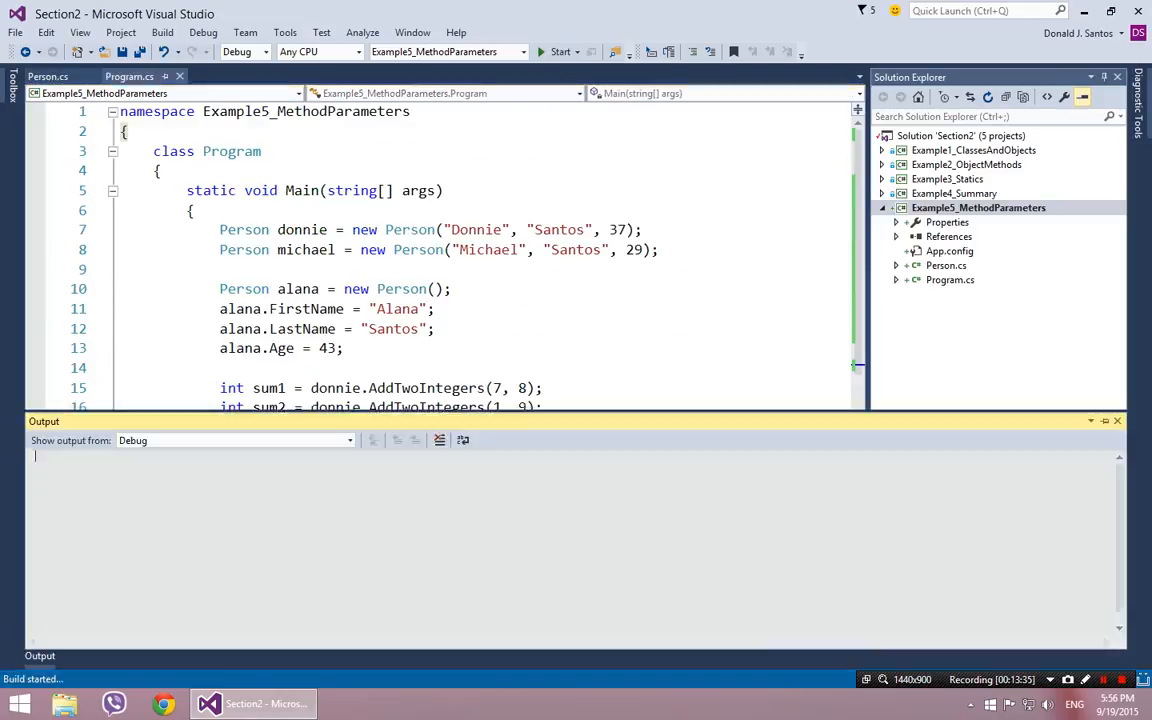
pyautogui.click(560, 52)
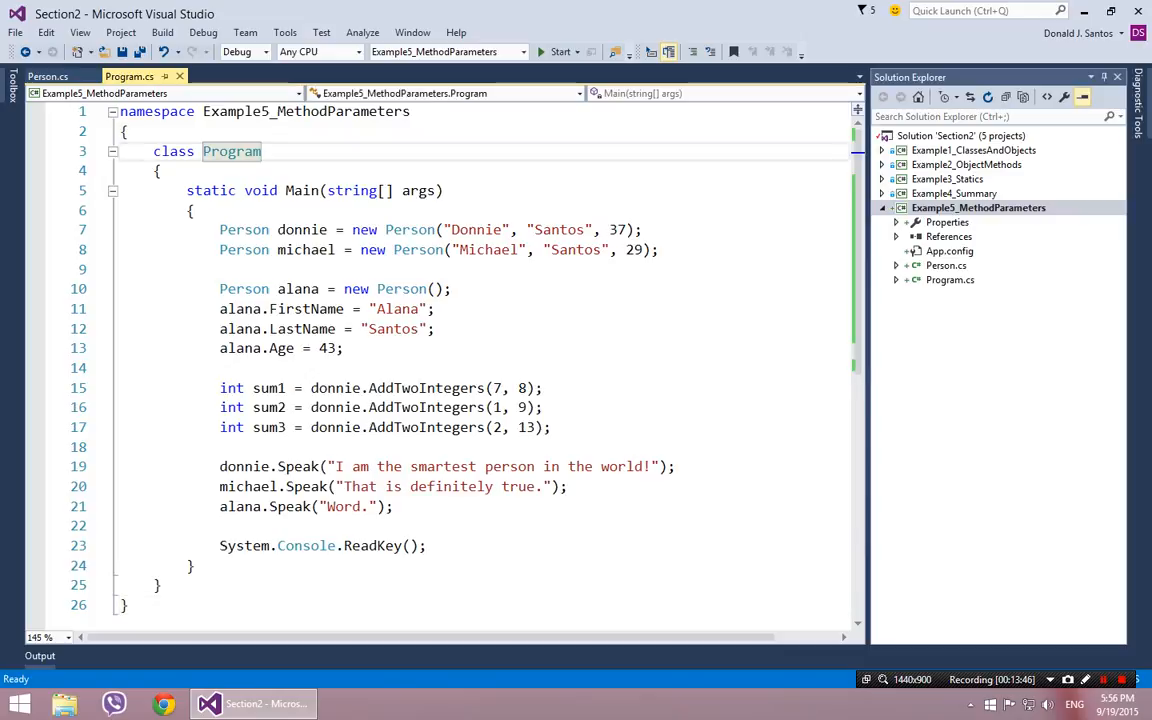
# - Collapse Example5_MethodParameters and start a commit from the solution's context menu
pyautogui.click(884, 206)
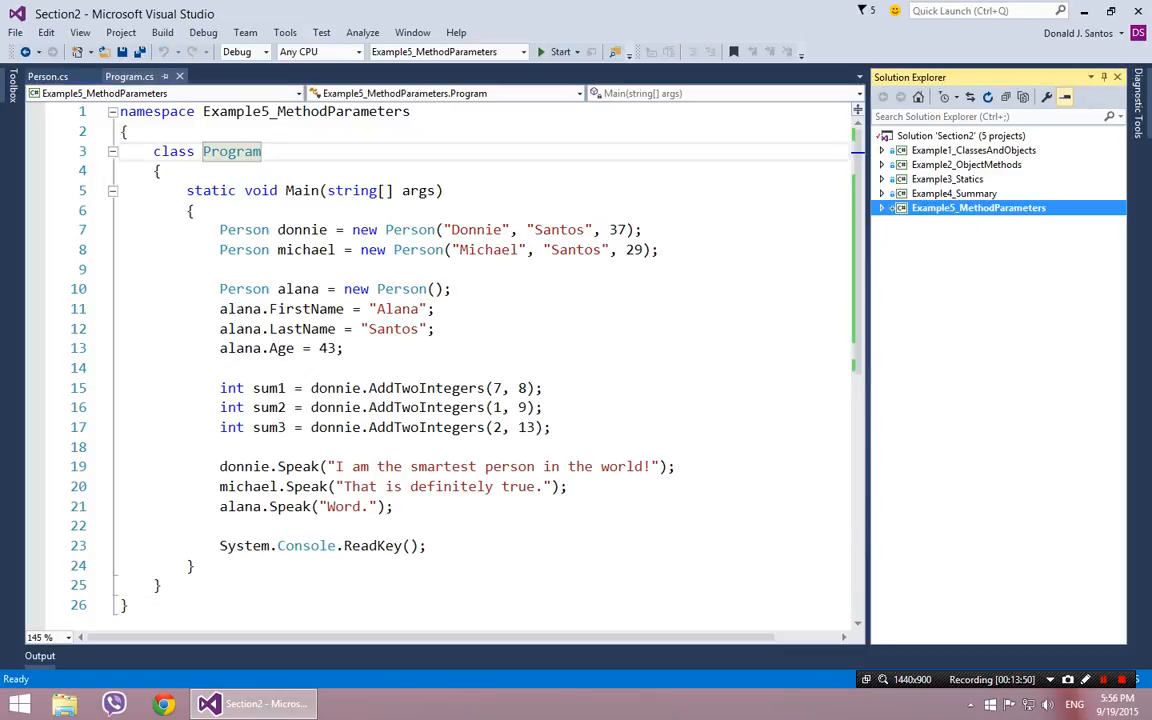
pyautogui.rightClick(960, 136)
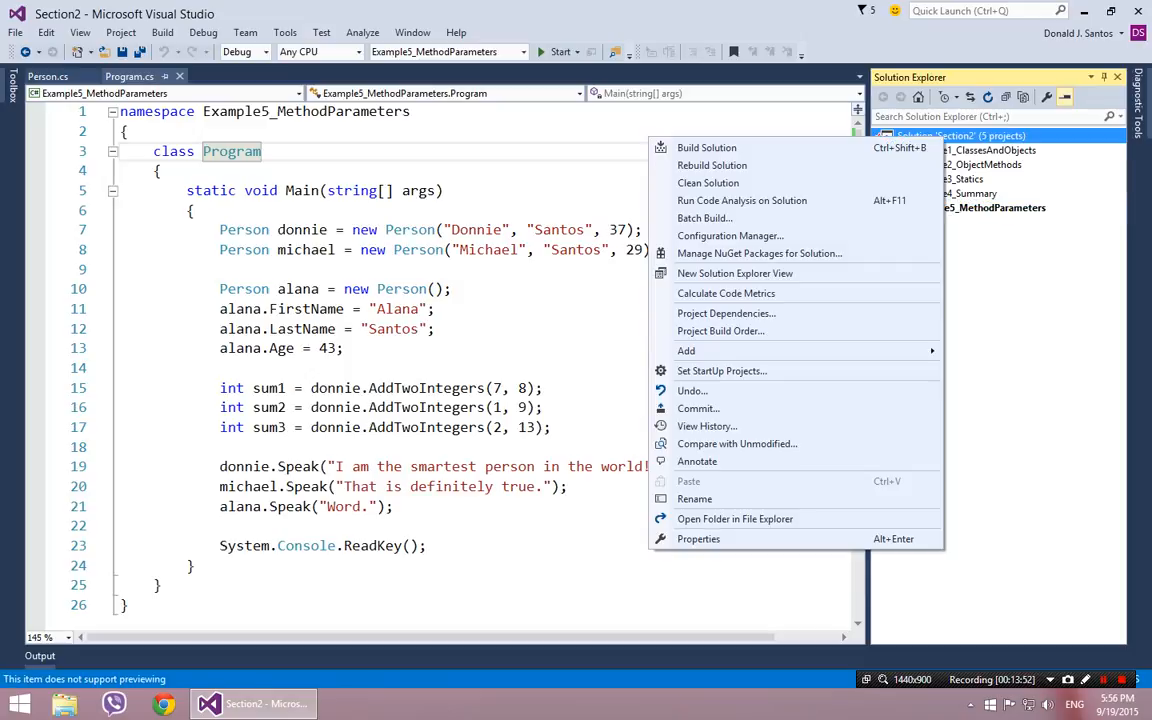
pyautogui.moveTo(696, 408)
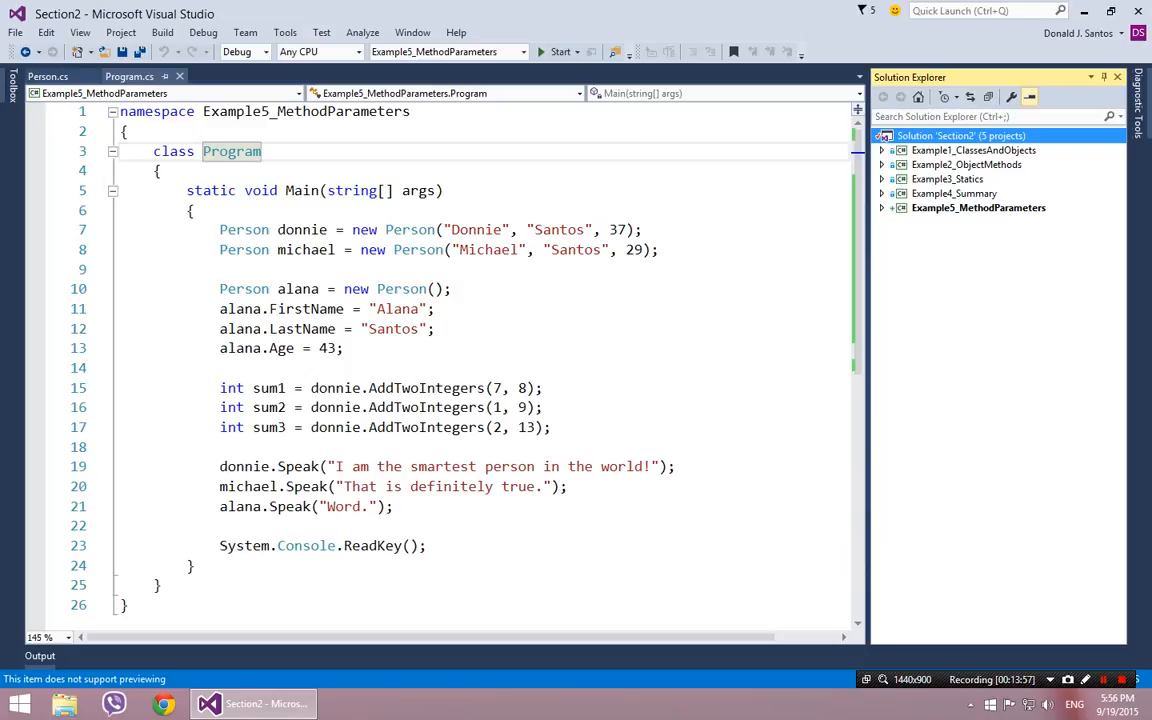
pyautogui.rightClick(960, 136)
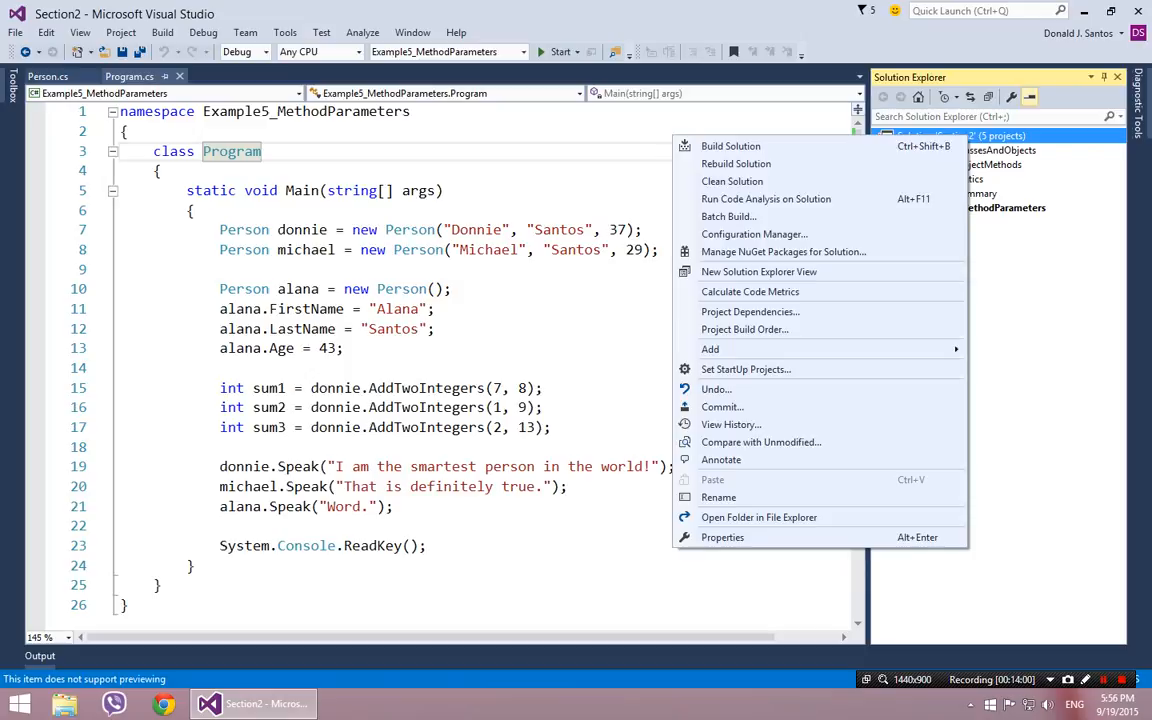
pyautogui.click(722, 406)
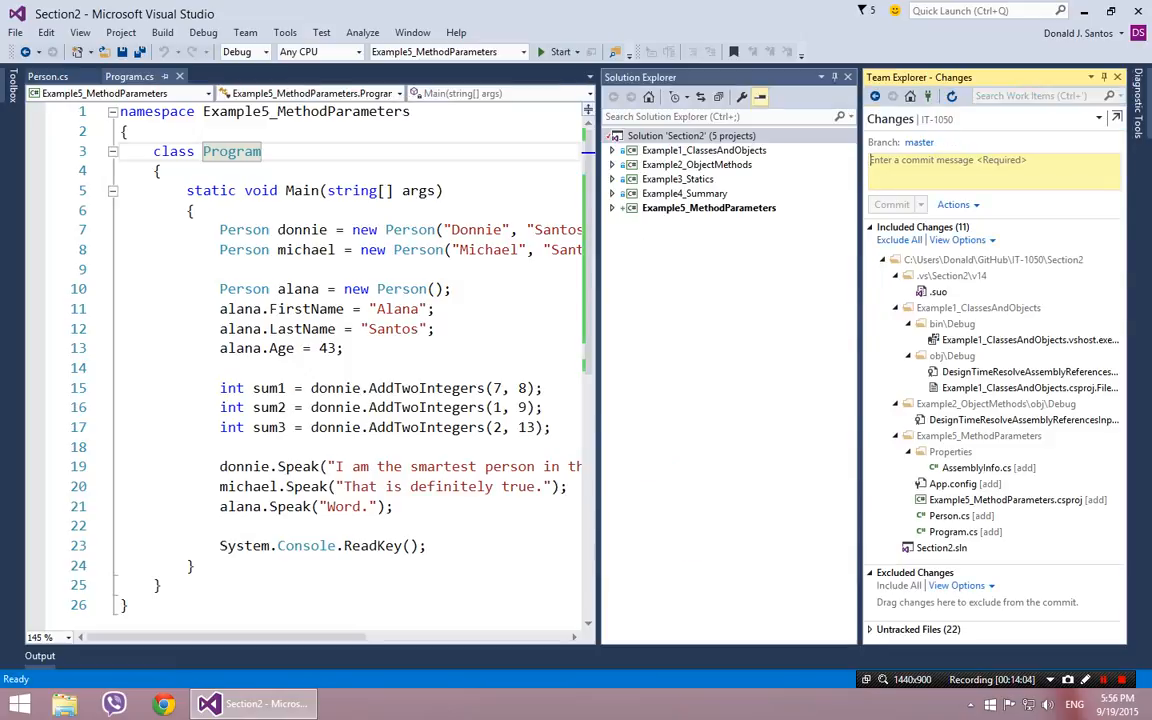
# - Commit with the message "Added Example 5 (Parameters & Constructors)"
pyautogui.write('Added Examp')
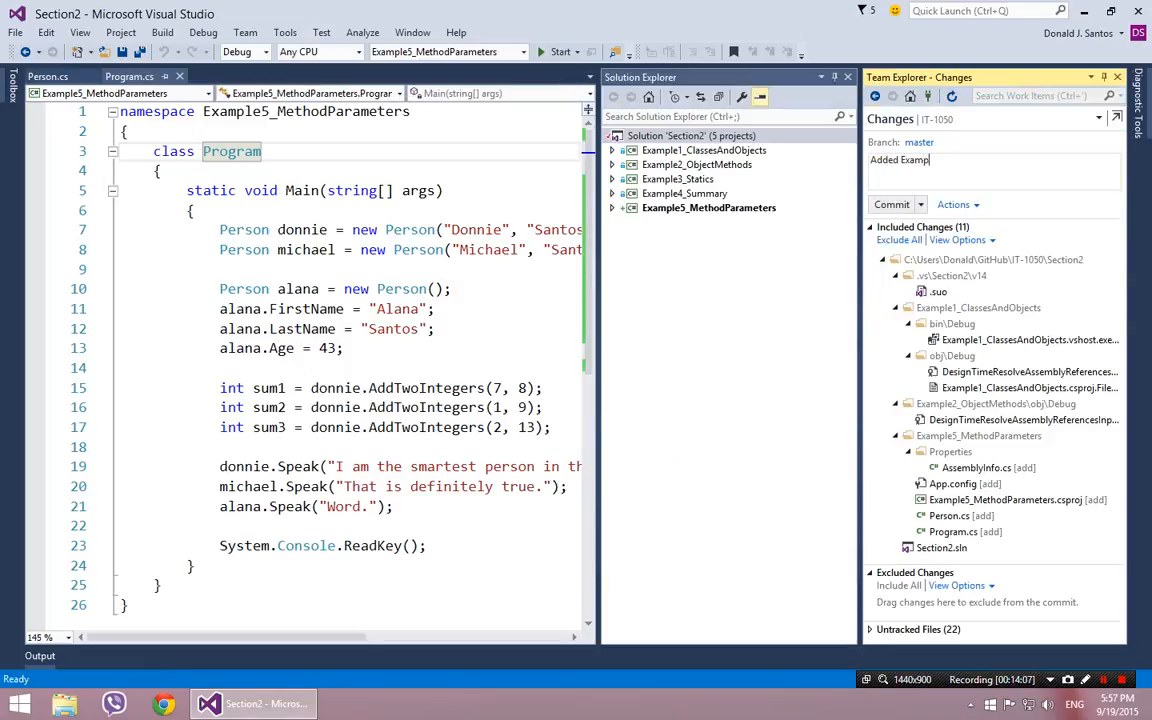
pyautogui.write('le 5')
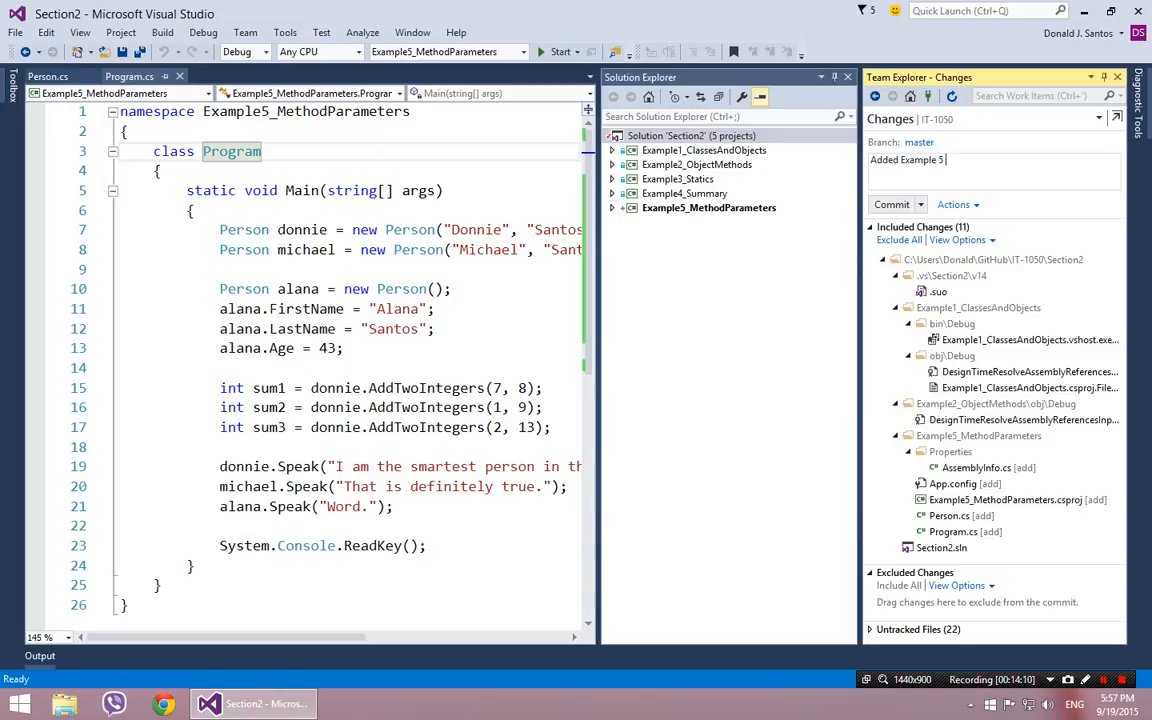
pyautogui.write('(P')
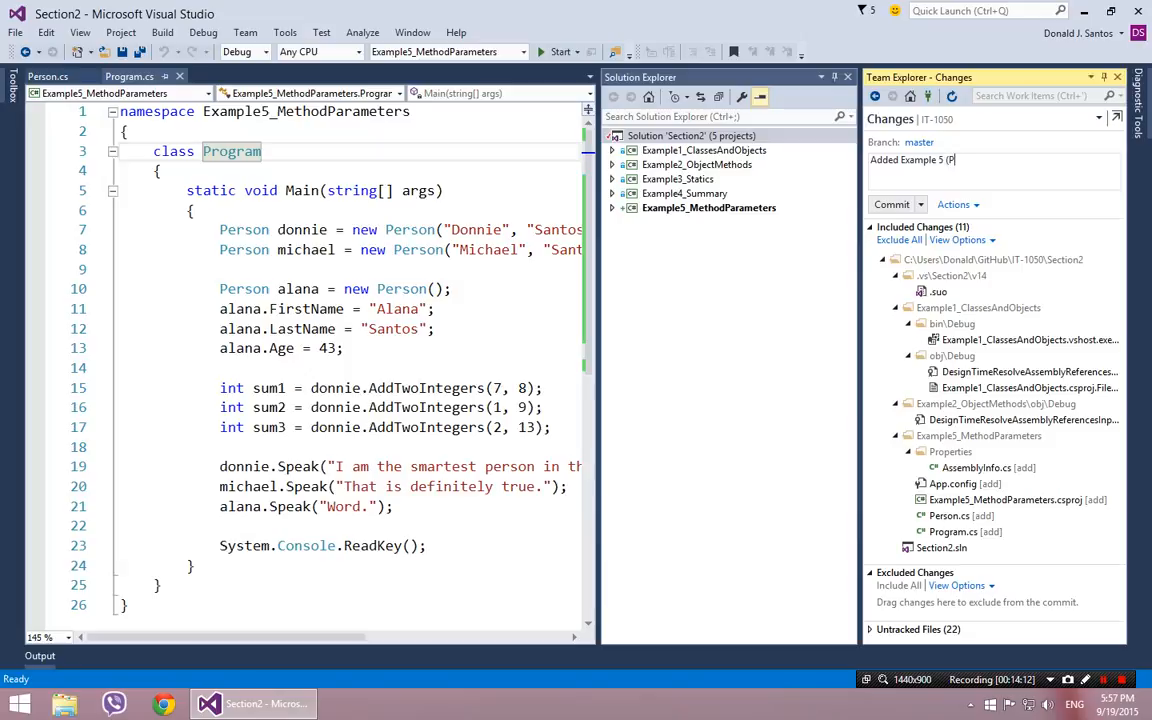
pyautogui.write('arameters &')
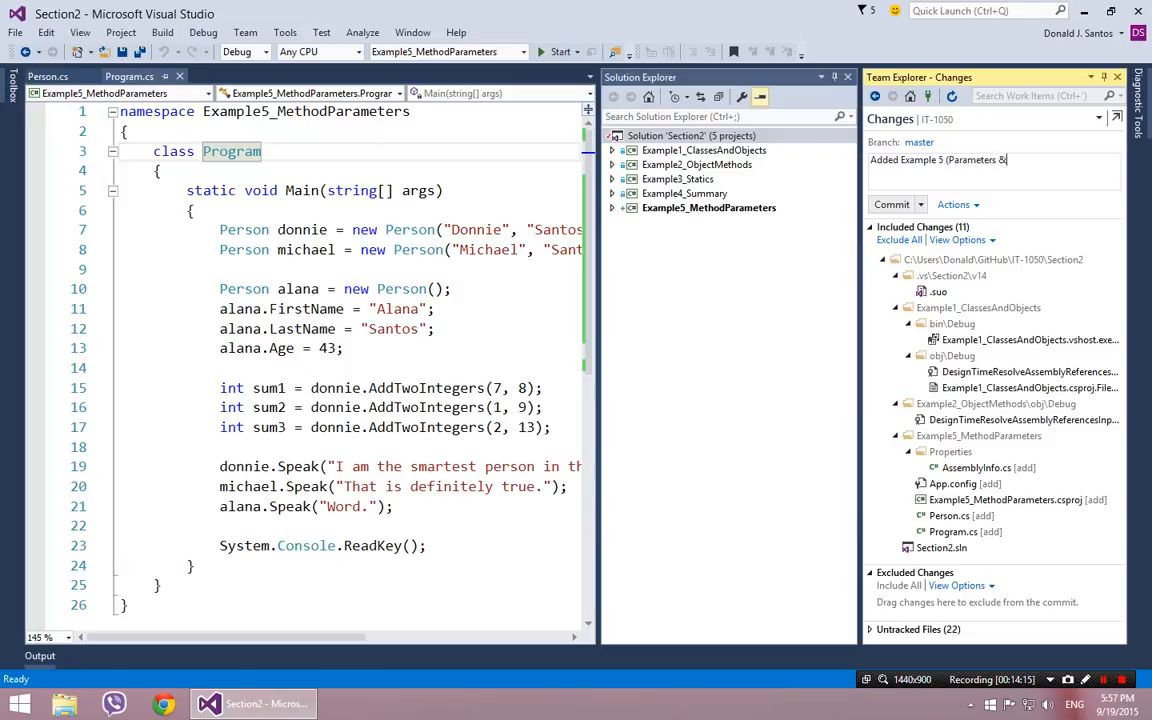
pyautogui.write('Constructors)')
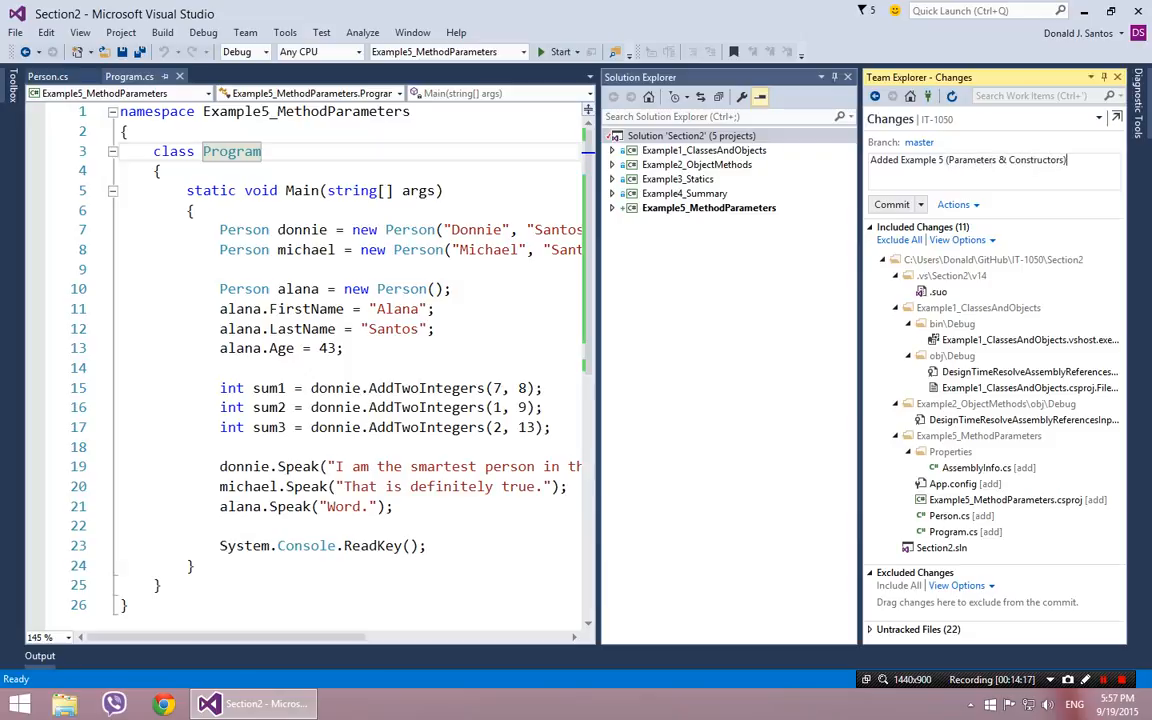
pyautogui.click(888, 204)
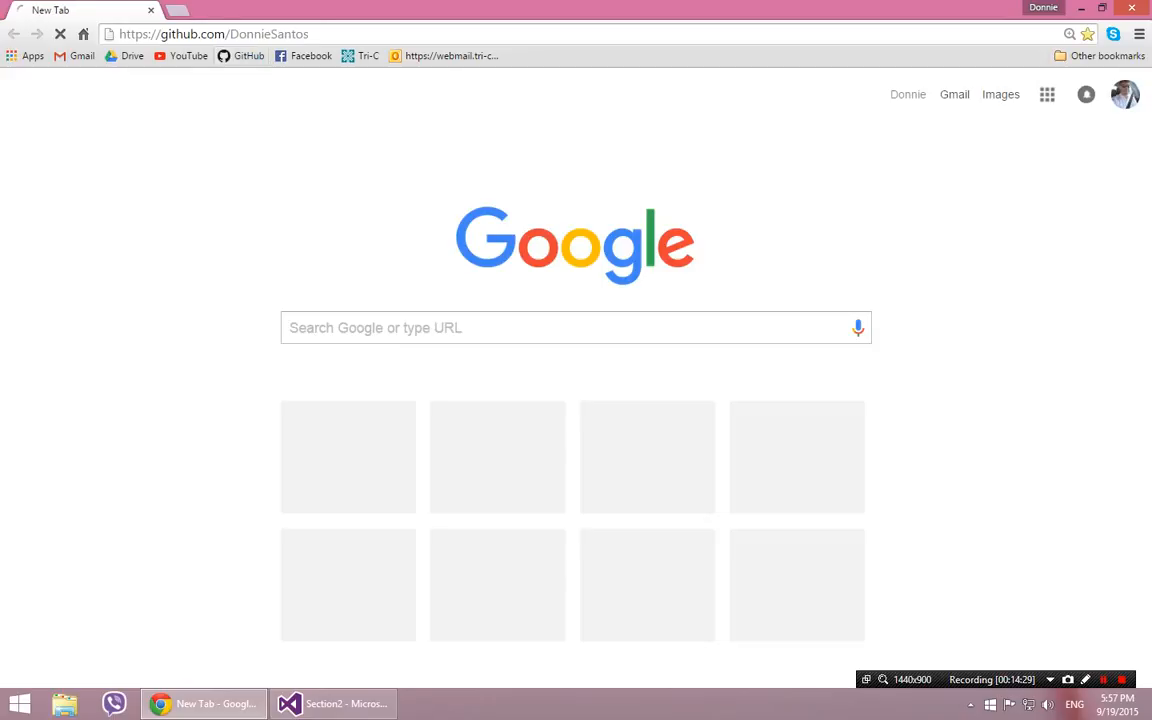
# - On GitHub, view IT-1050 > Section2 > Example5_MethodParameters > Program.cs to confirm the push, then return to Visual Studio
pyautogui.press('Return')
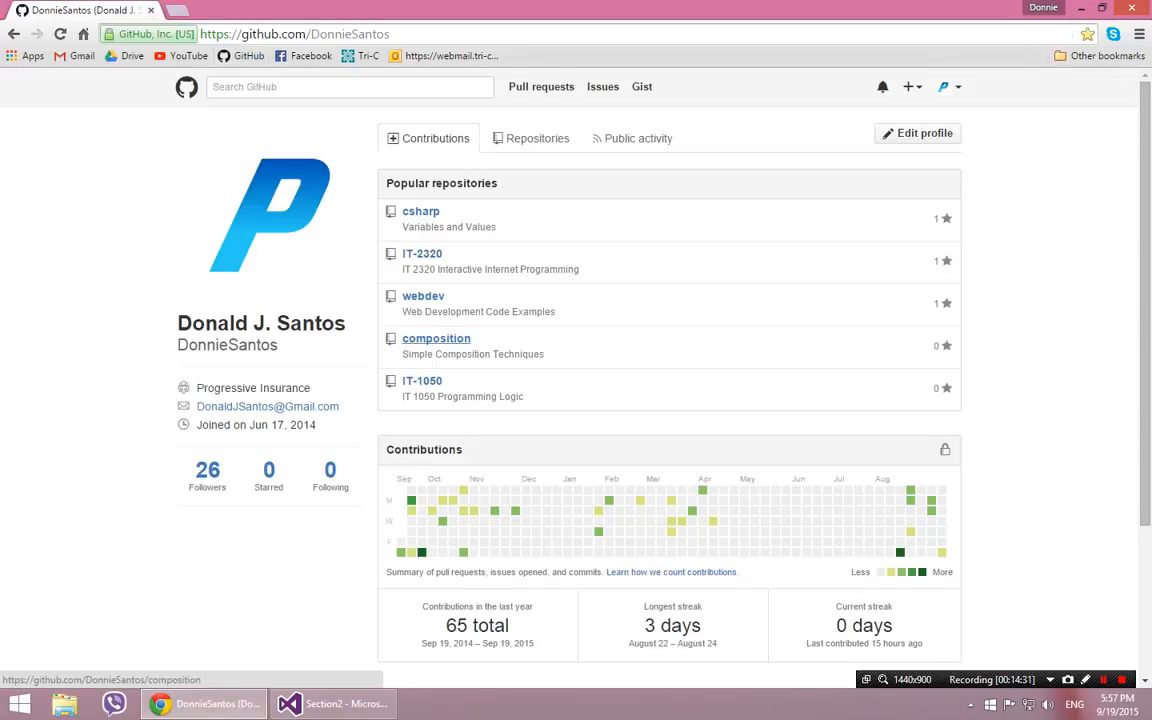
pyautogui.click(422, 380)
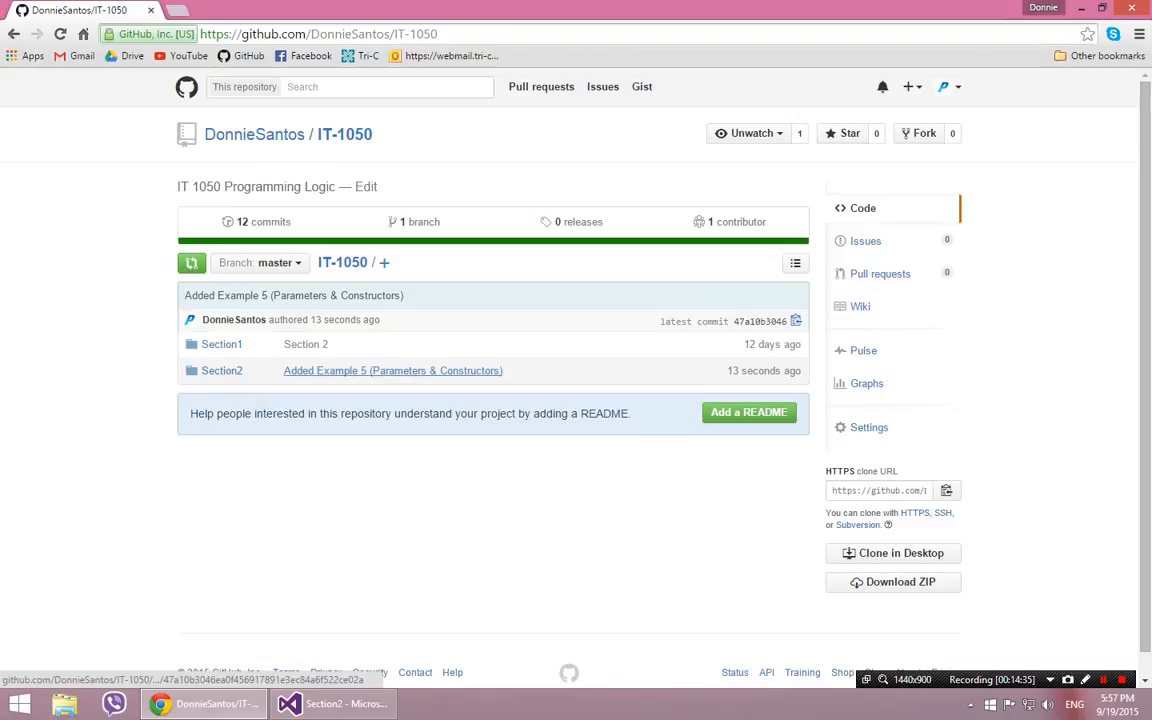
pyautogui.moveTo(392, 370)
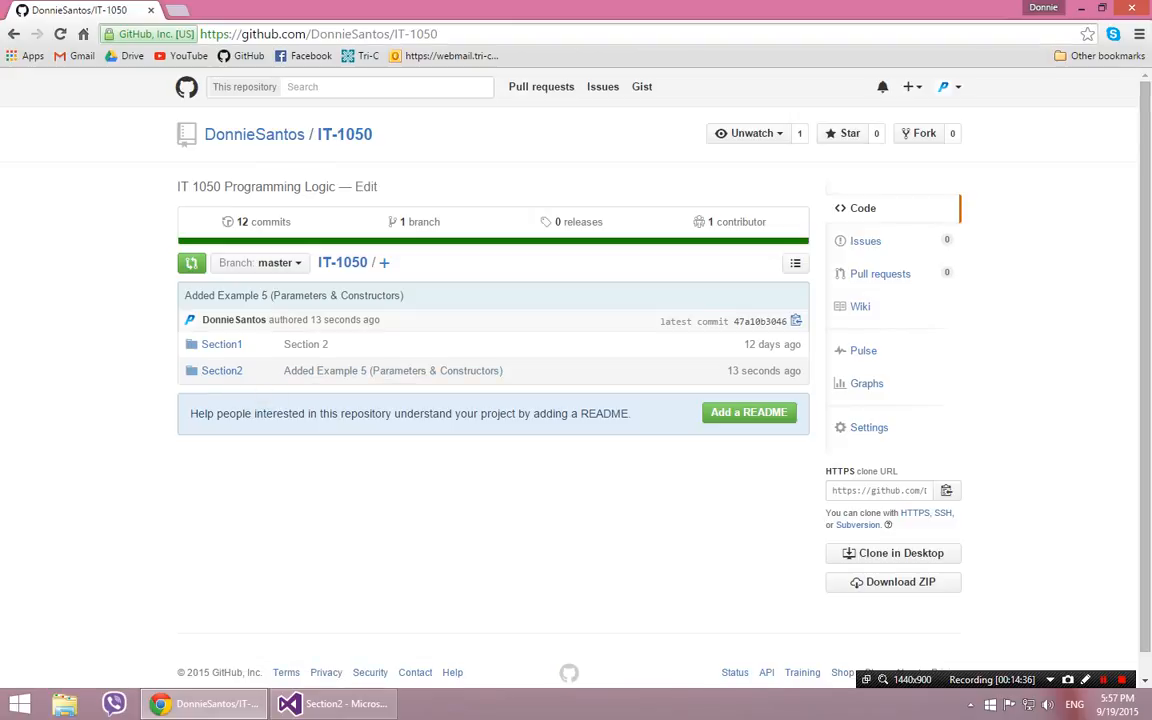
pyautogui.click(222, 370)
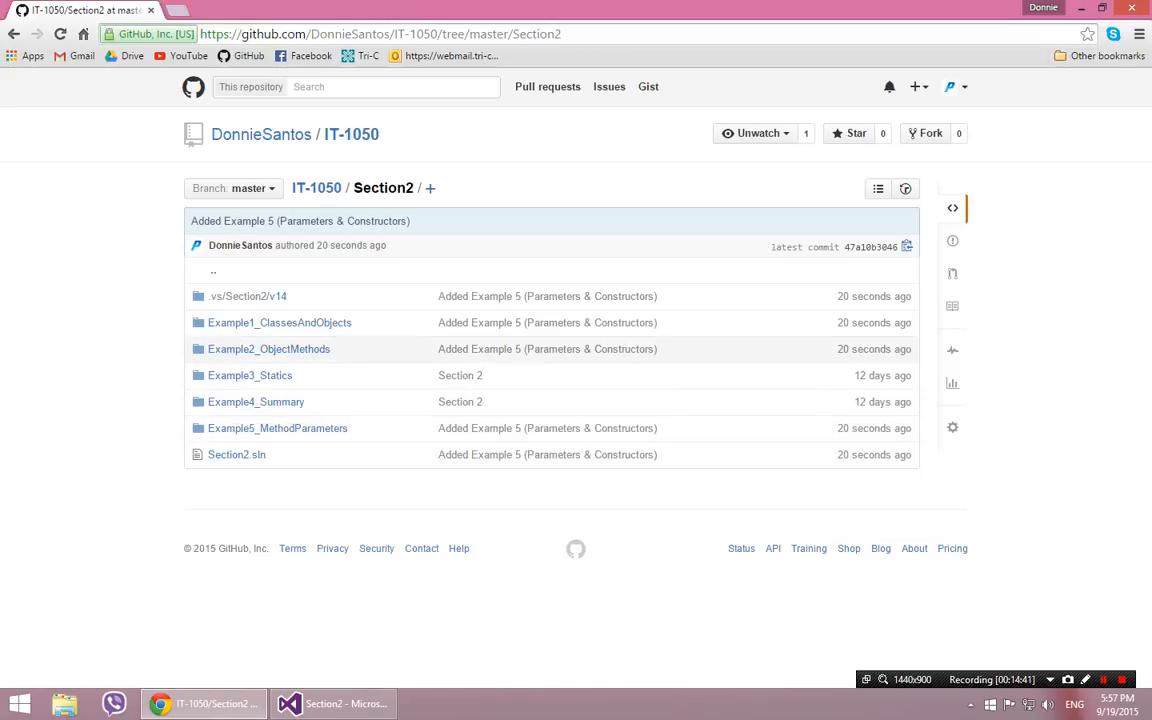
pyautogui.moveTo(236, 454)
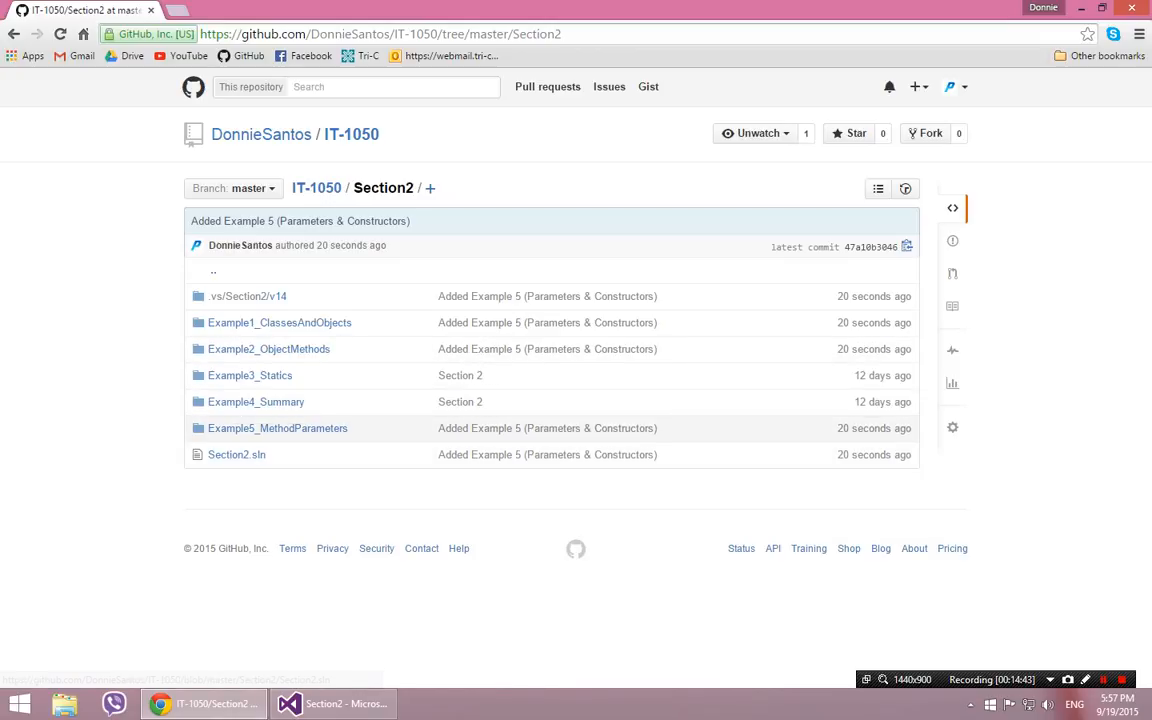
pyautogui.click(276, 428)
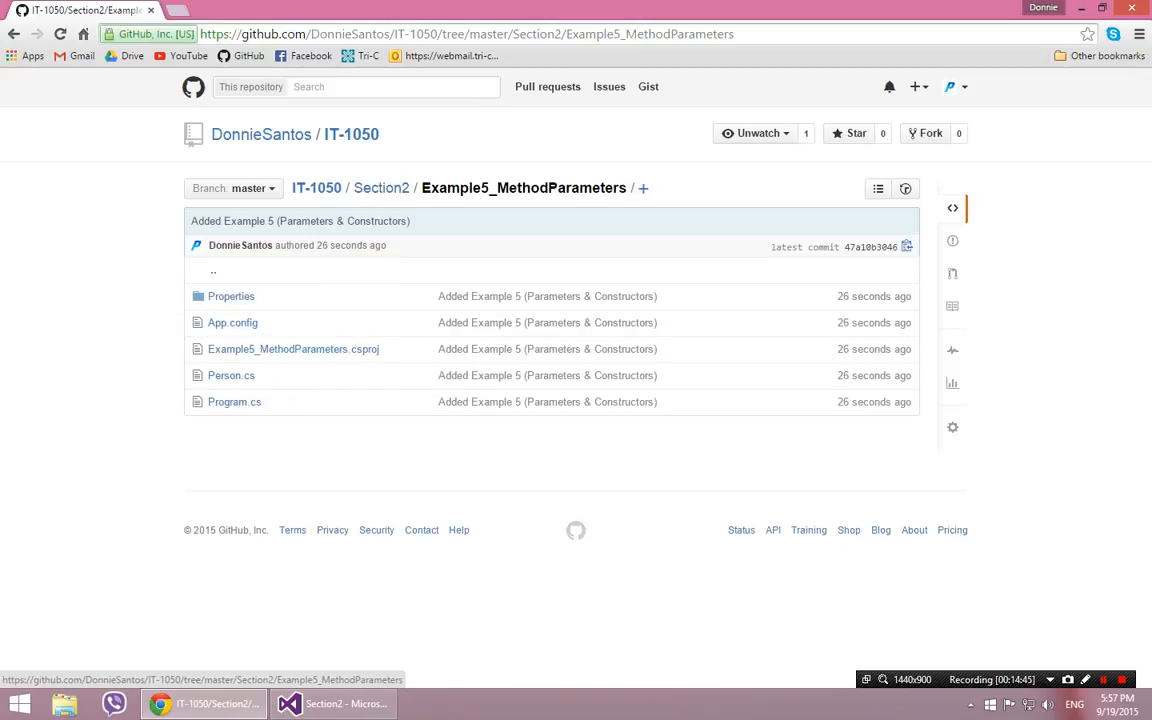
pyautogui.click(234, 400)
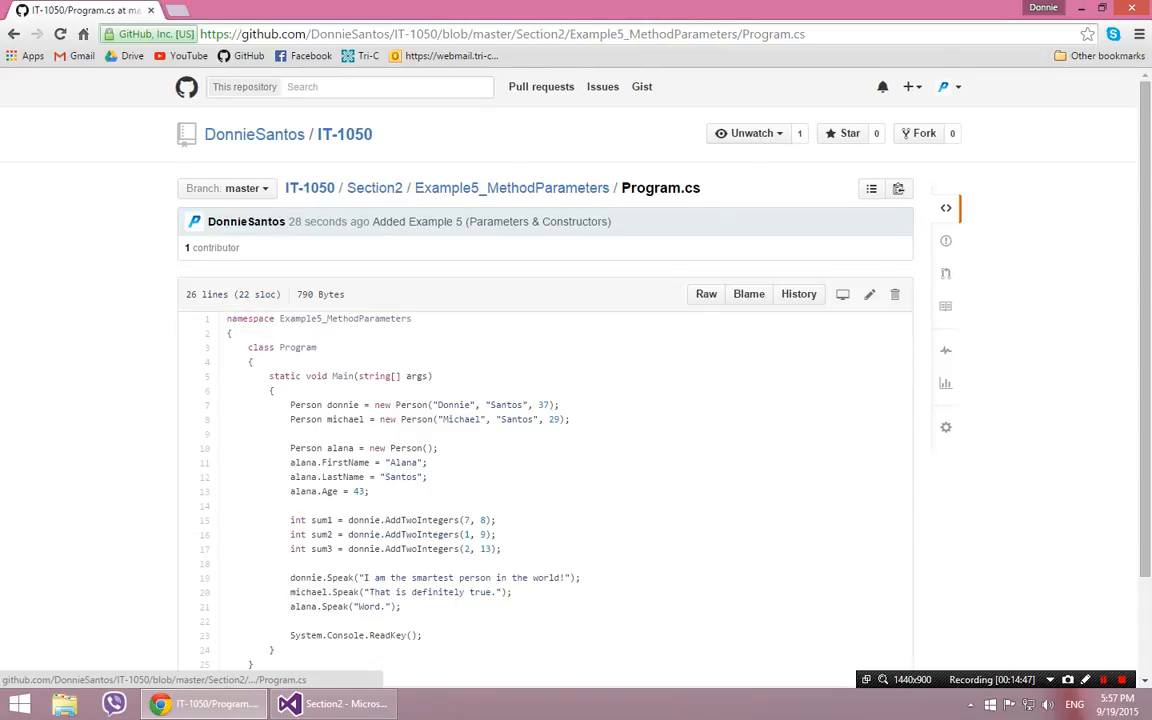
pyautogui.scroll(-3)
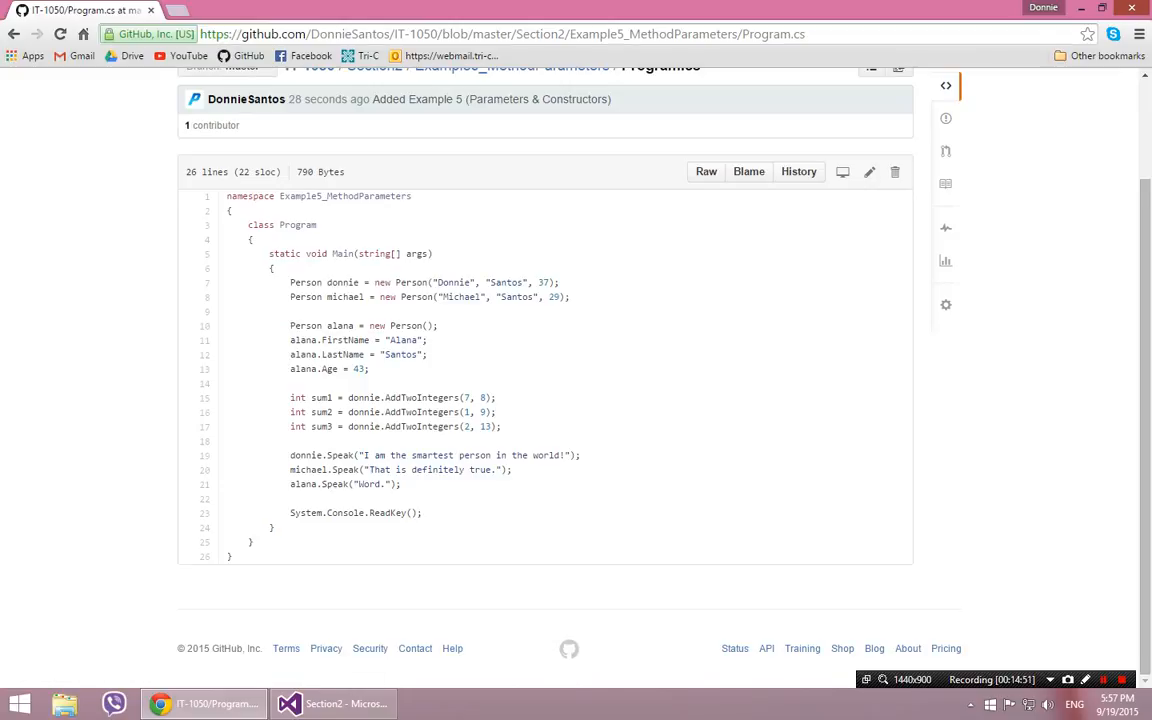
pyautogui.click(288, 704)
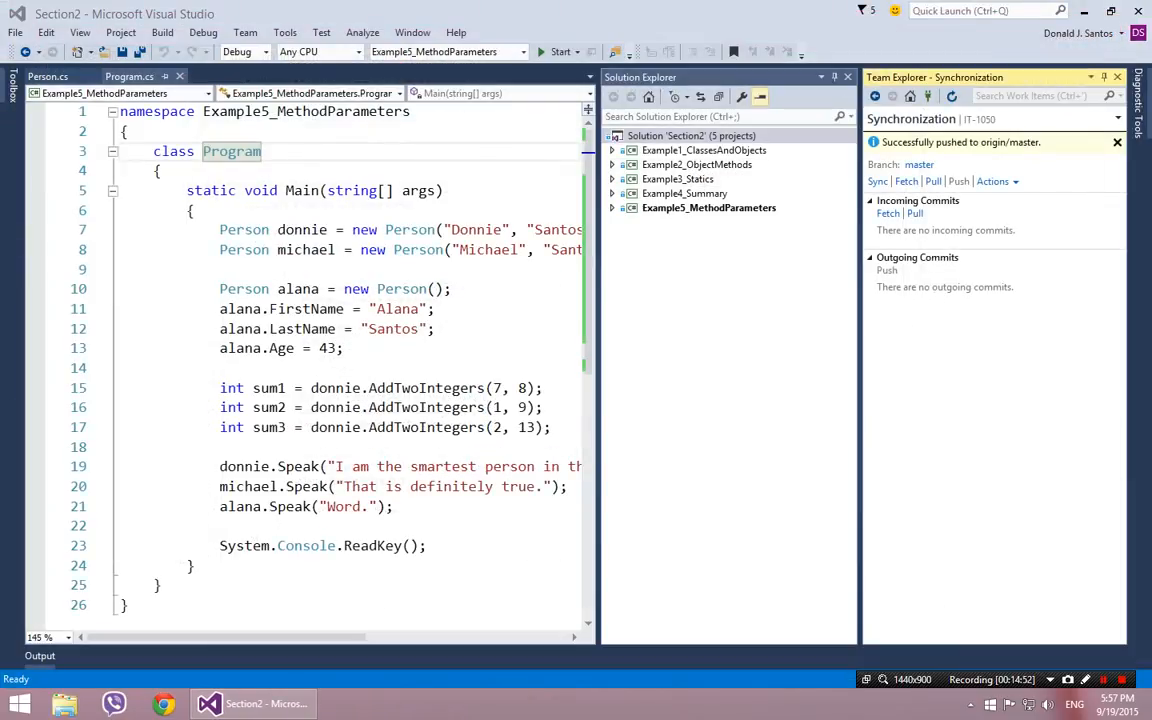